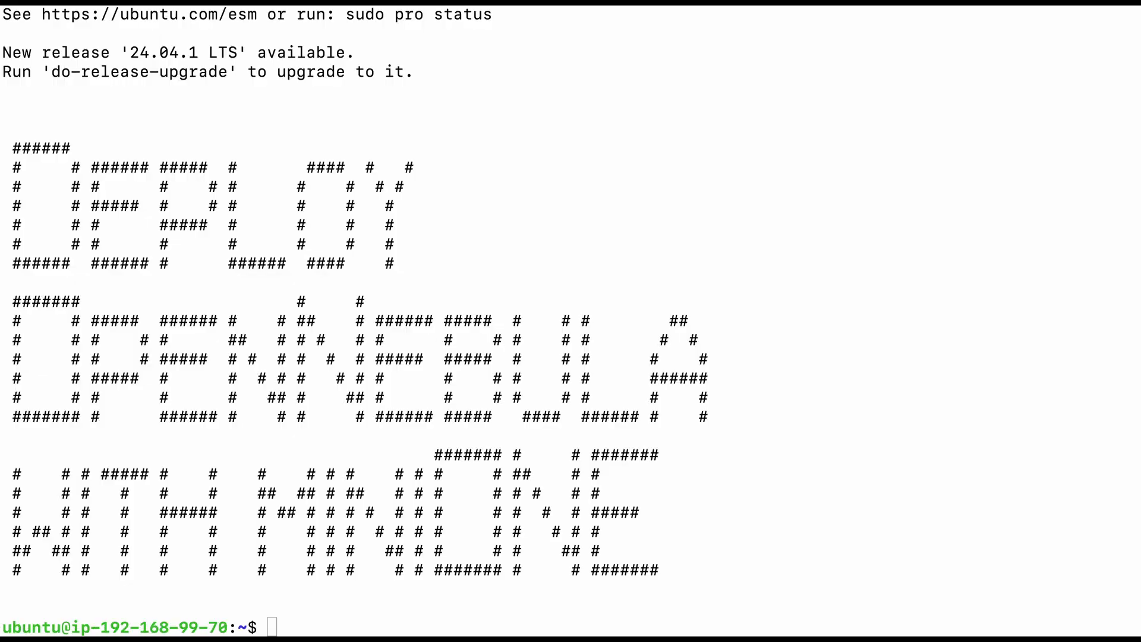
mouse_move(939, 252)
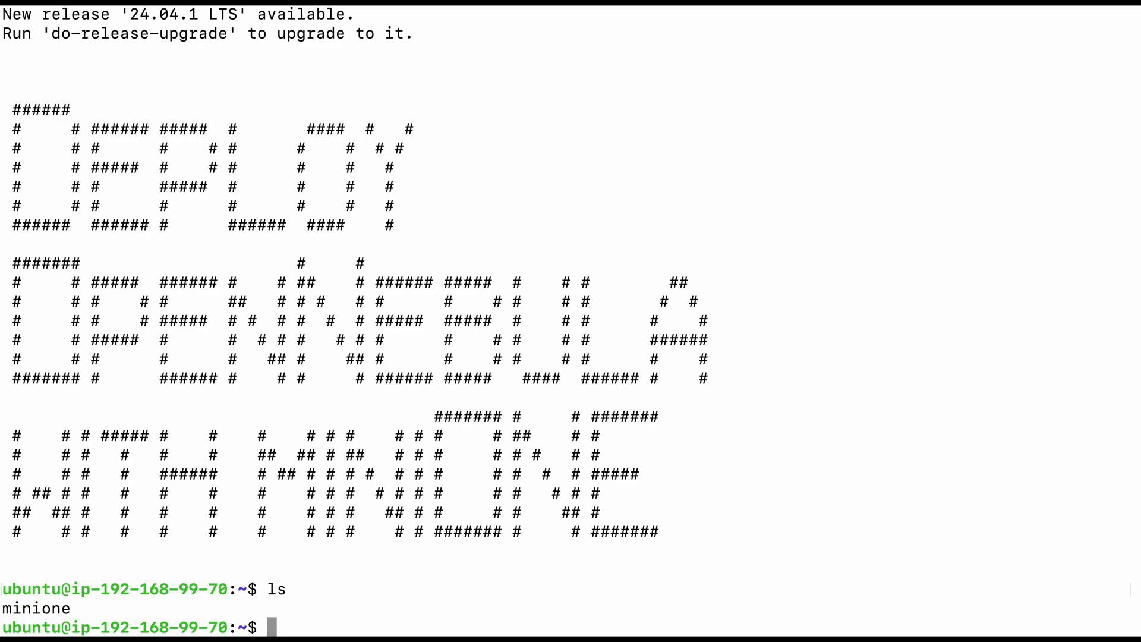
Make the minione installer executable with chmod +x minione.
text(c)
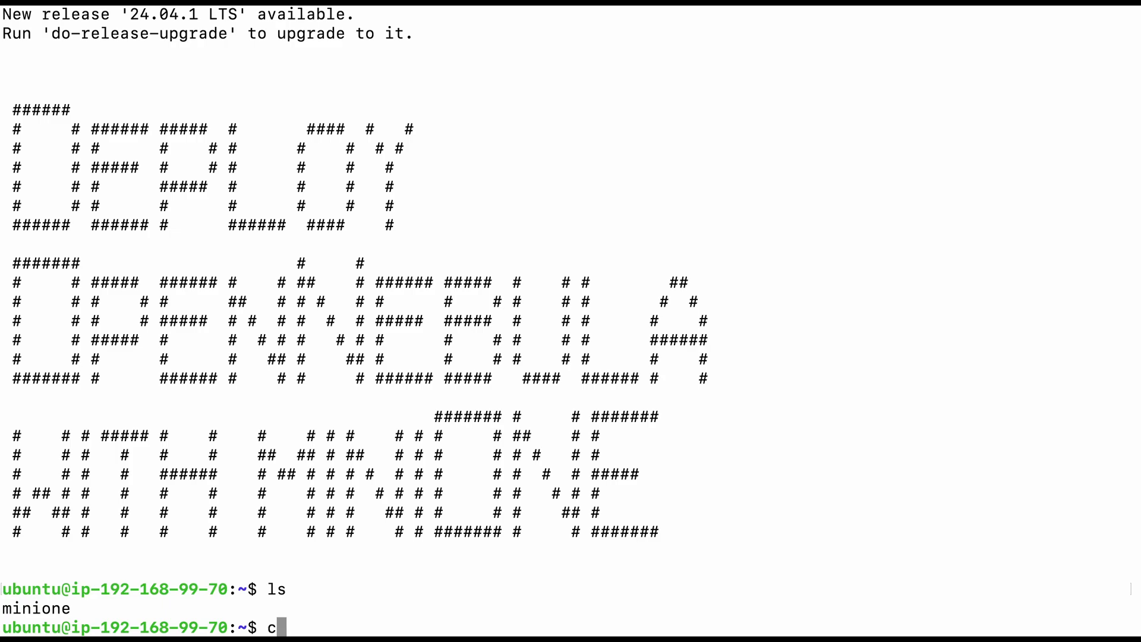
text(hmod)
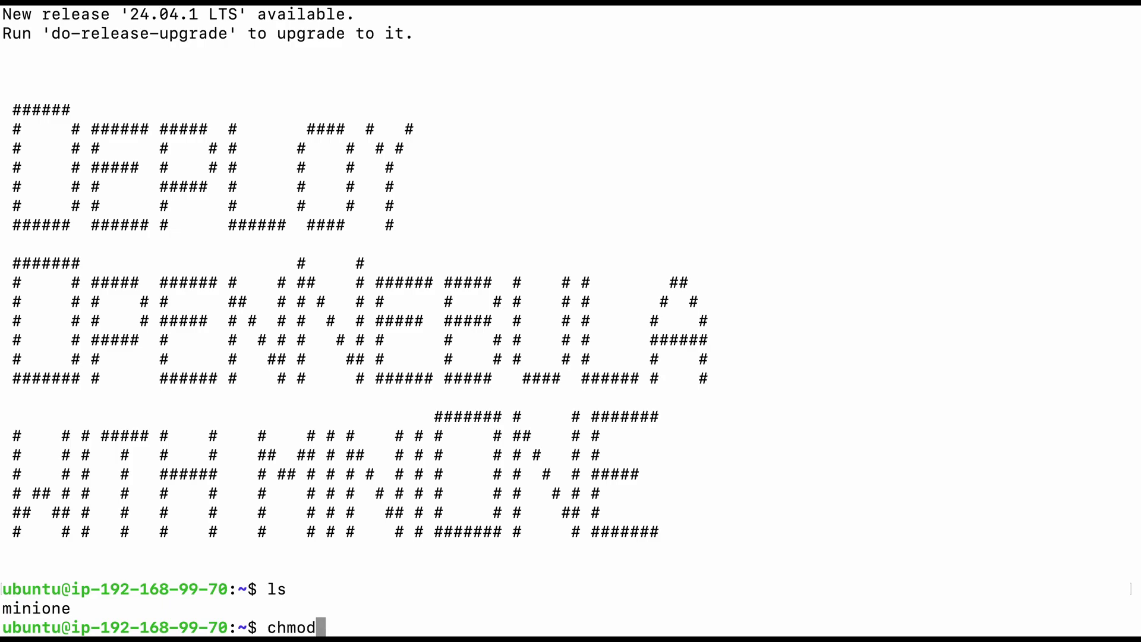
text(+x)
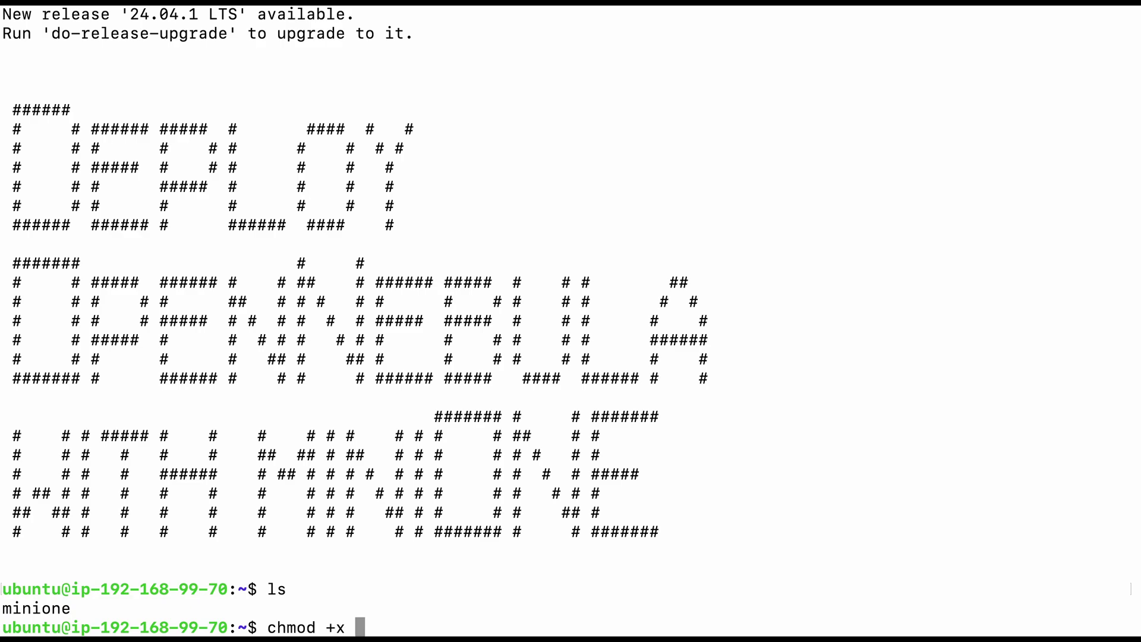
text(mini)
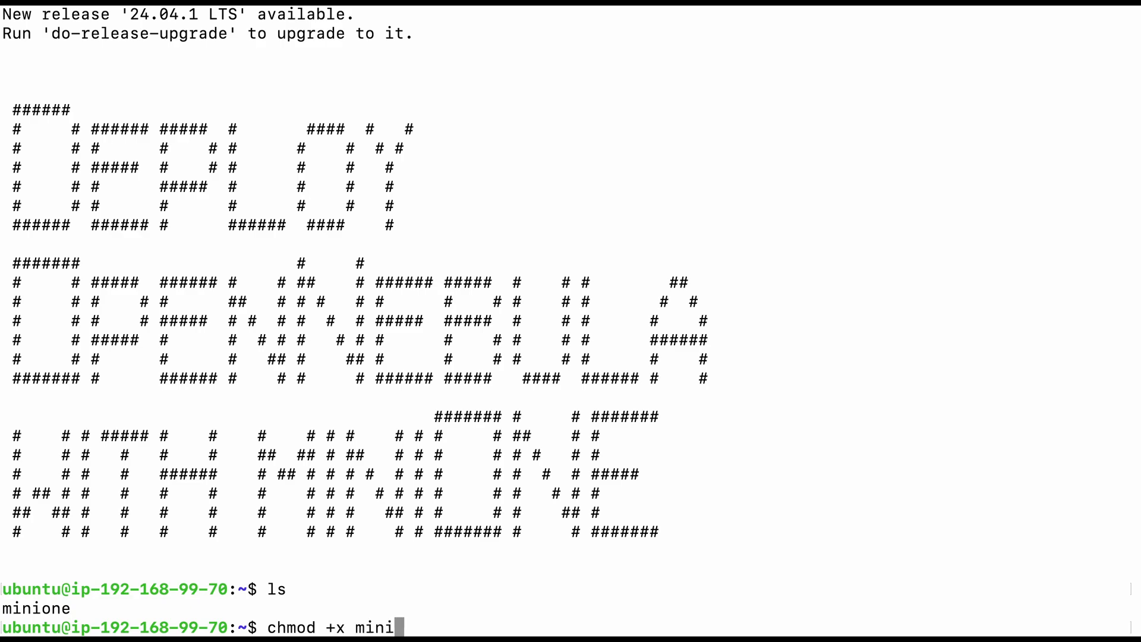
key(Return)
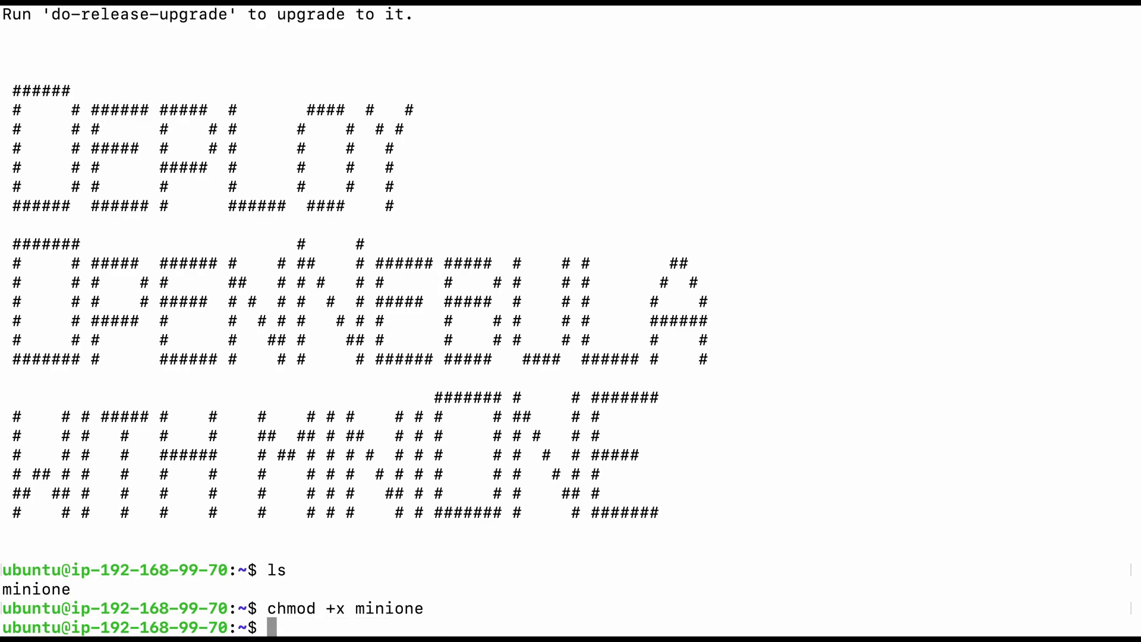
Begin entering sudo ./minione --help.
text(sudo)
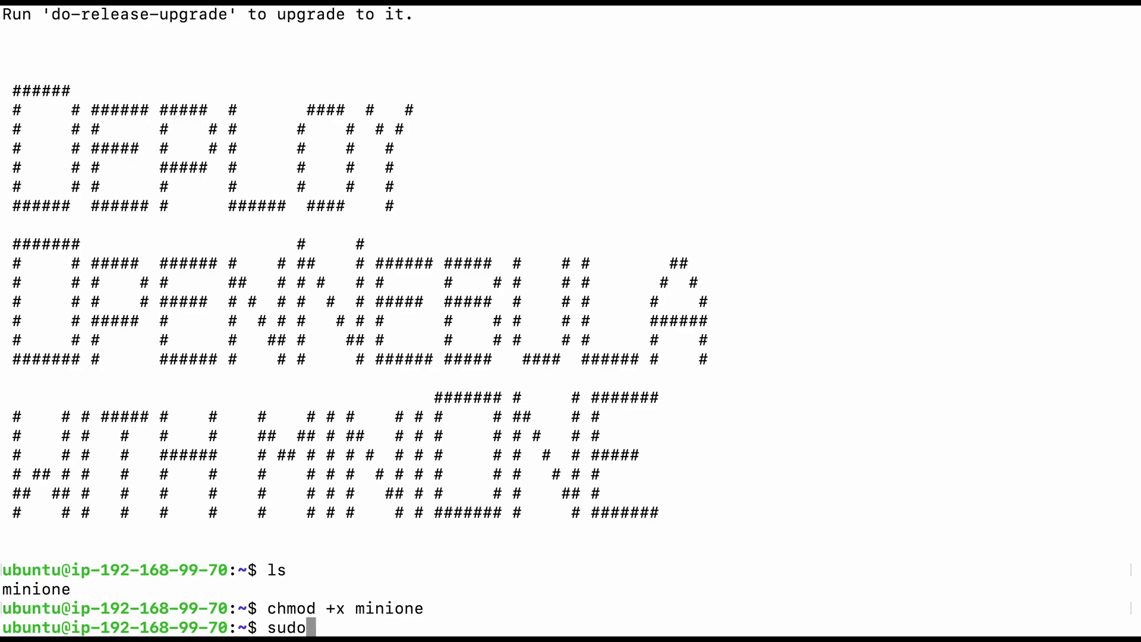
text(./mini)
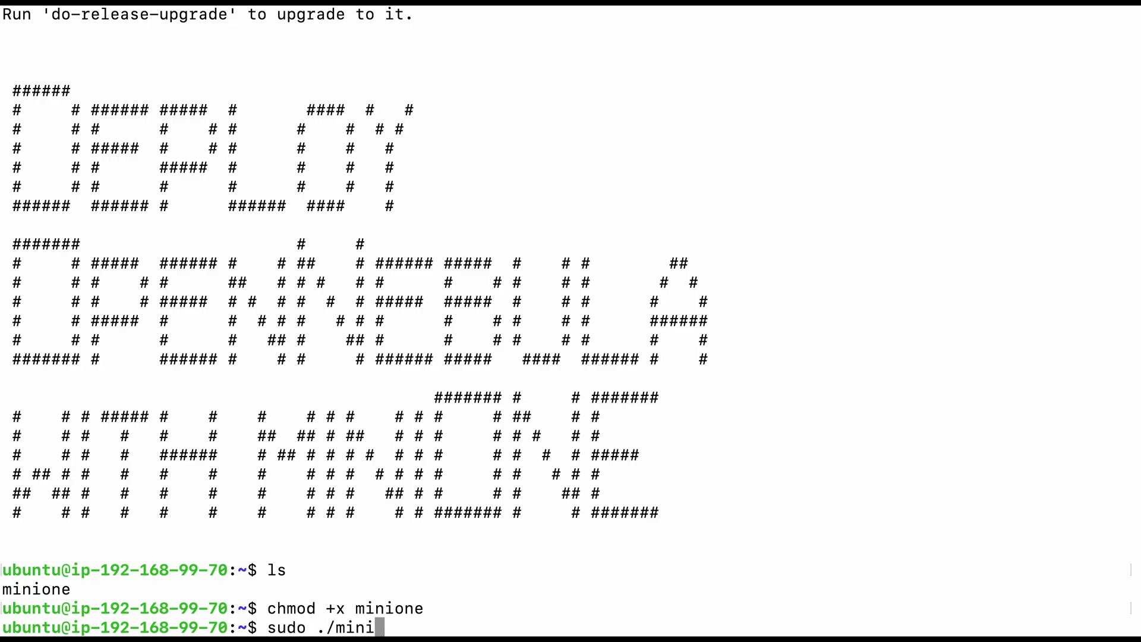
text(one --hel)
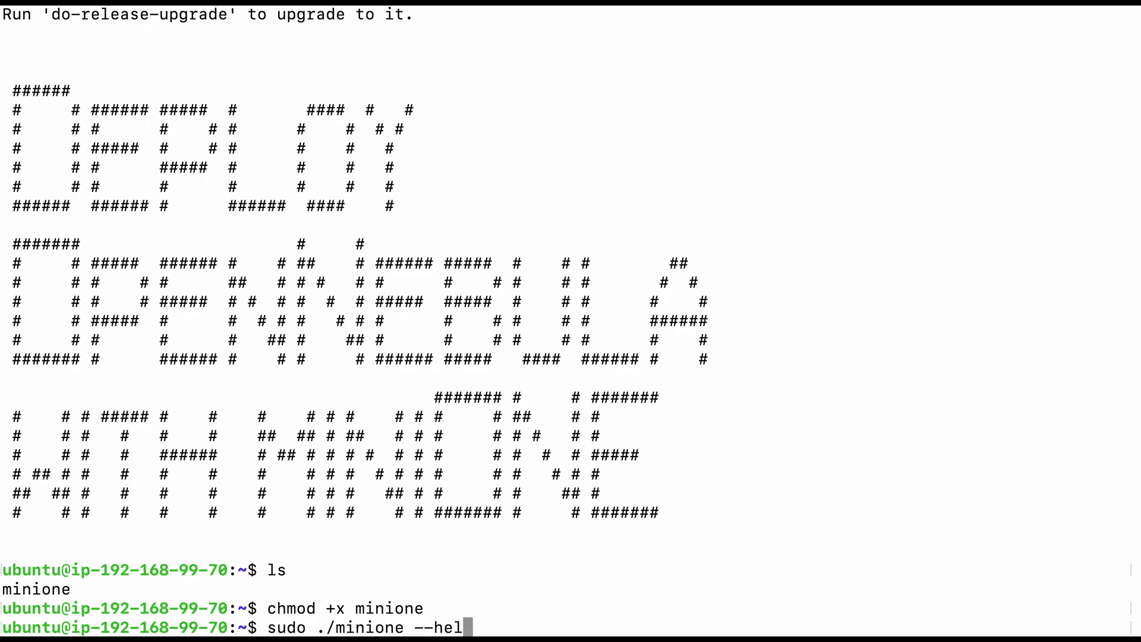
key(Return)
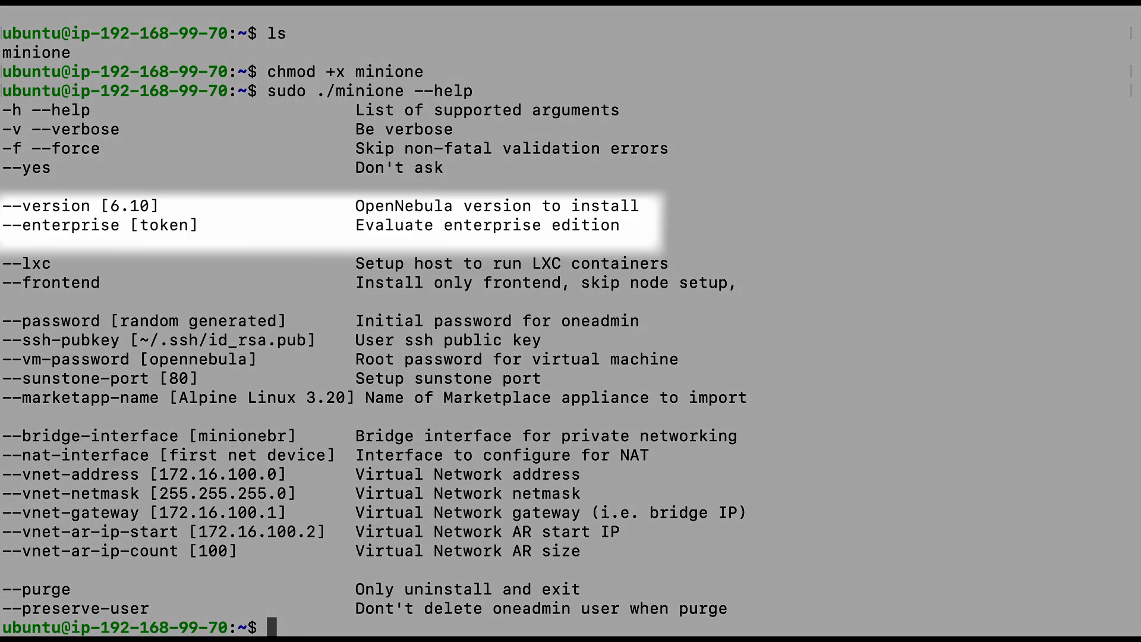
text(sudo .)
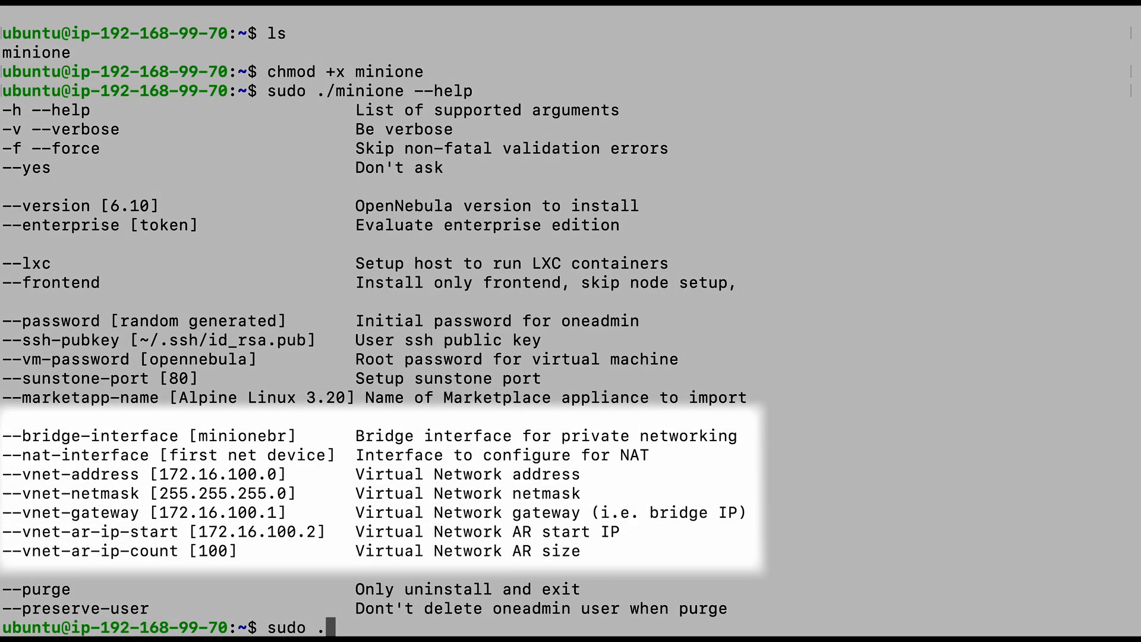
text(/minione)
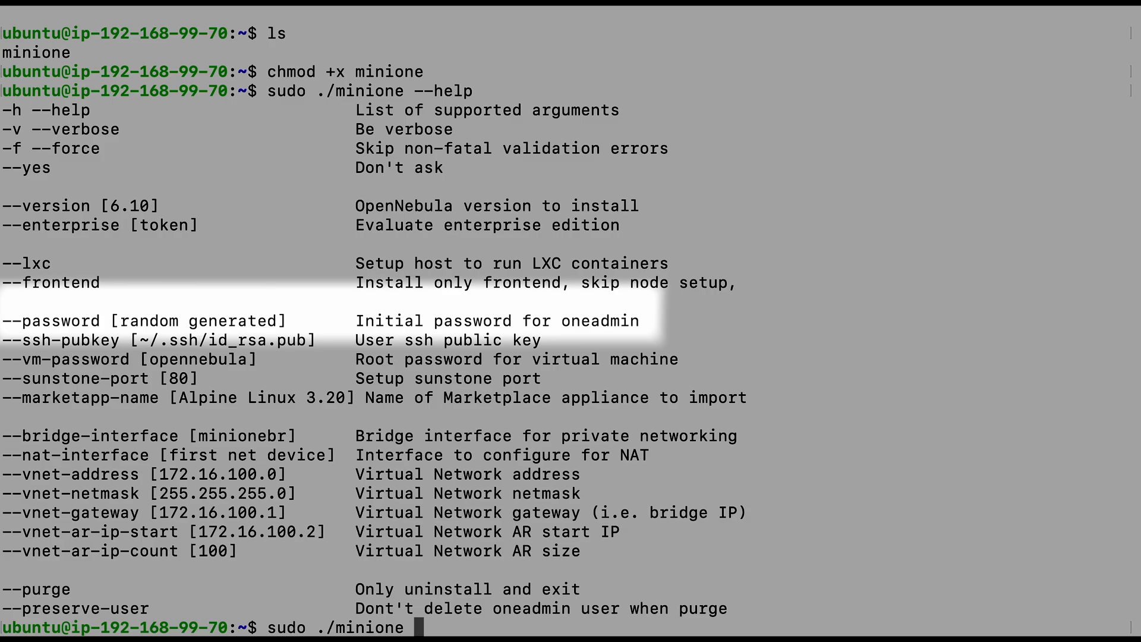
text(--pass)
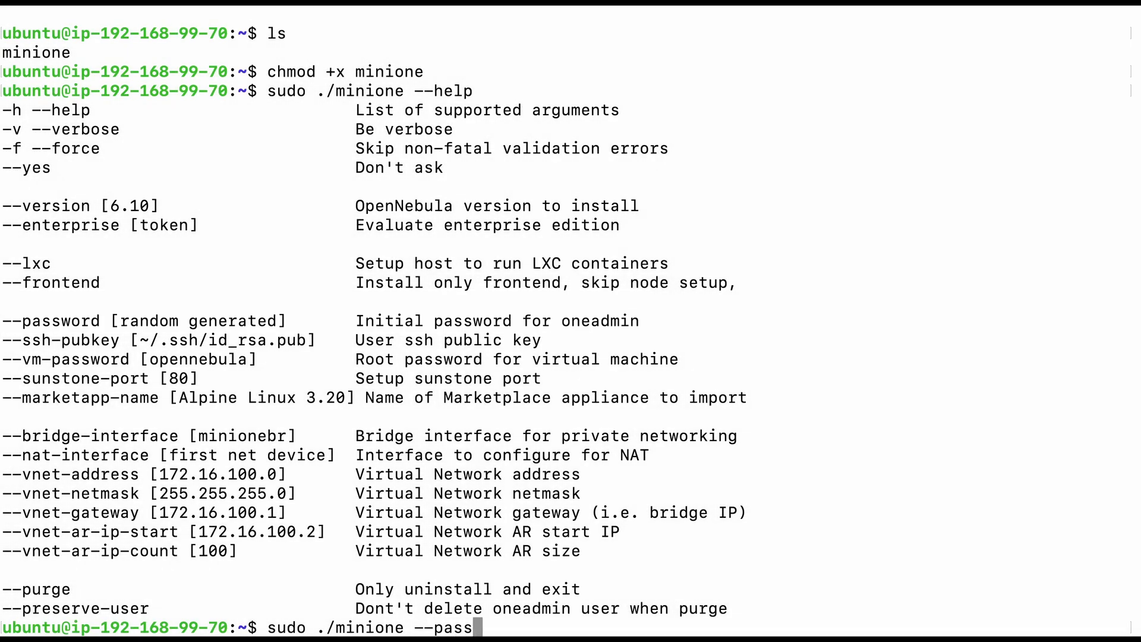
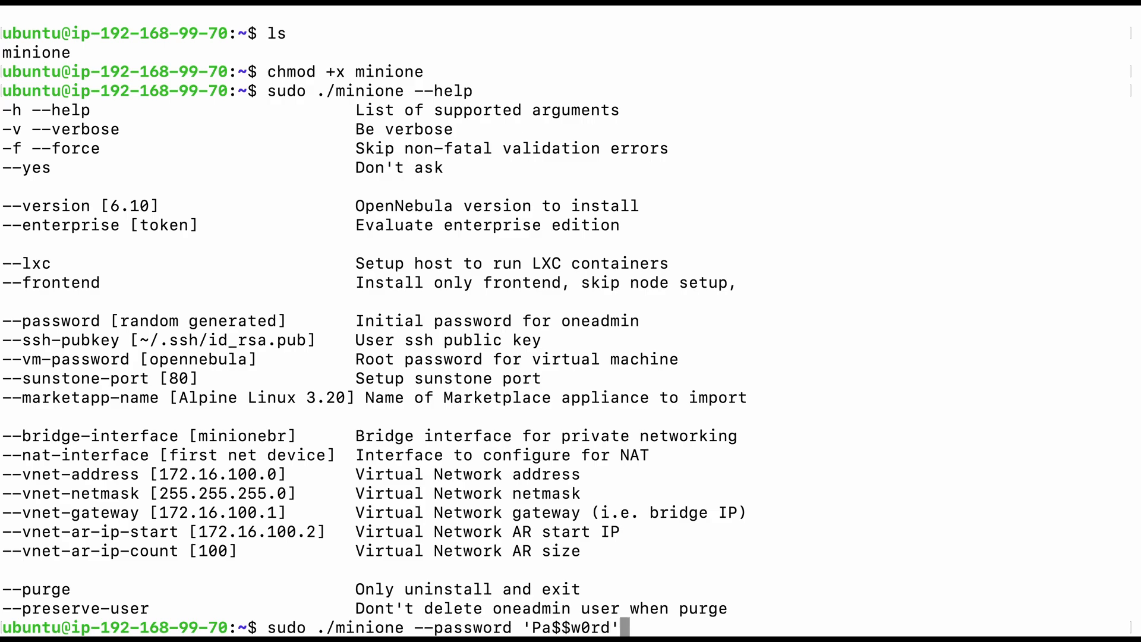
text(--fr)
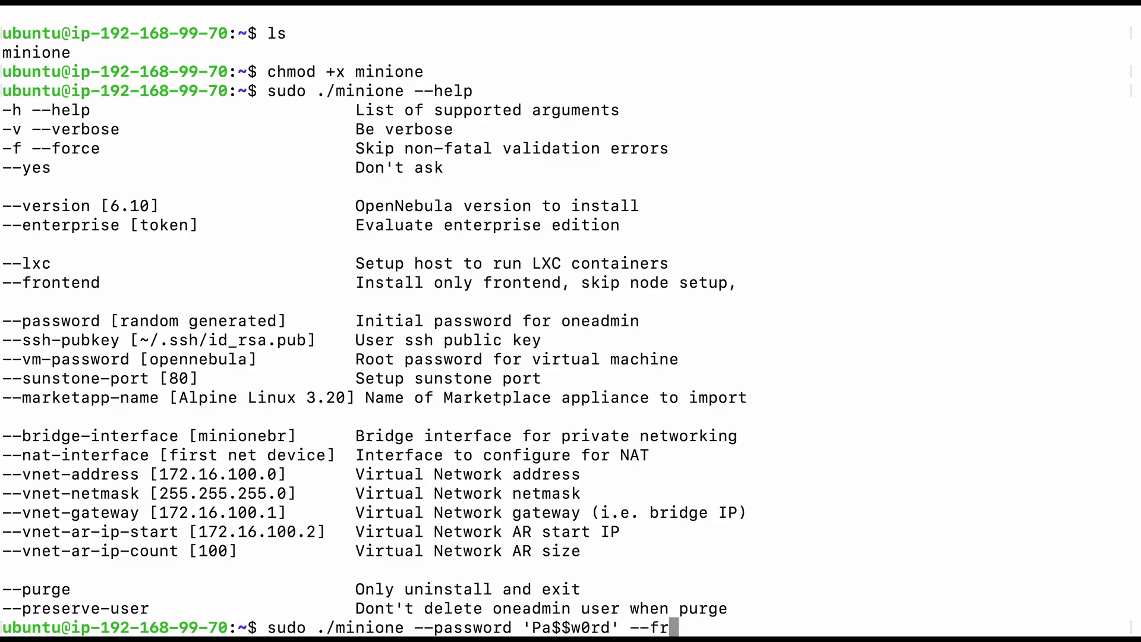
text(ontend)
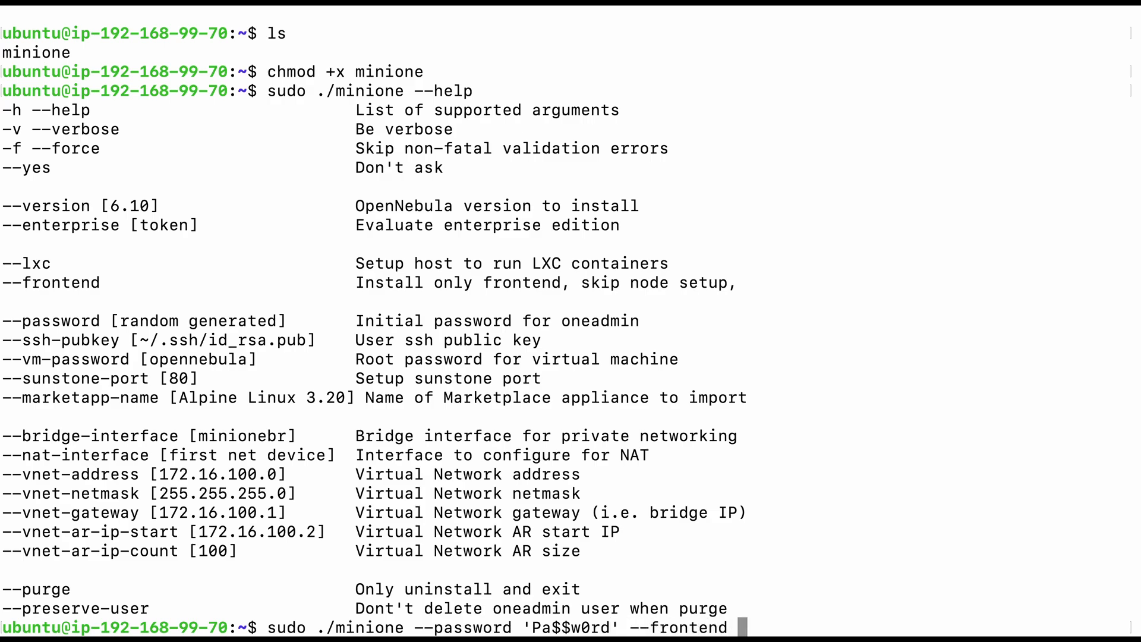
text(--yes)
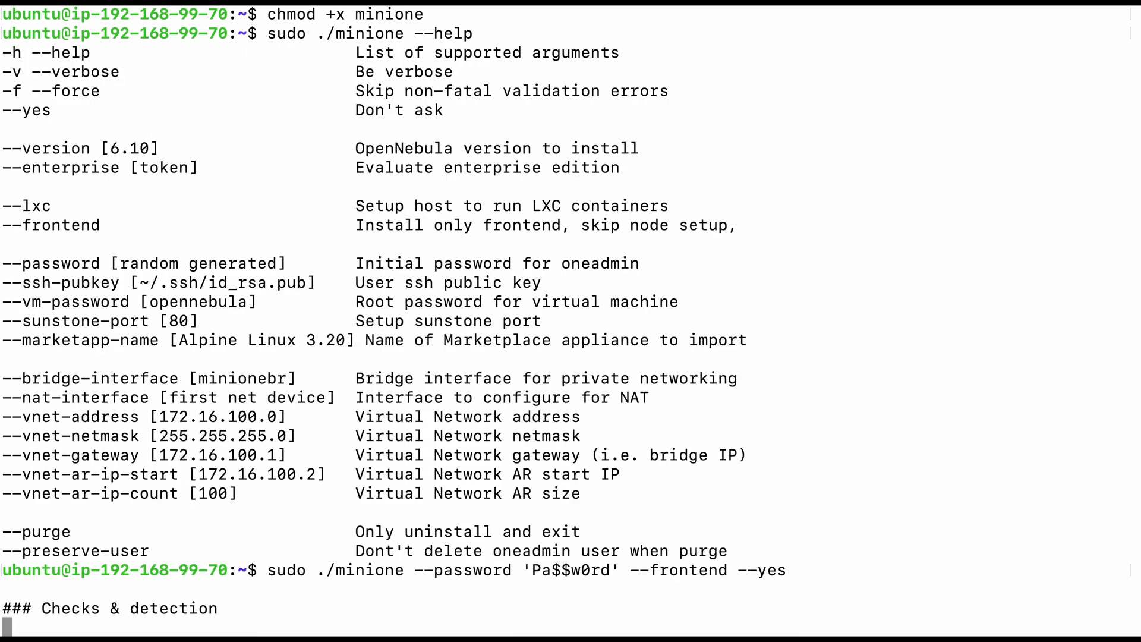
Follow minione's checks, installation and configuration output as the frontend installs.
scroll(down, 3)
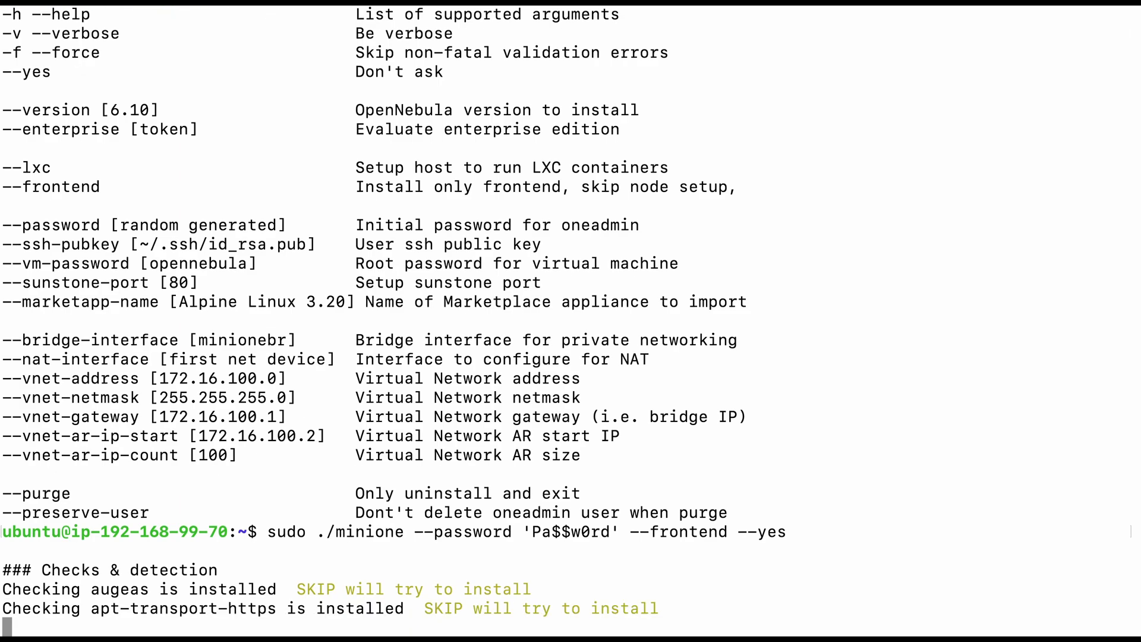
scroll(down, 3)
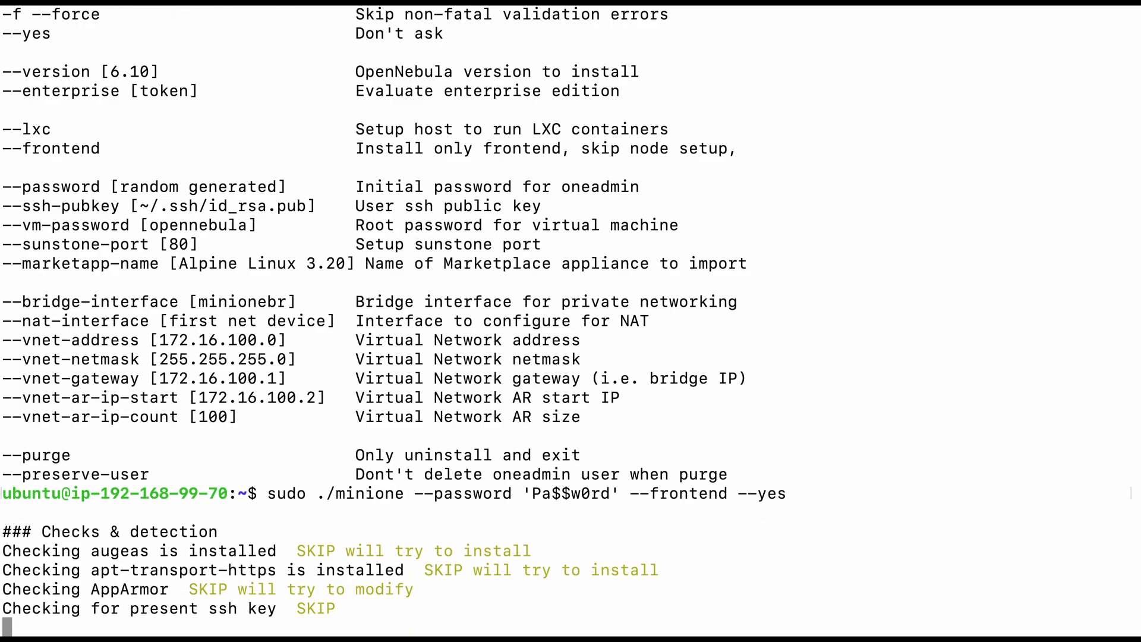
scroll(down, 3)
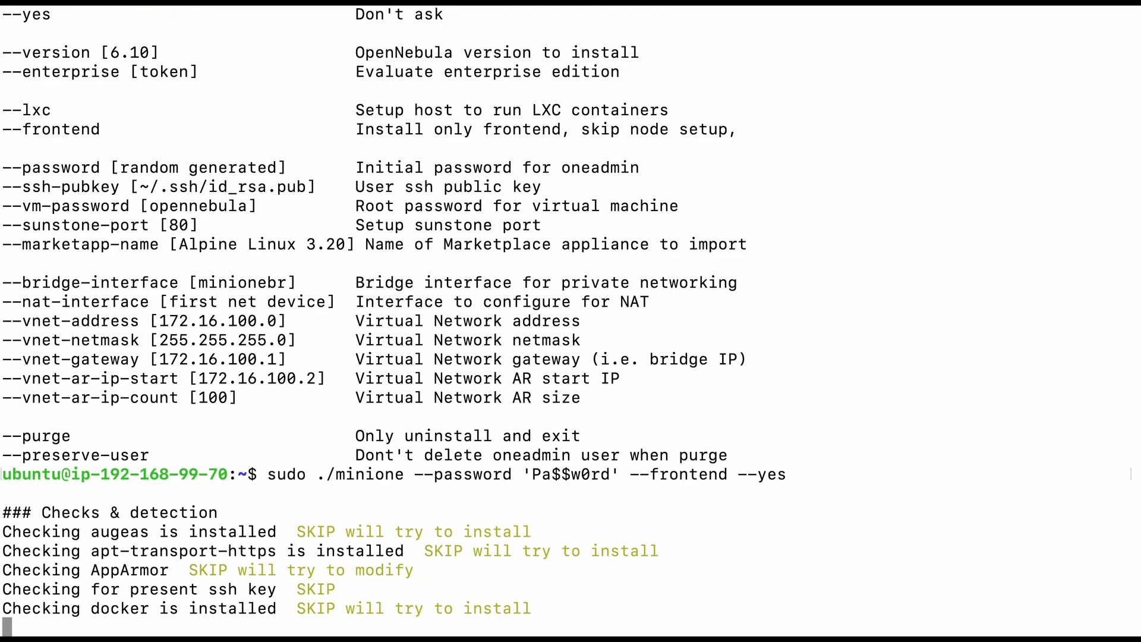
scroll(down, 3)
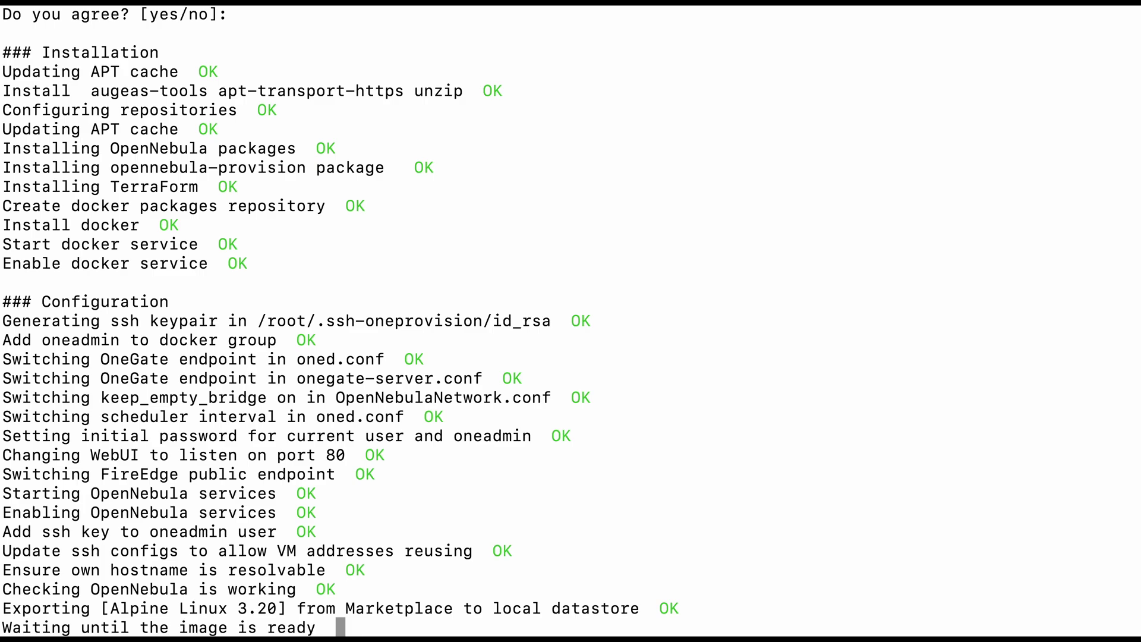
scroll(down, 3)
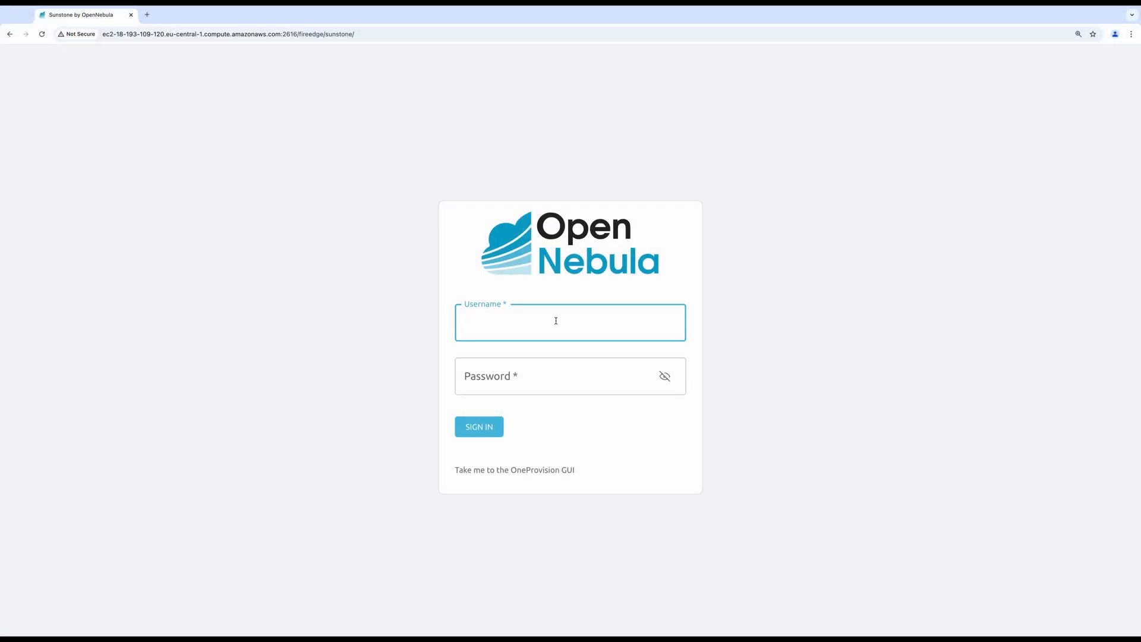
Sign in to Sunstone as oneadmin and open the empty Hosts list.
text(oneadmin)
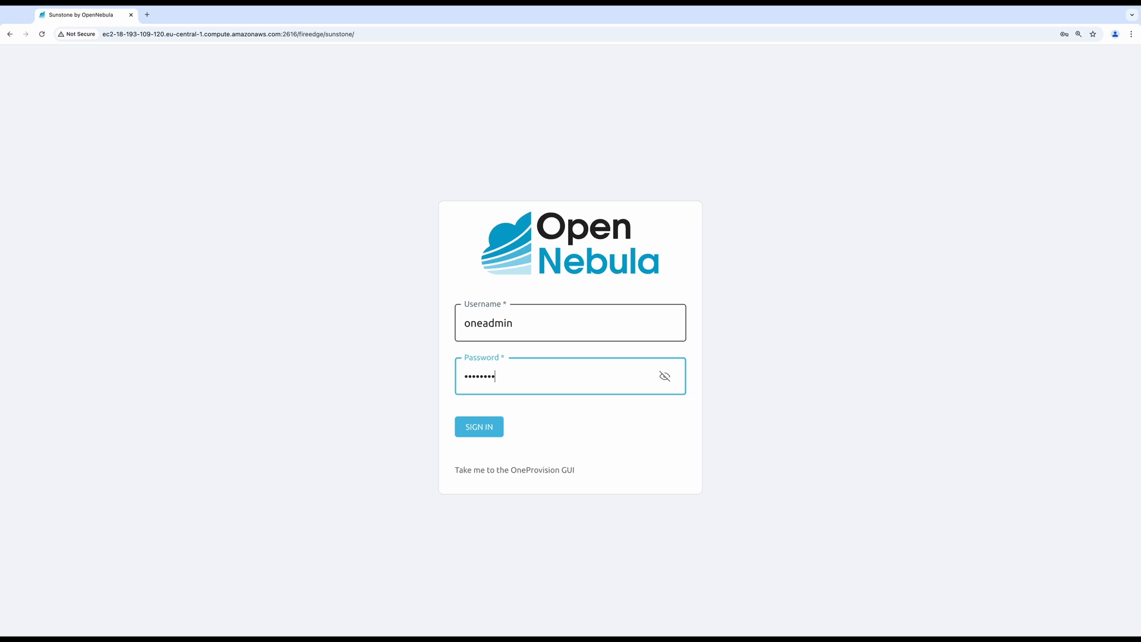
click(479, 427)
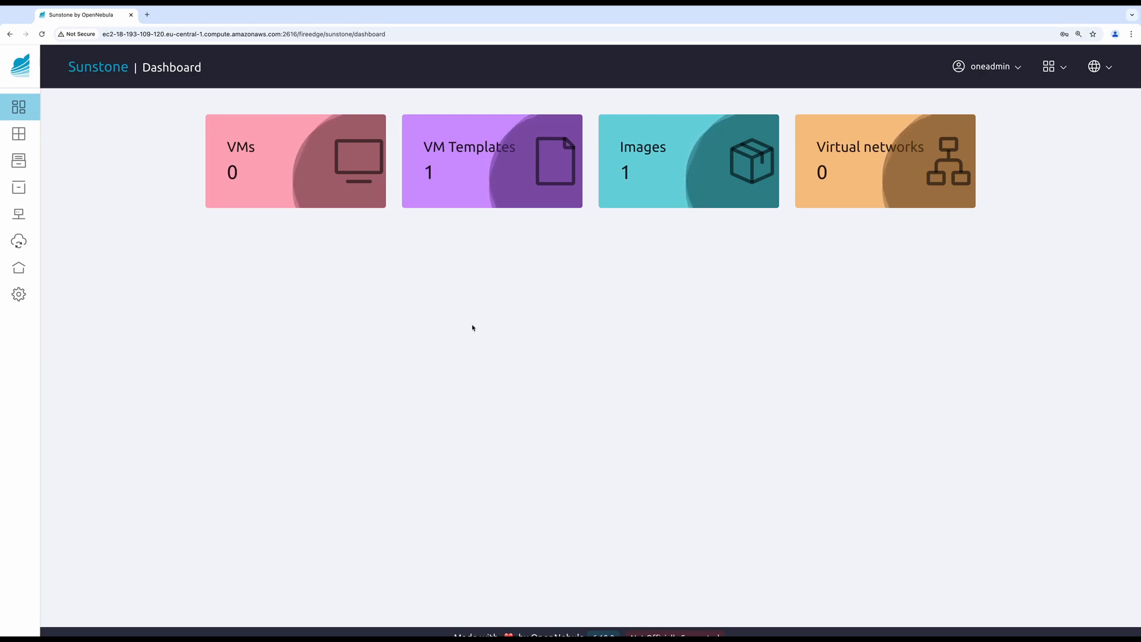
click(19, 66)
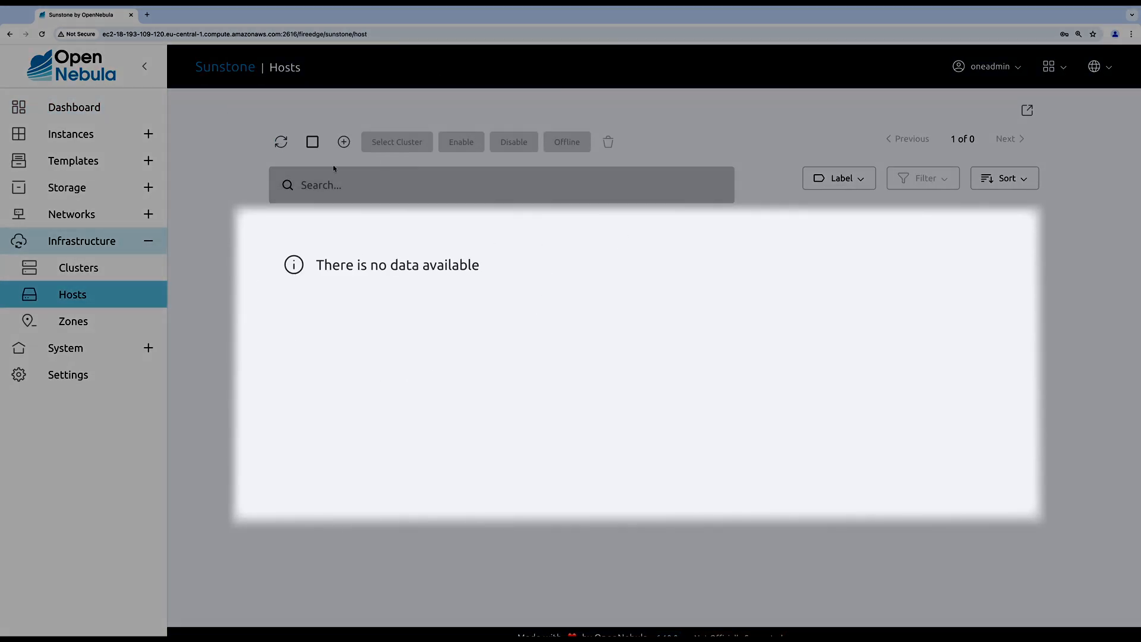
mouse_move(283, 251)
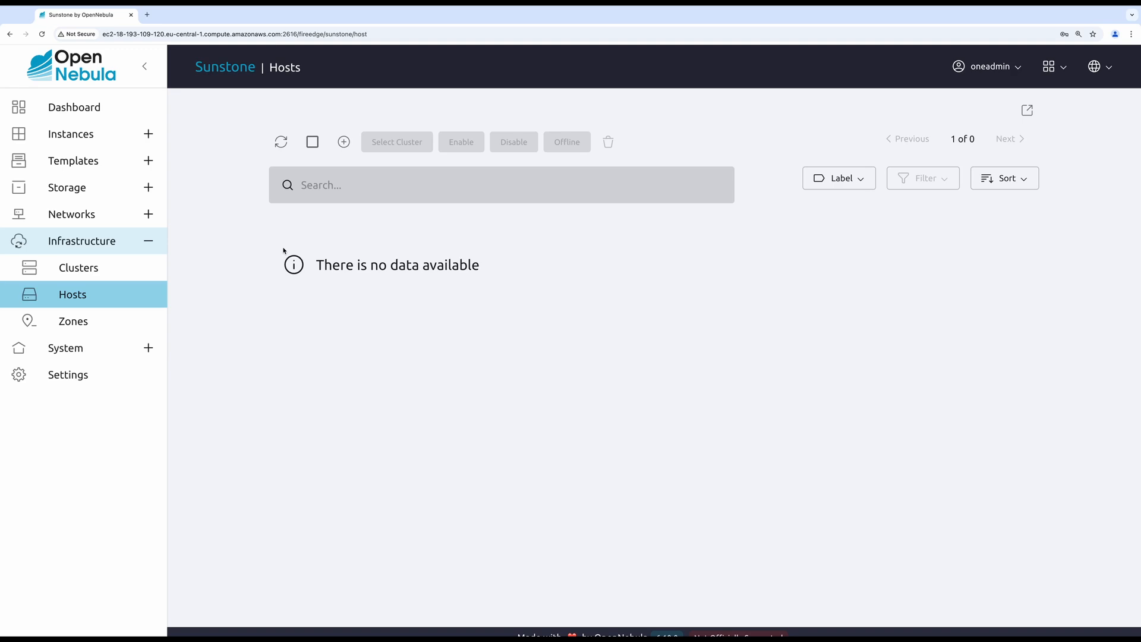
Sign out of Sunstone and log into OneProvision as oneadmin, keeping navigation expanded.
click(985, 66)
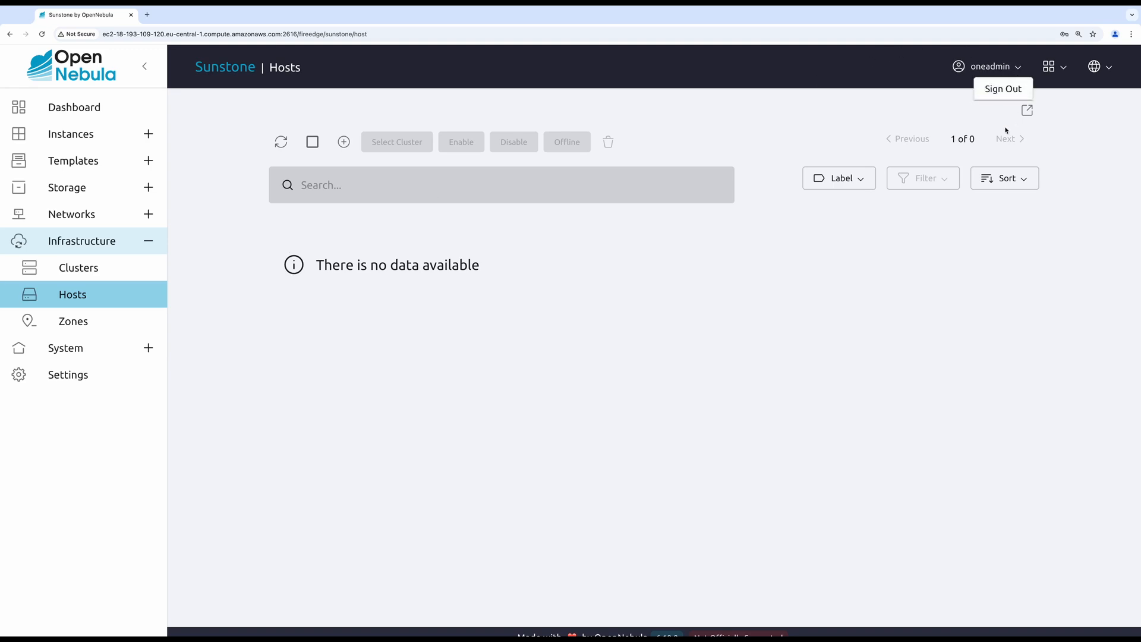
click(1002, 88)
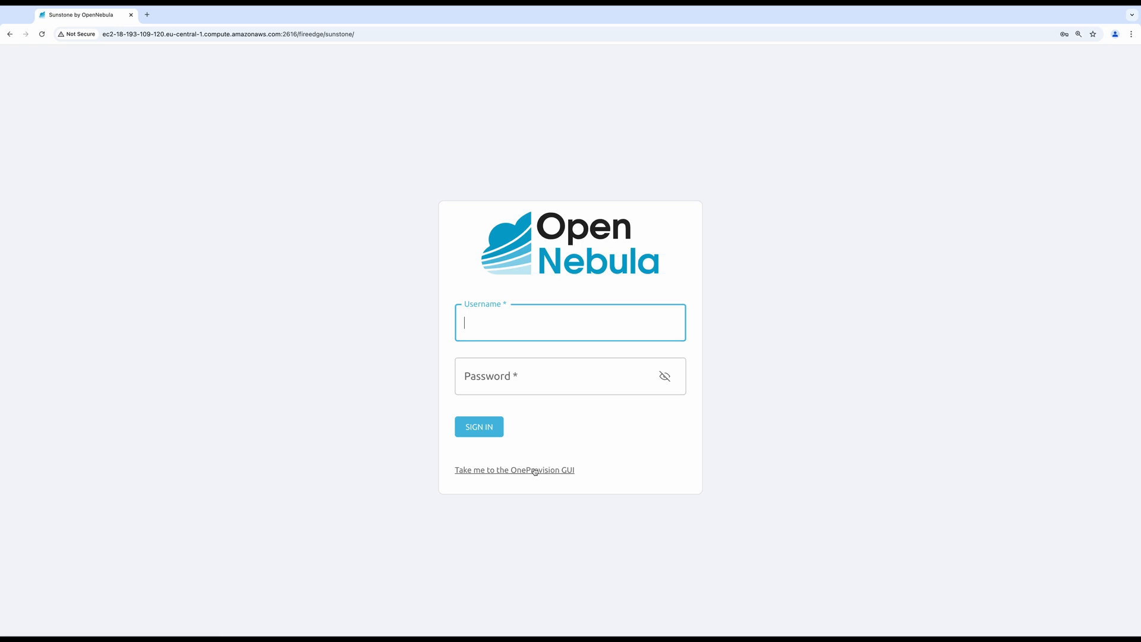
click(513, 470)
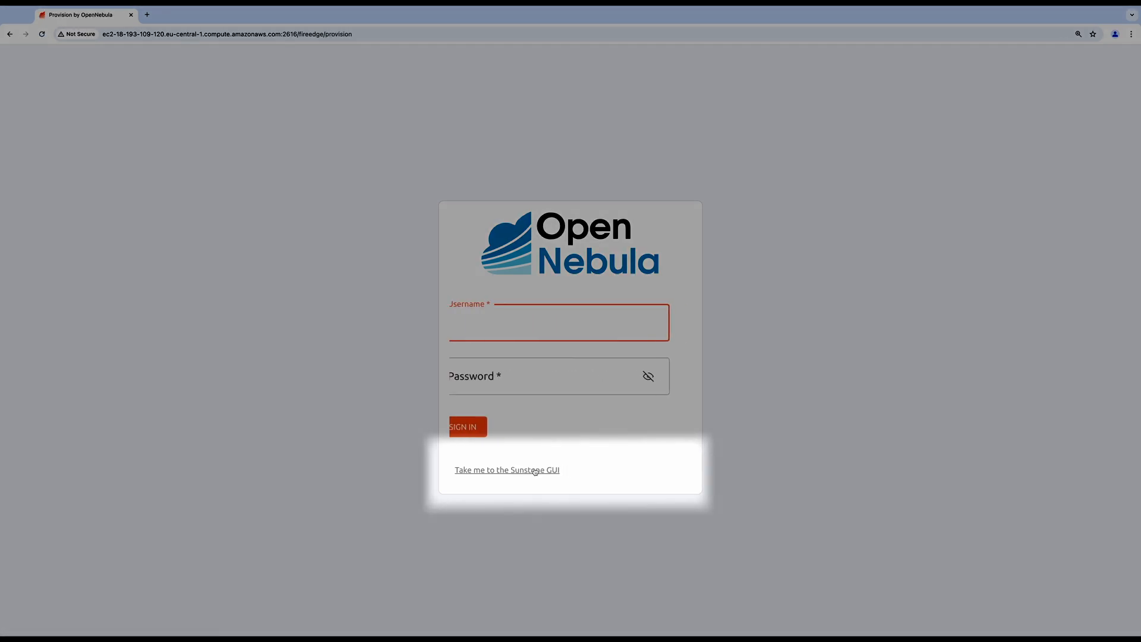
click(570, 322)
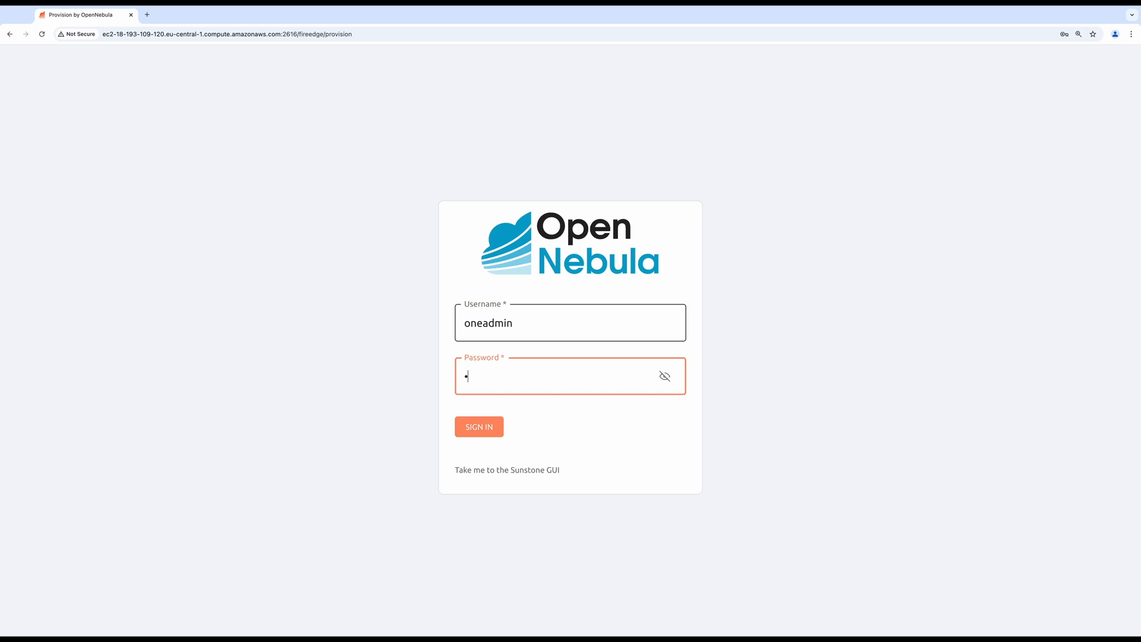
click(478, 427)
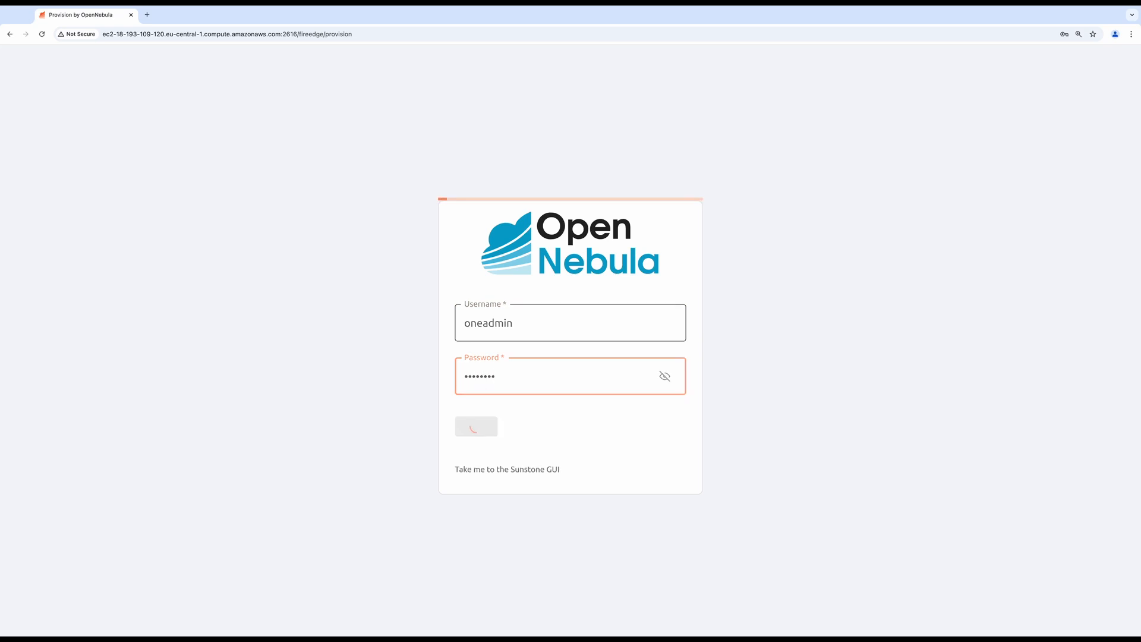
click(476, 426)
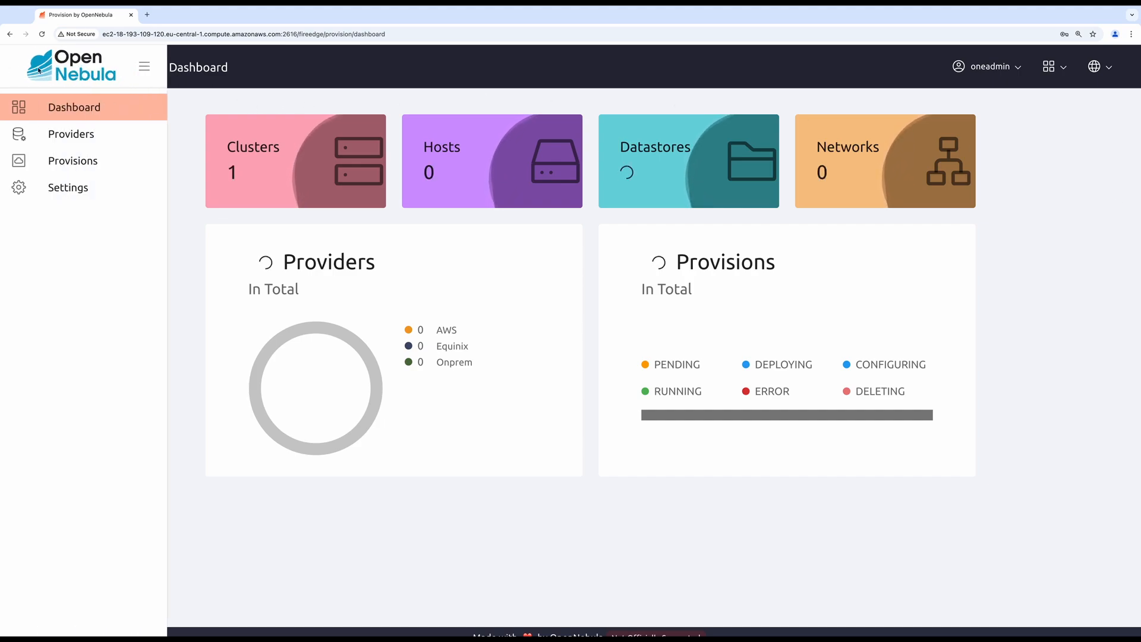
click(144, 66)
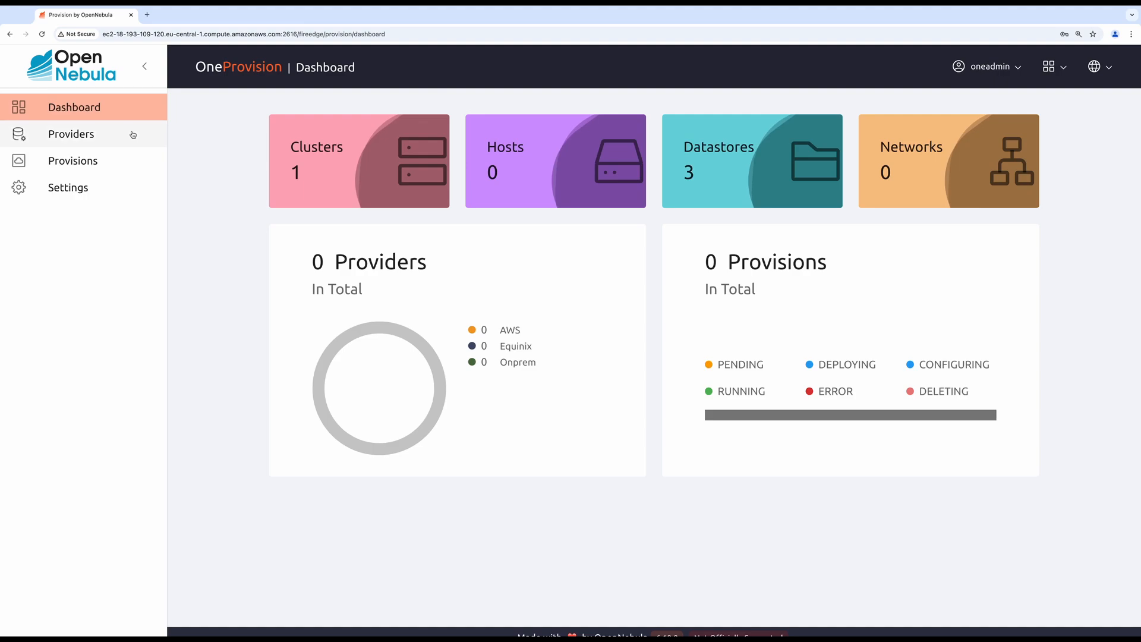
Create the AWS metal provider aws-north-virginia with its access and secret keys.
click(71, 134)
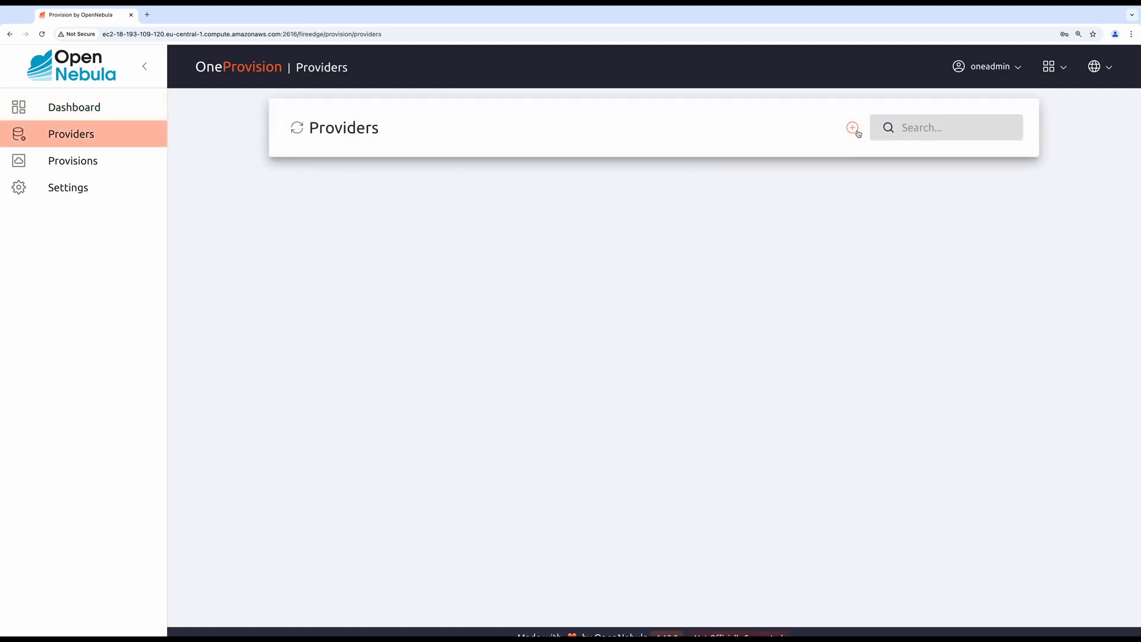
click(852, 128)
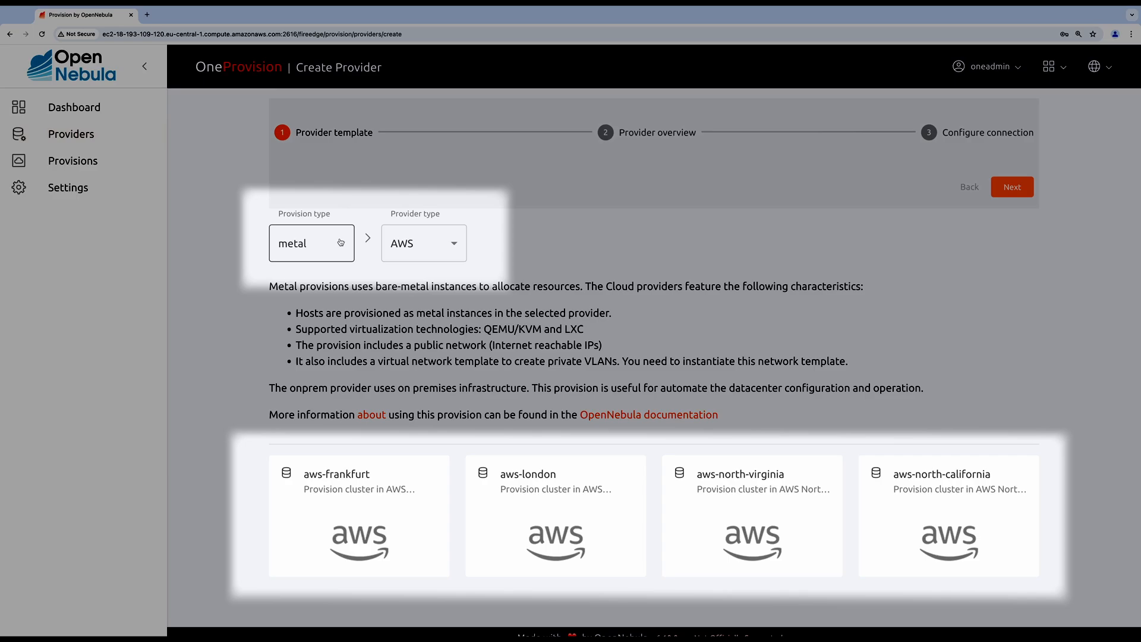
click(423, 243)
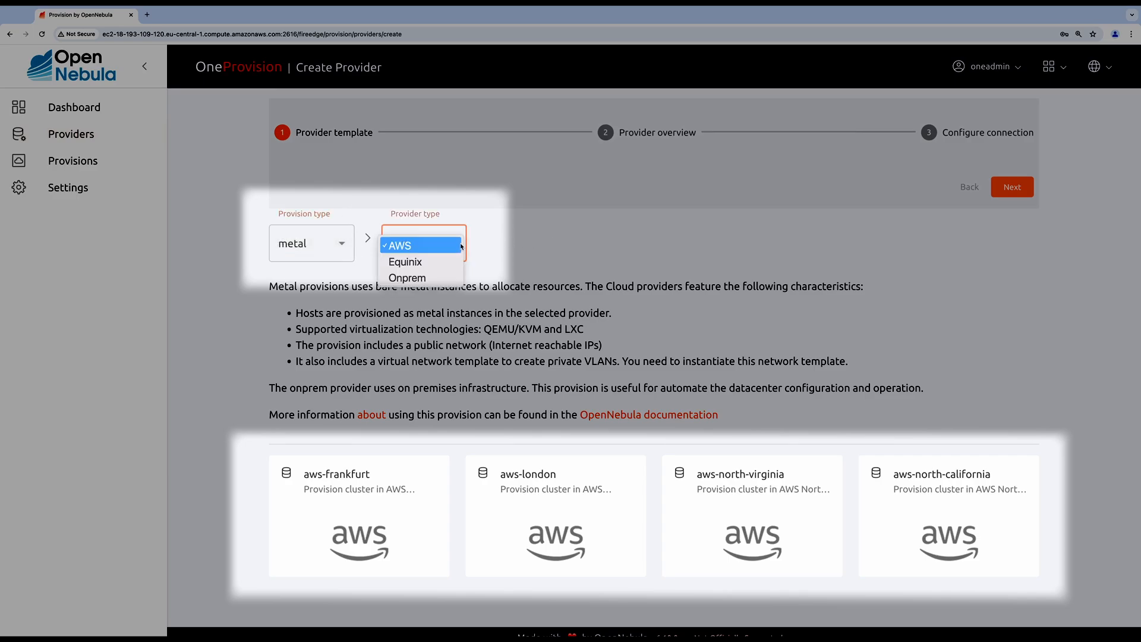
click(399, 244)
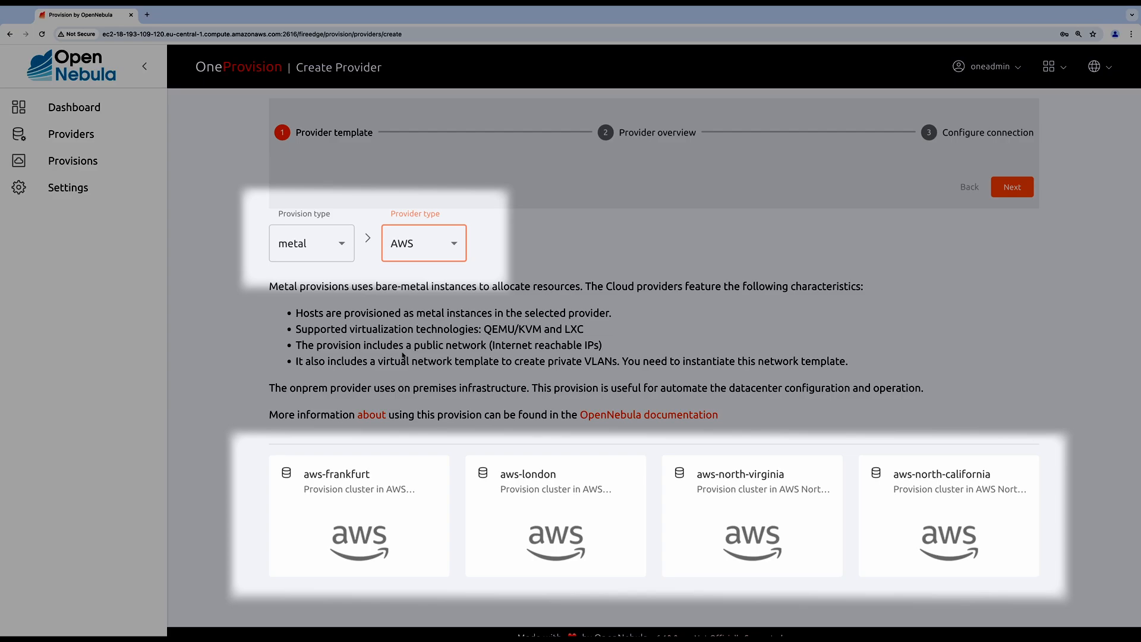
mouse_move(671, 497)
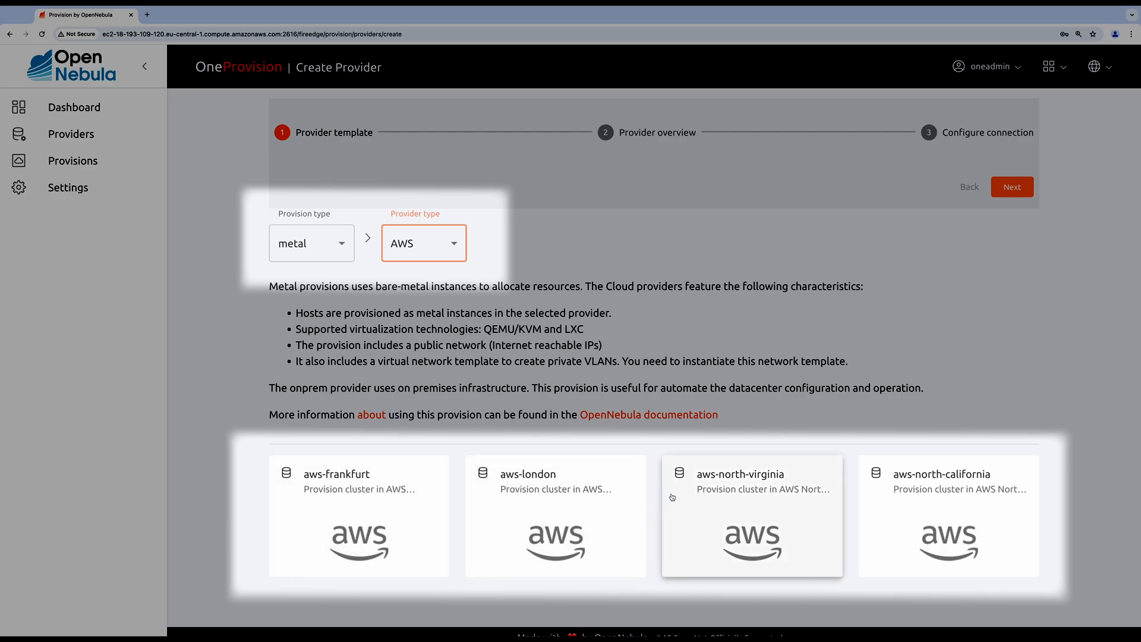
mouse_move(690, 502)
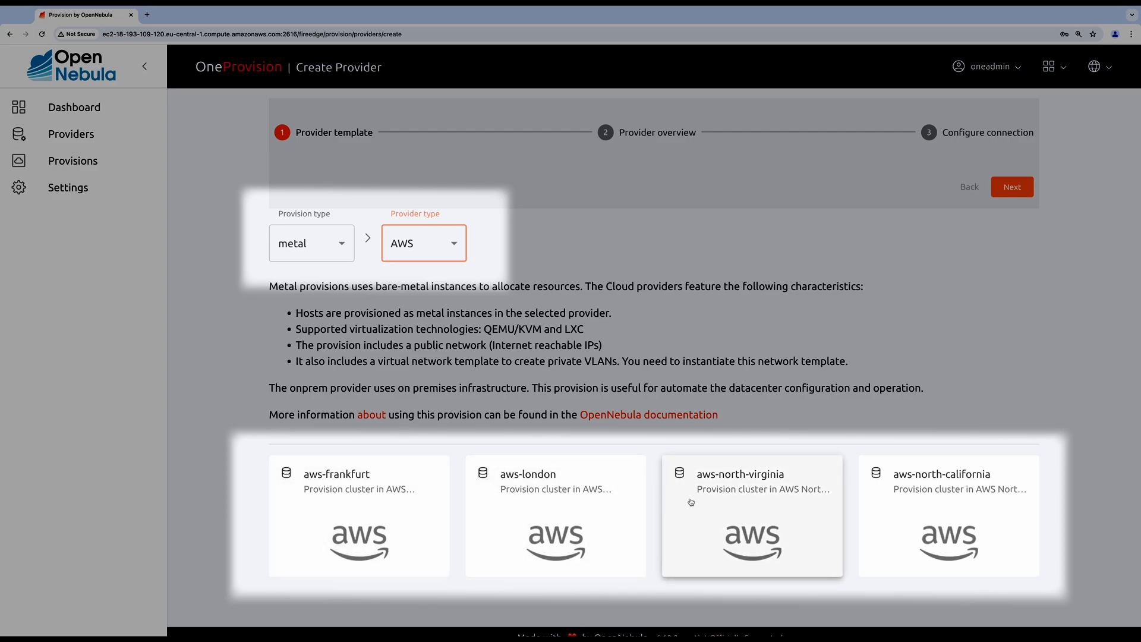
click(751, 515)
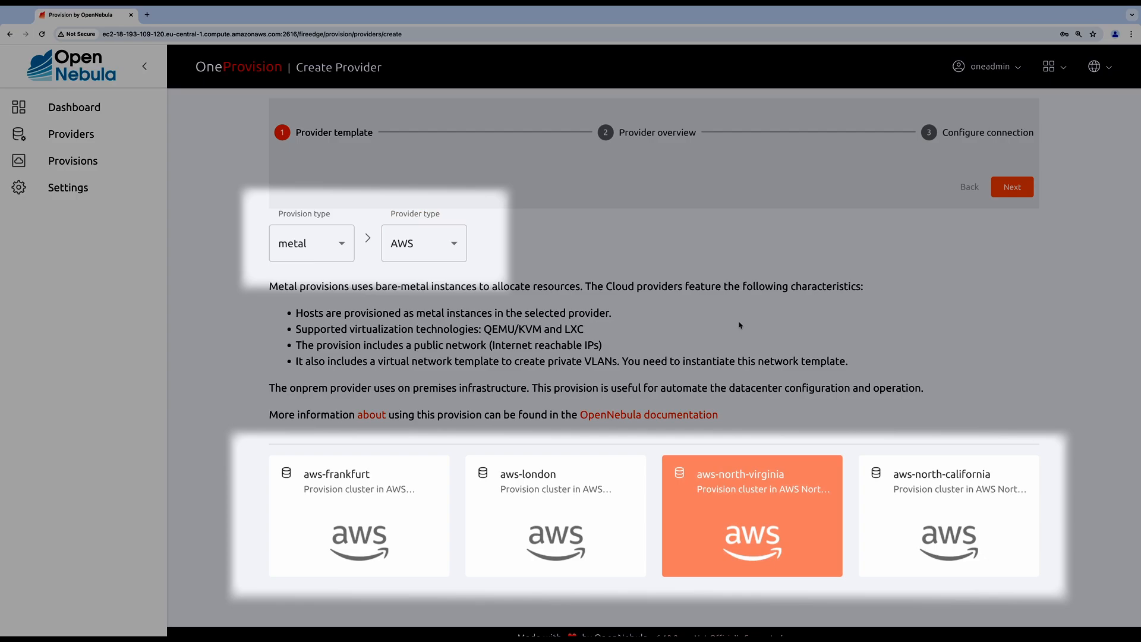
click(1010, 186)
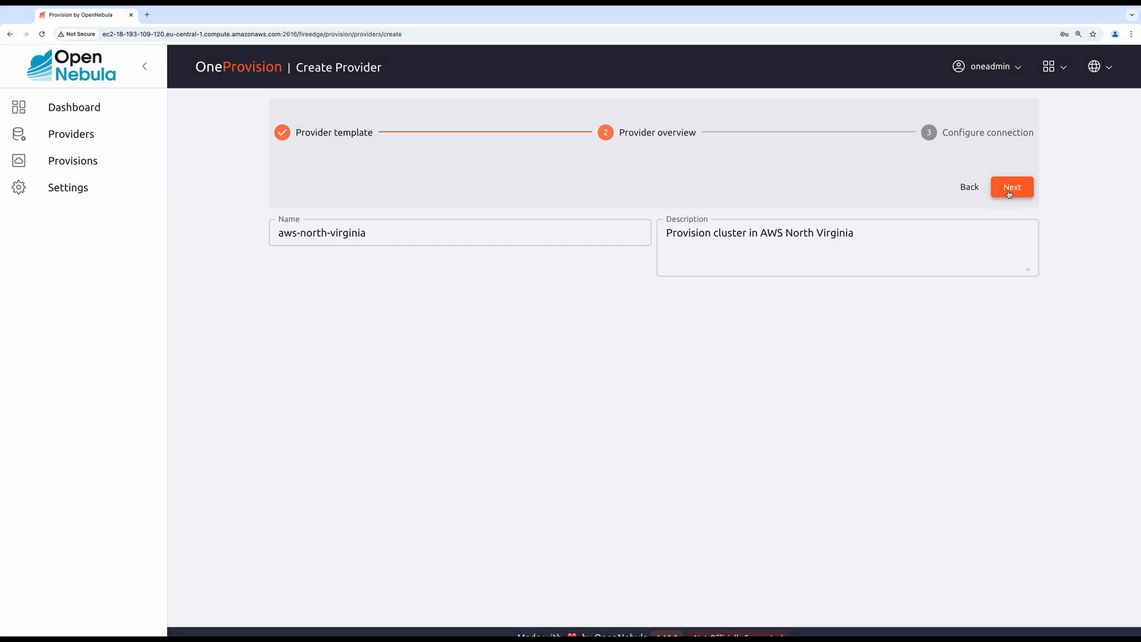
click(1010, 187)
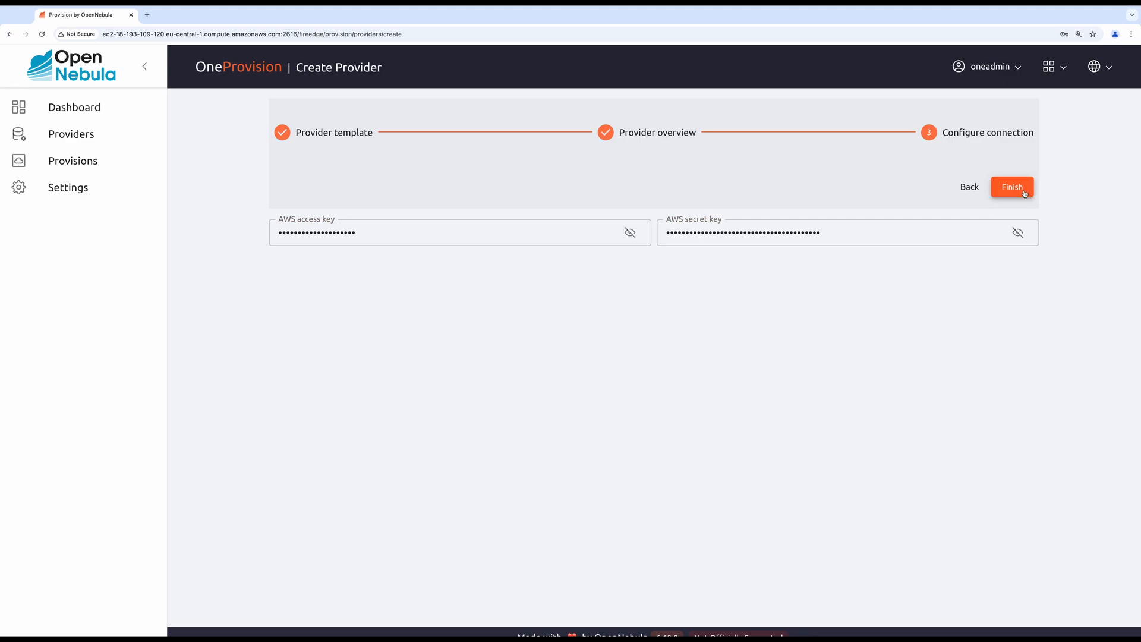
click(1011, 188)
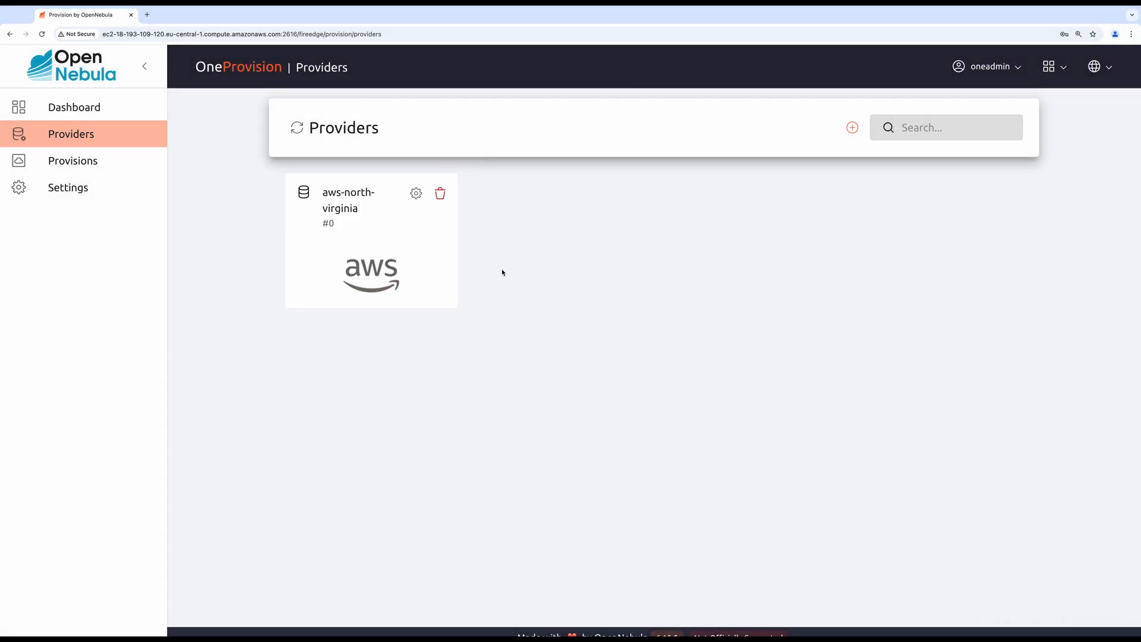
Provision aws-edge-cluster on aws-north-virginia with default inputs until the log reports success.
click(73, 161)
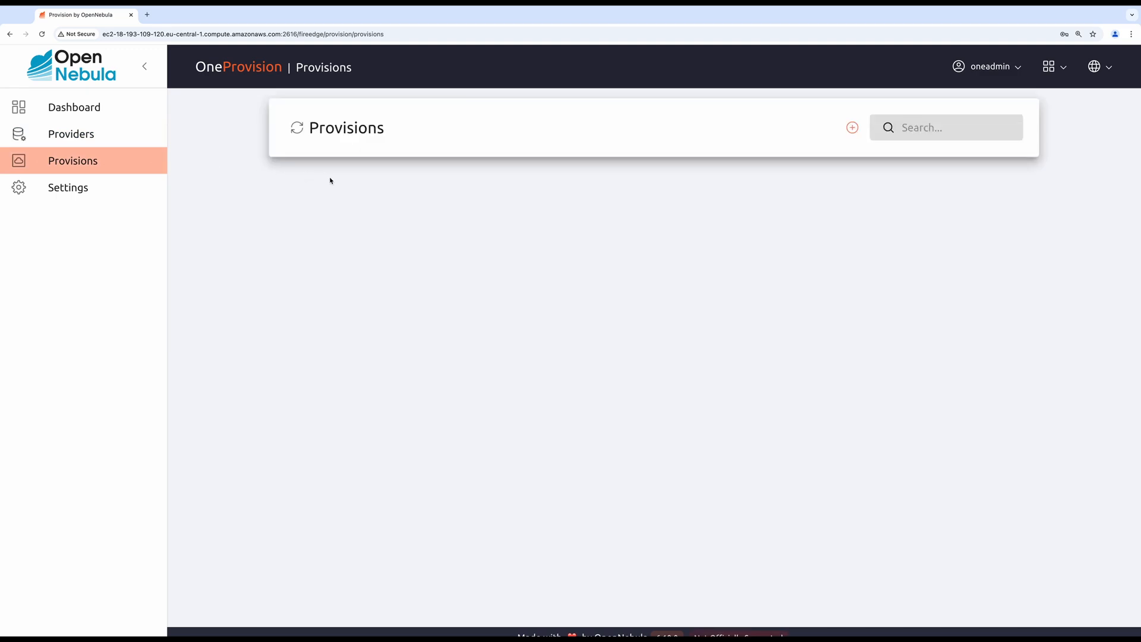
click(852, 127)
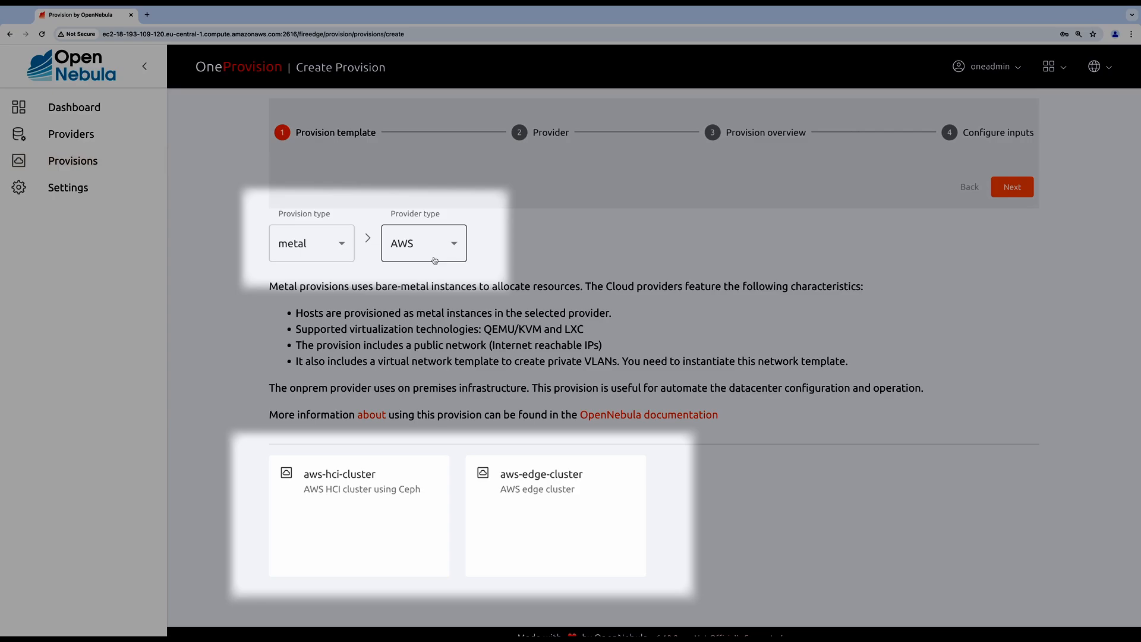
mouse_move(500, 239)
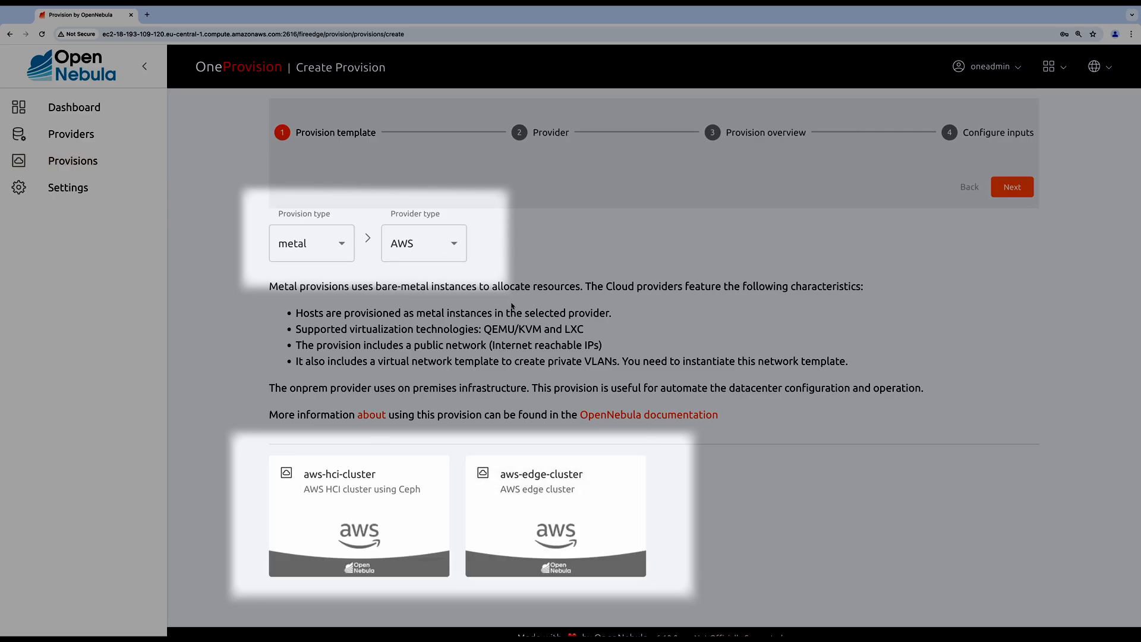
mouse_move(559, 496)
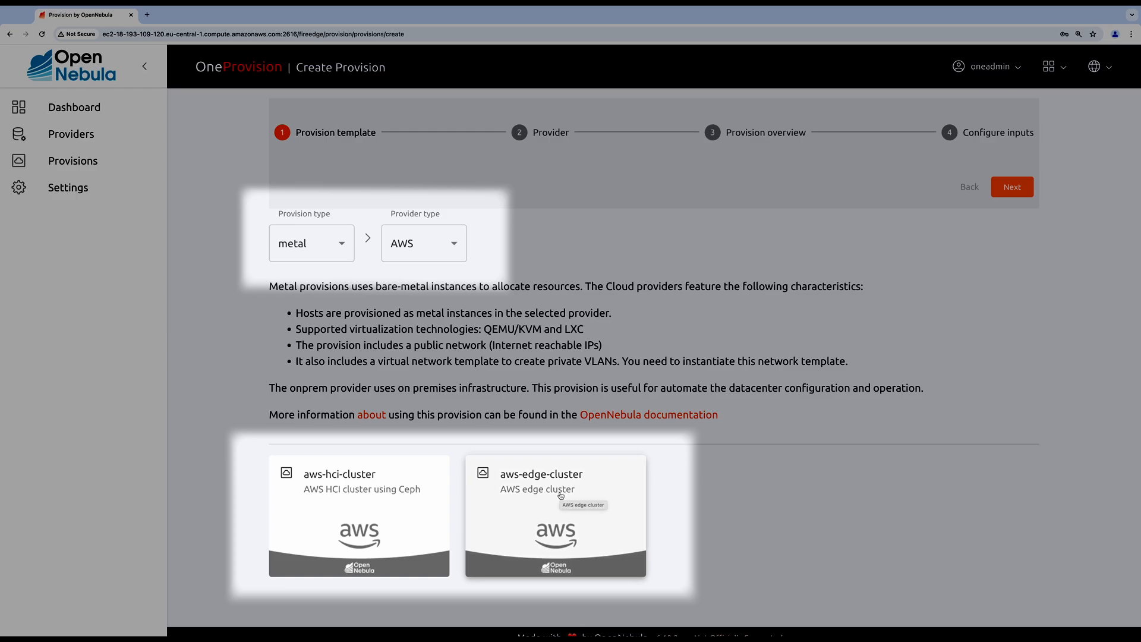
click(555, 510)
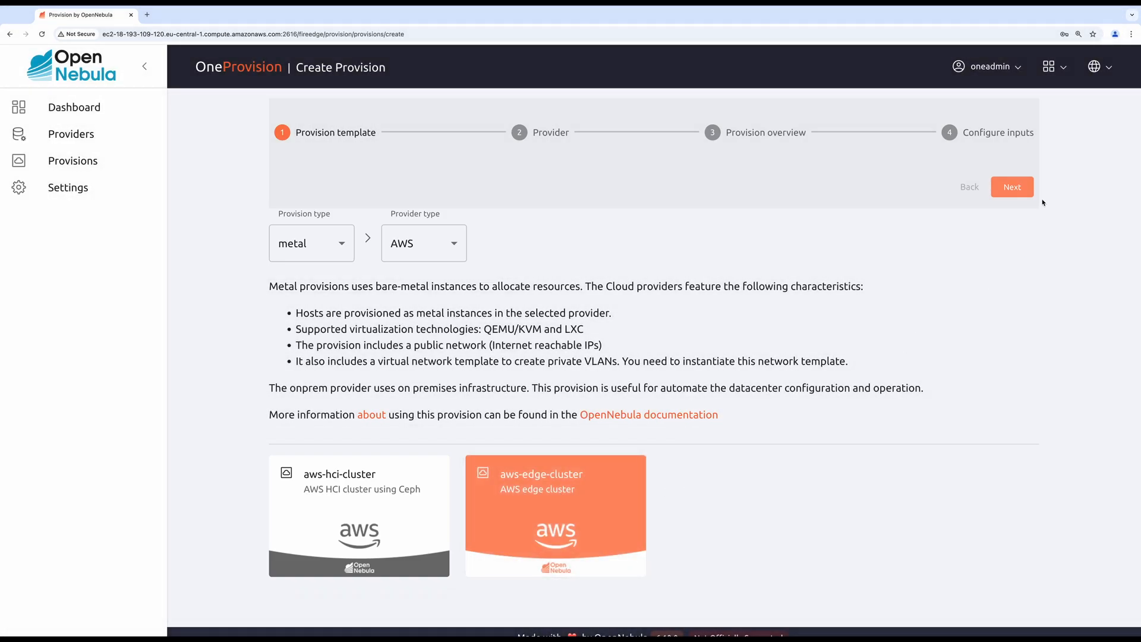
click(1010, 187)
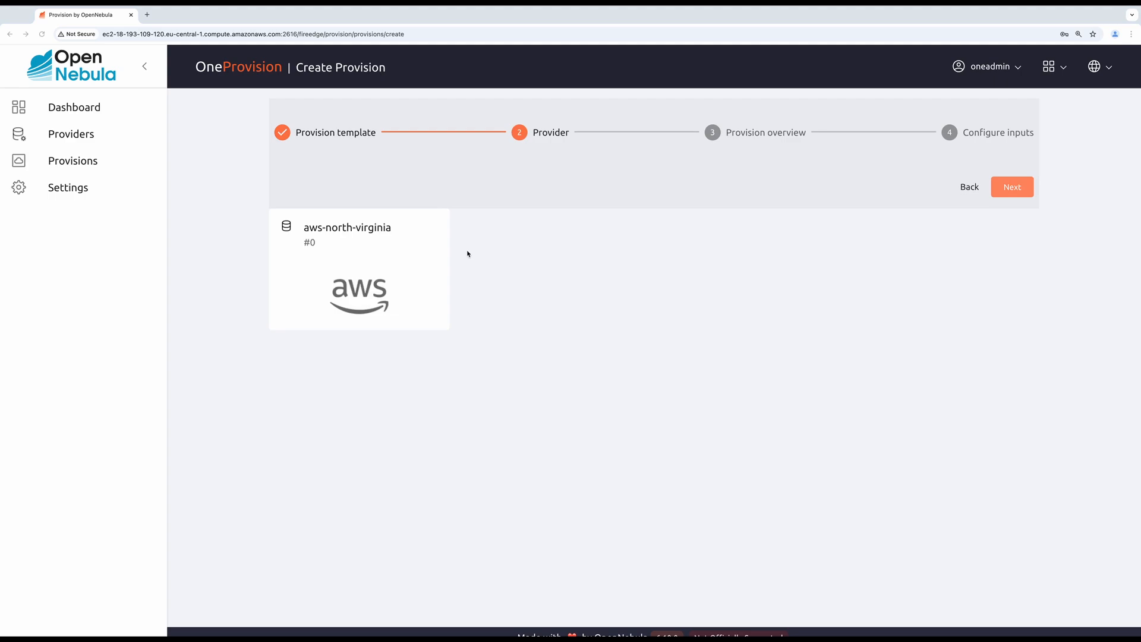
click(358, 270)
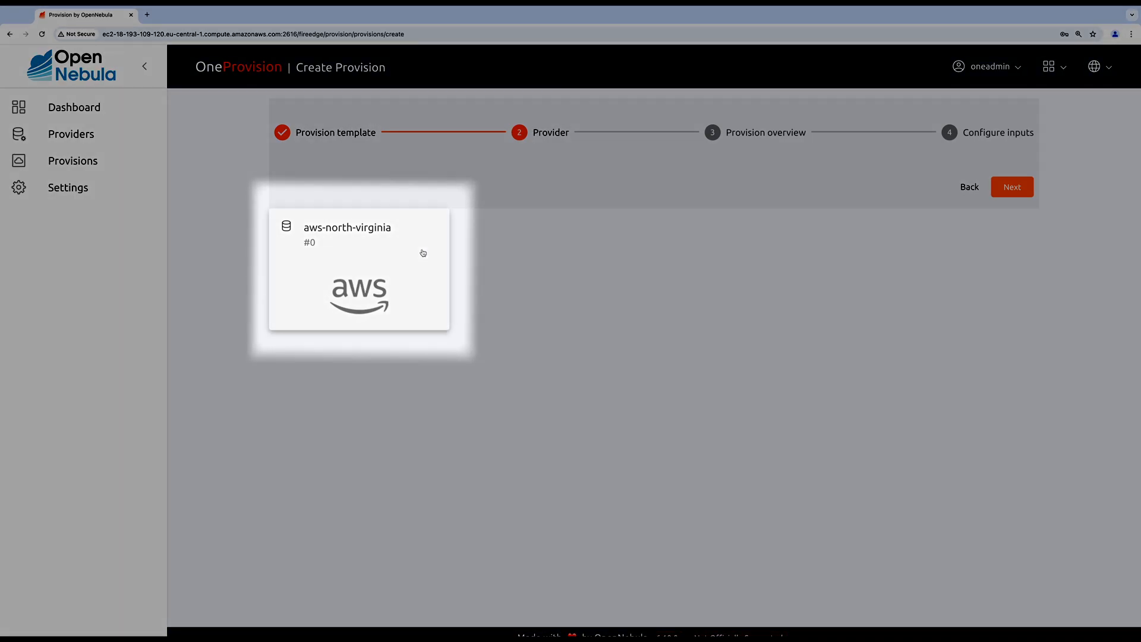
click(358, 270)
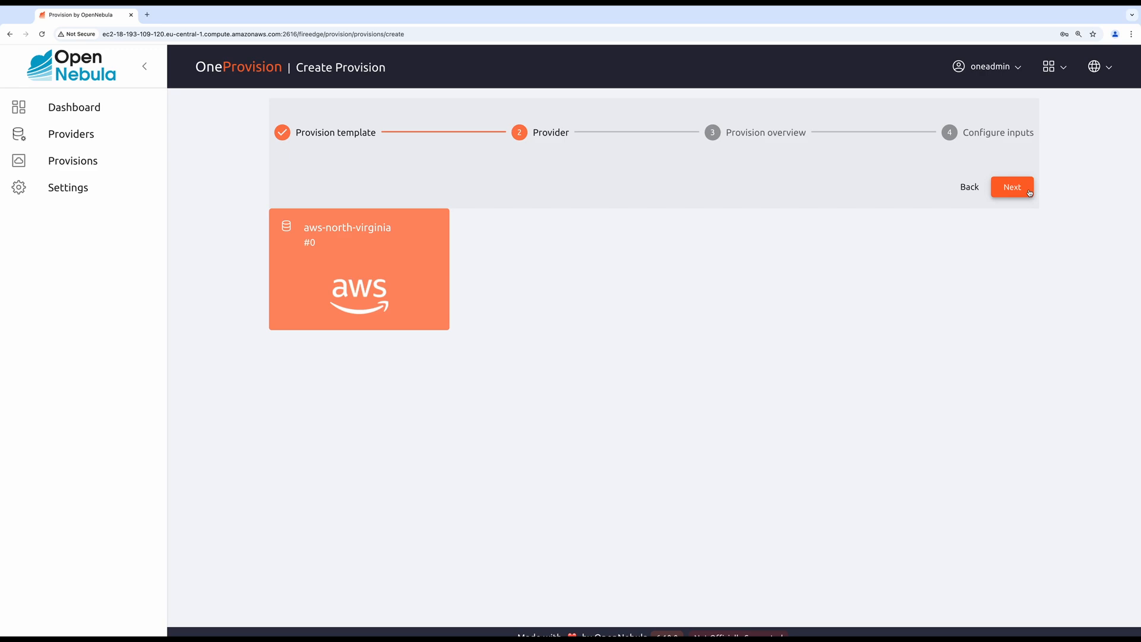
click(1012, 187)
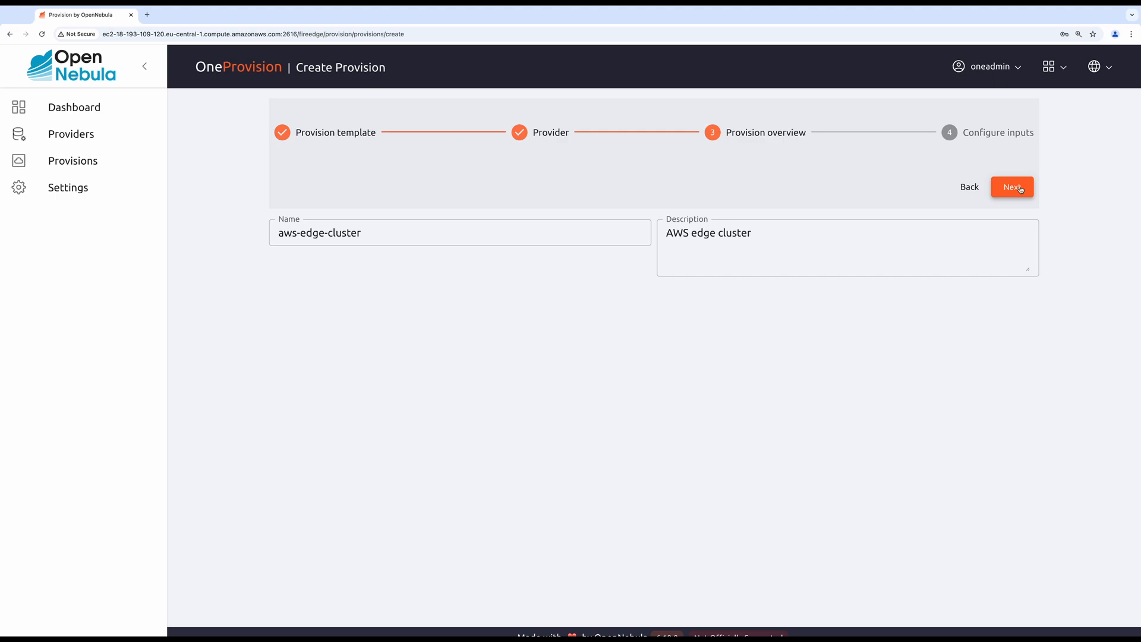
click(1011, 186)
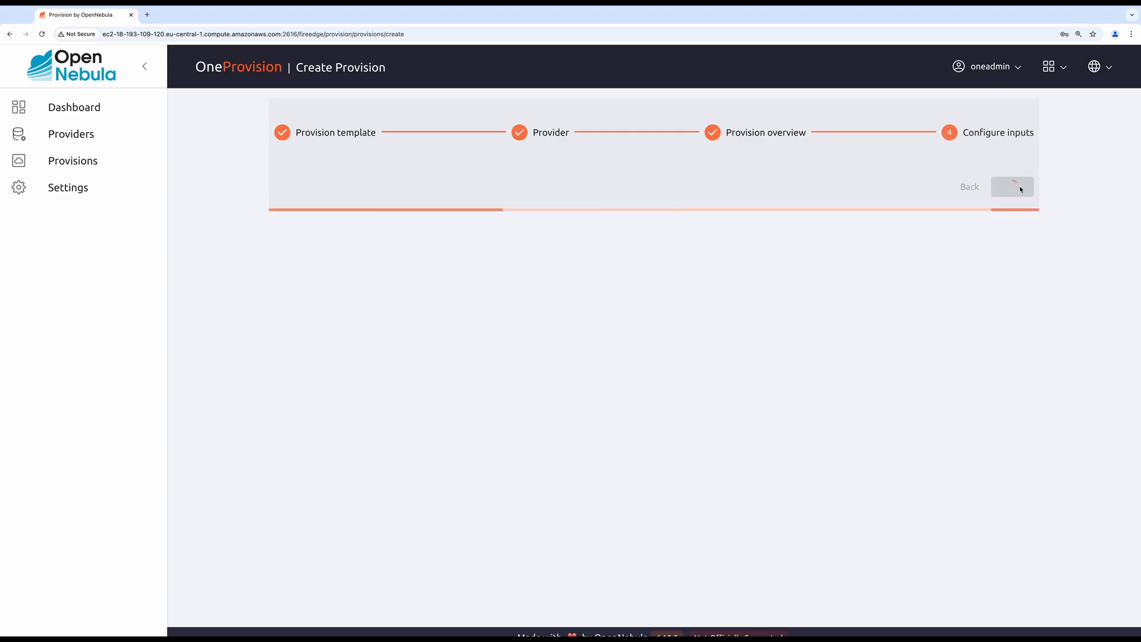
click(1011, 186)
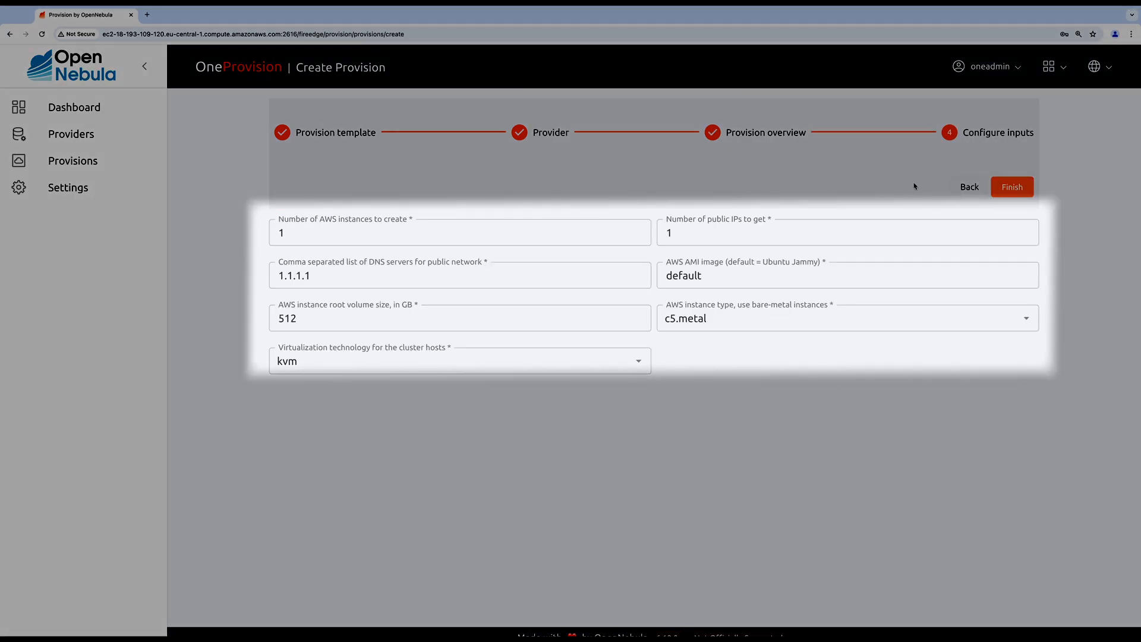
mouse_move(267, 214)
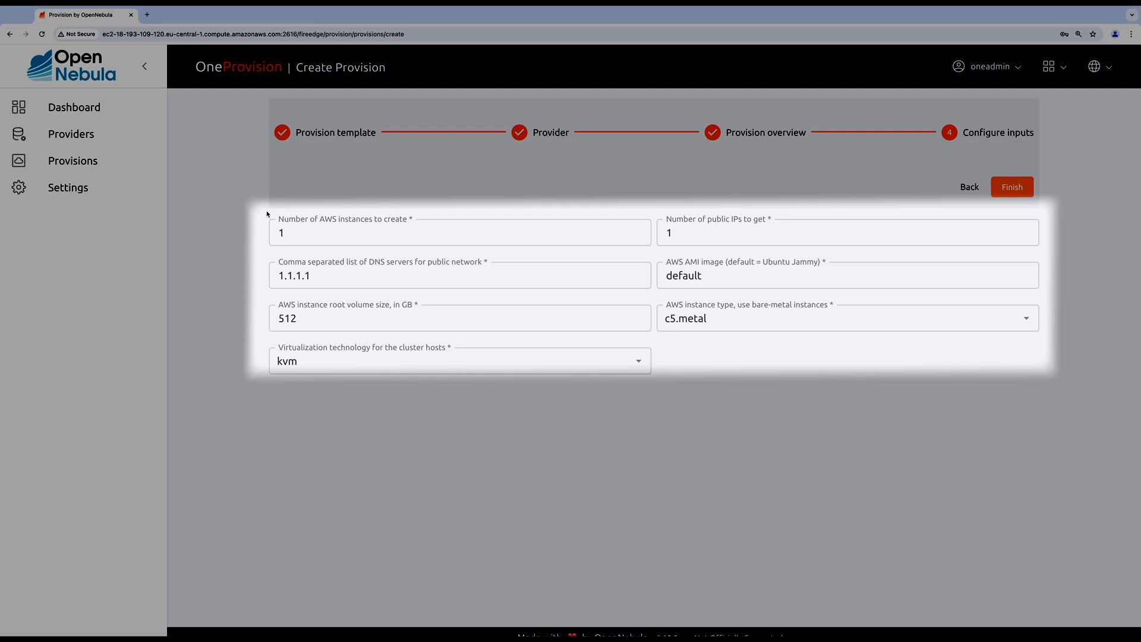
mouse_move(244, 226)
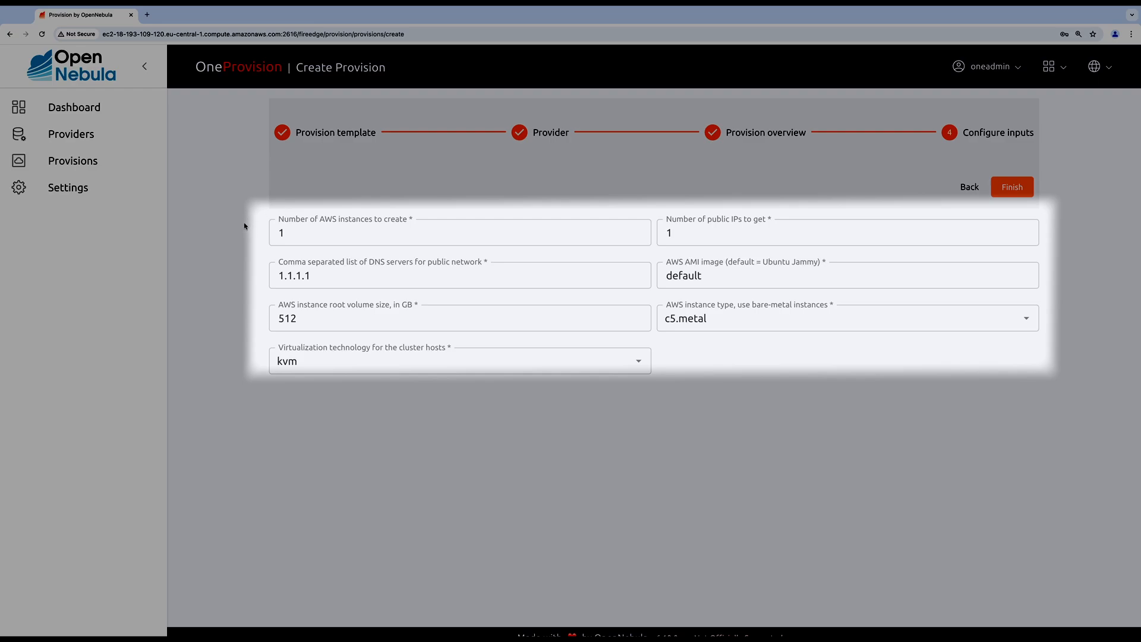
mouse_move(622, 174)
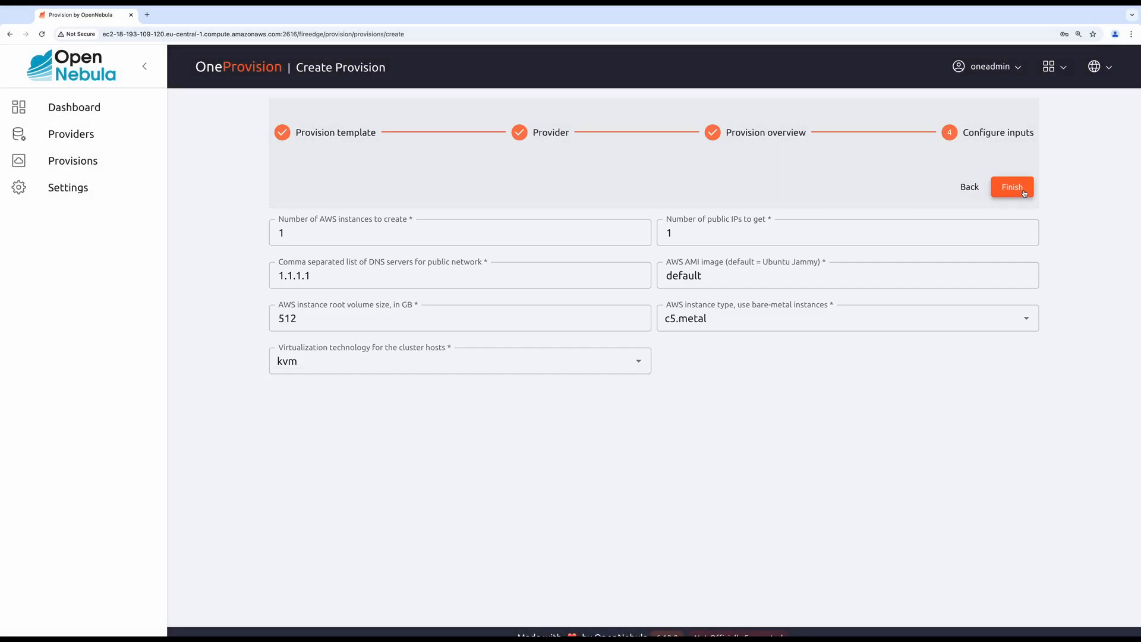
click(1011, 187)
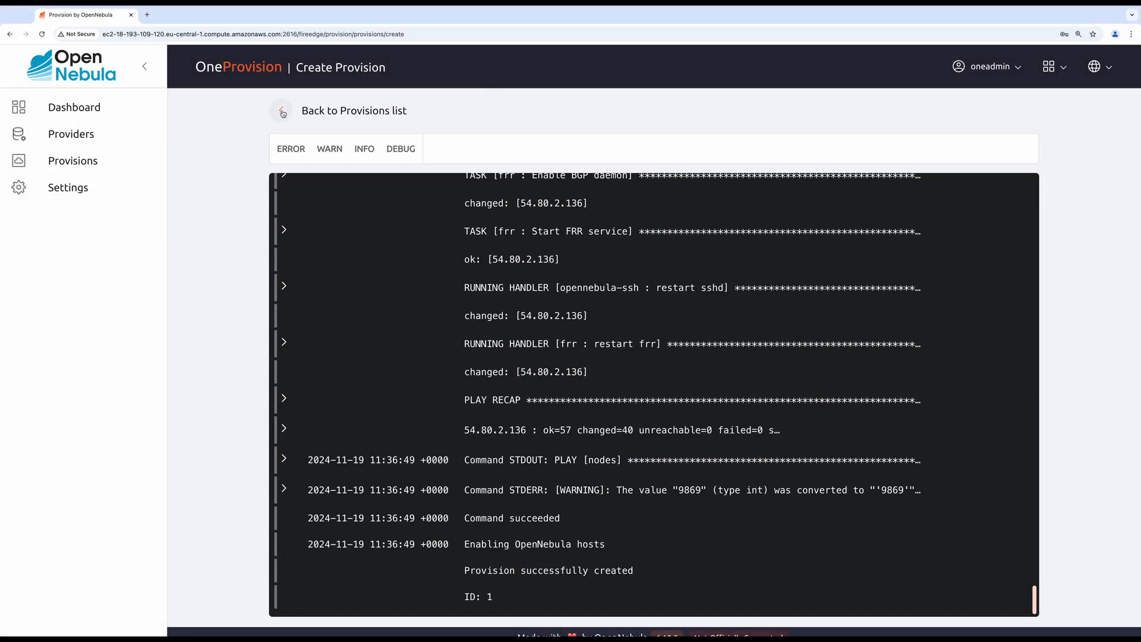
Return to Provisions showing aws-edge-cluster #1 and open the edge frontend's Sunstone.
click(281, 111)
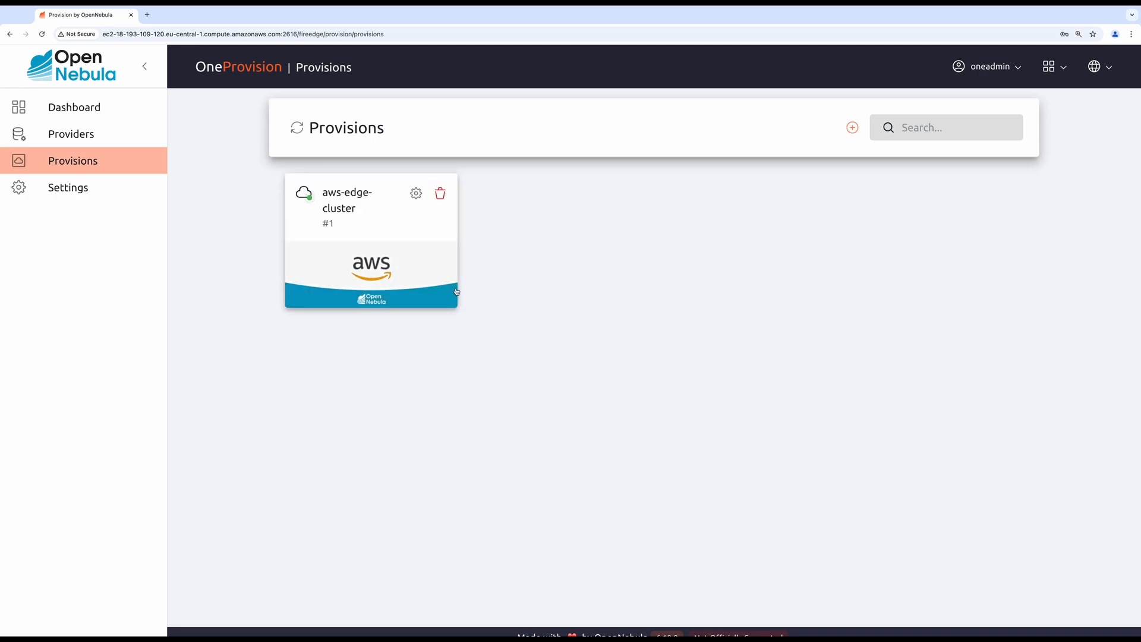
mouse_move(602, 116)
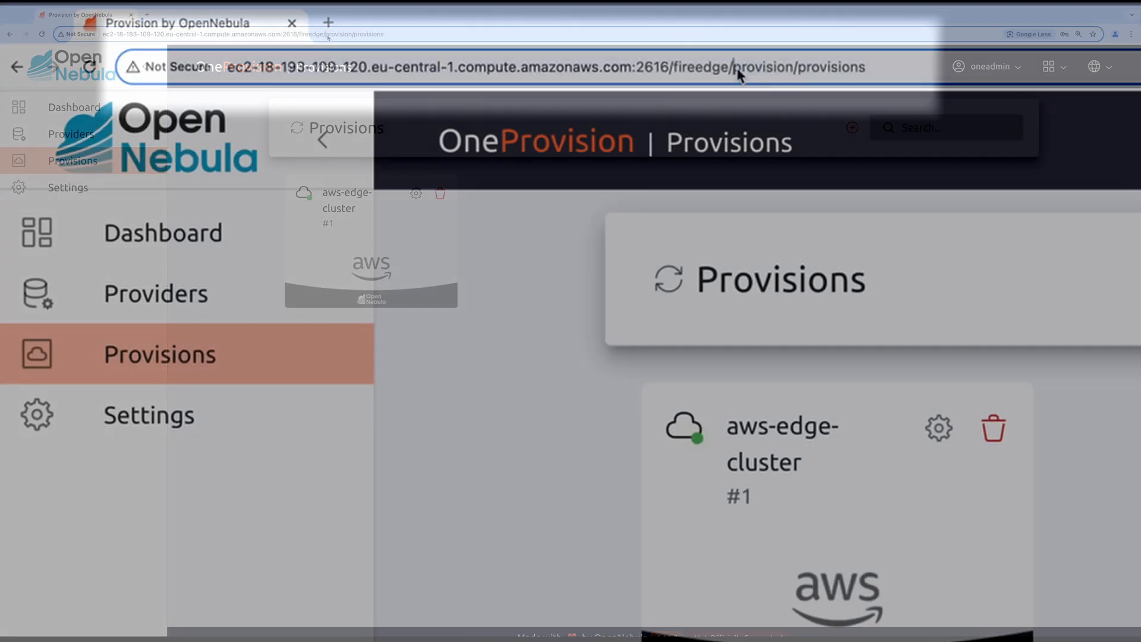
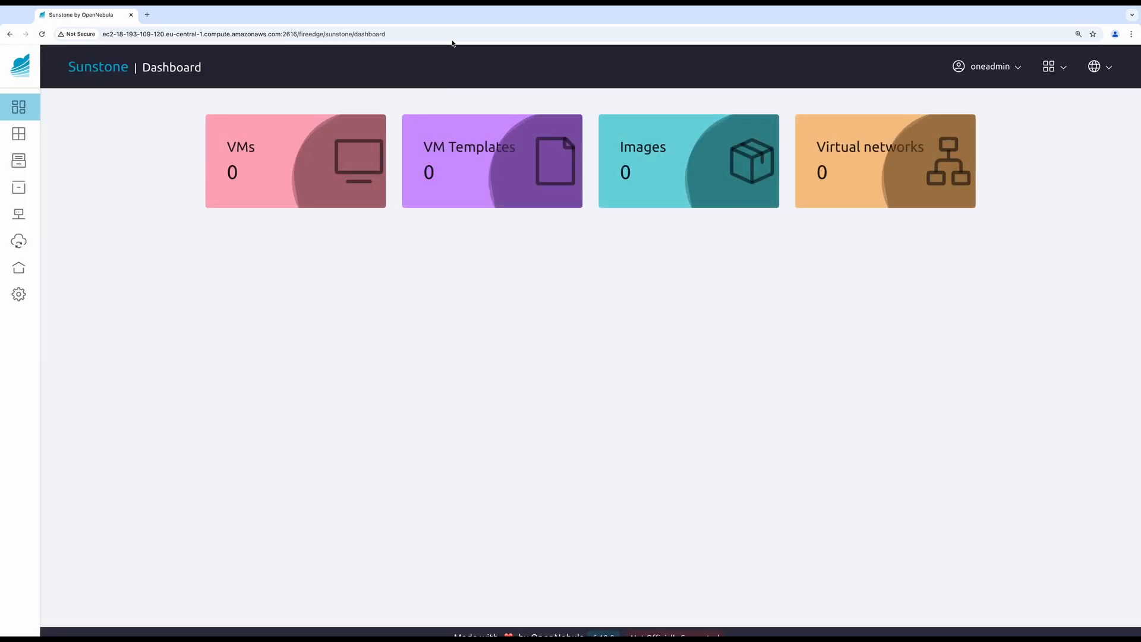
Check host 54.80.2.136, network aws-edge-cluster-public, and the cluster's system and image datastores.
click(144, 67)
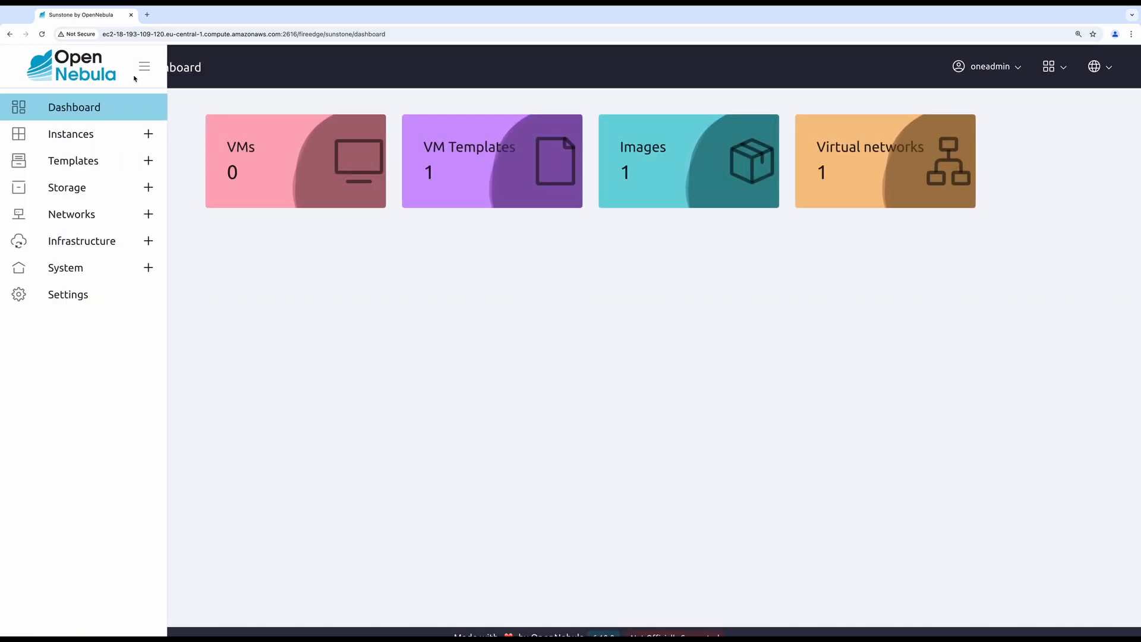
click(143, 66)
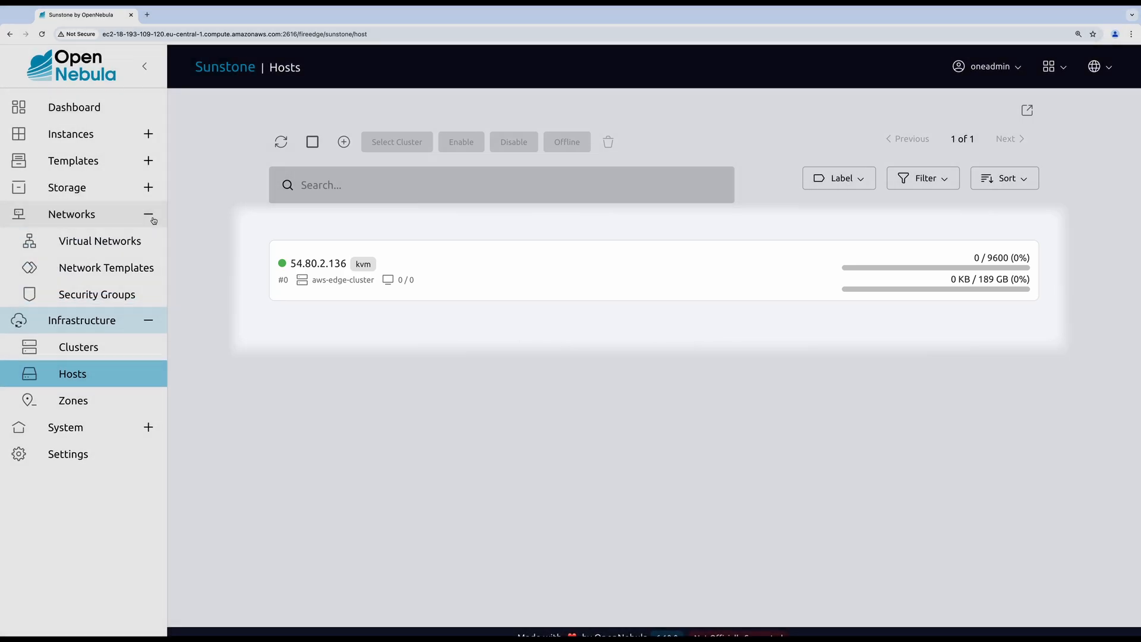
click(100, 241)
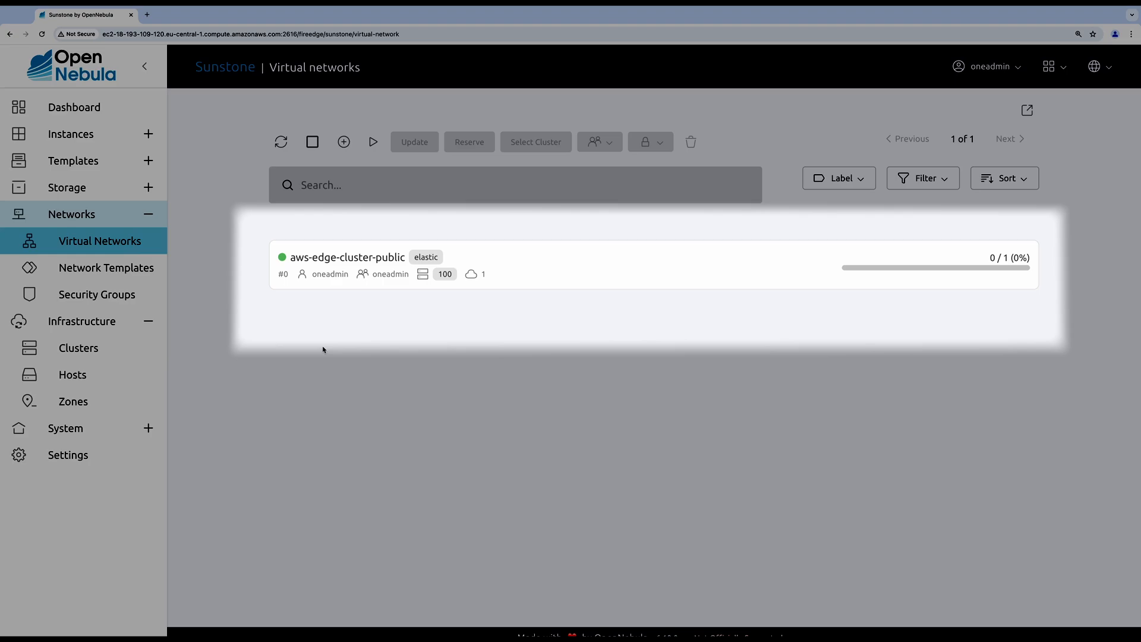
click(66, 187)
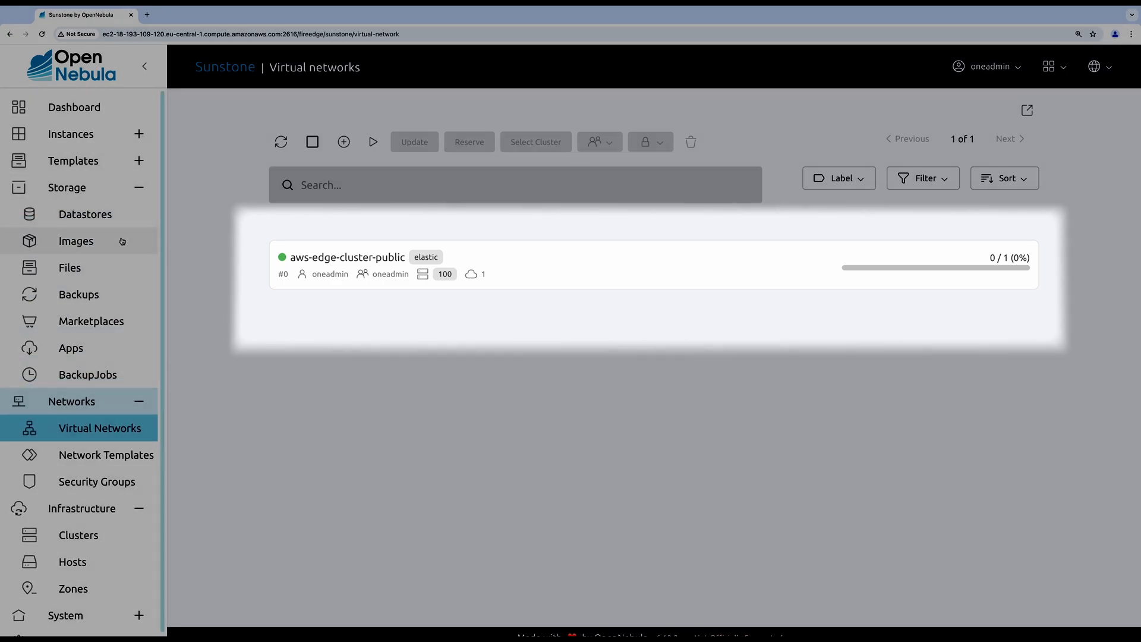
click(85, 214)
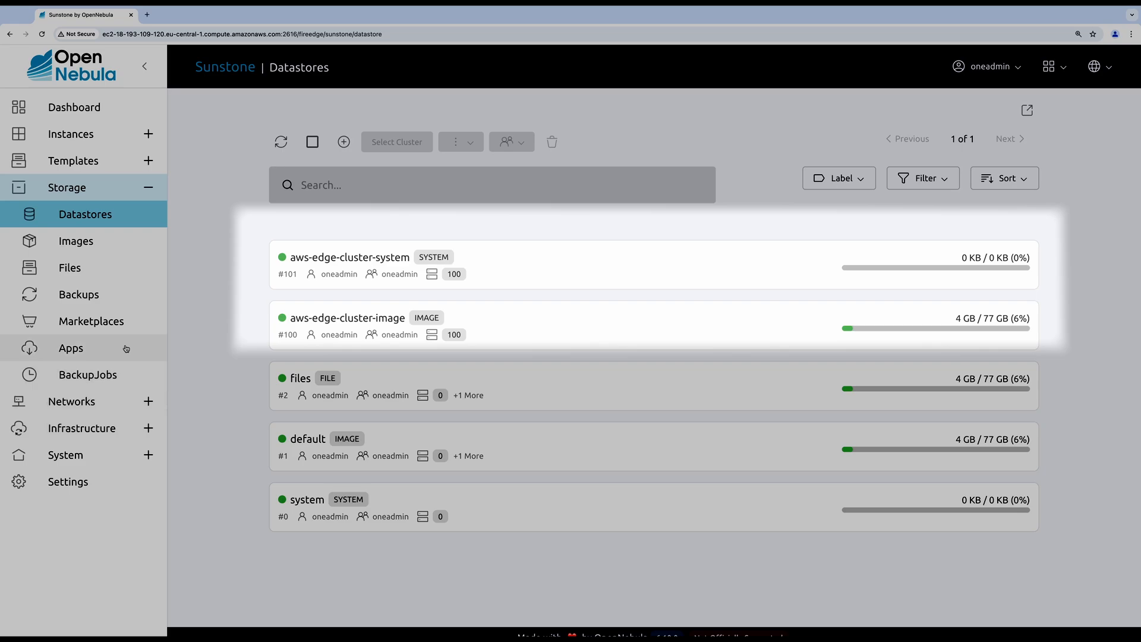
Download the Ubuntu 24.04 app into aws-edge-cluster-image and confirm it as image #1.
click(71, 348)
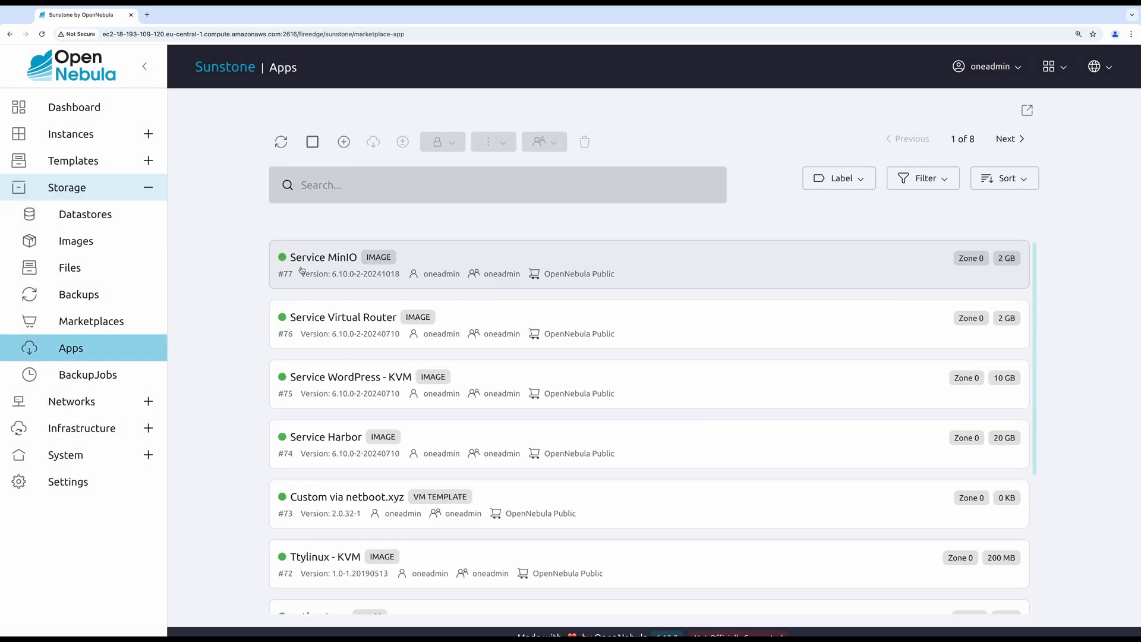
text(Ubuntu 24)
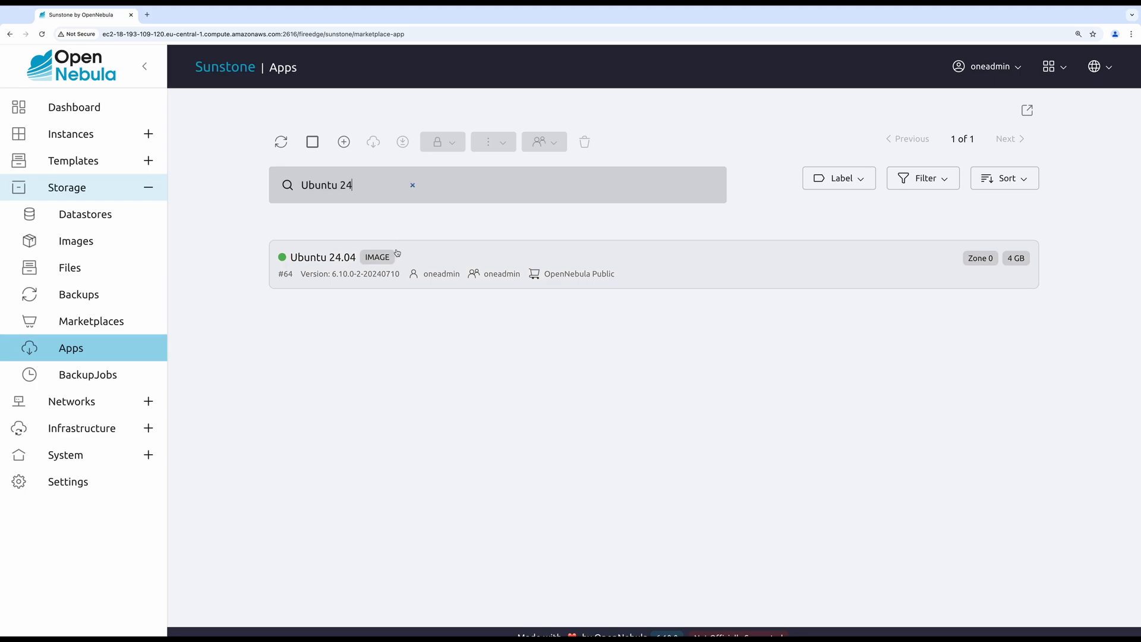
click(509, 256)
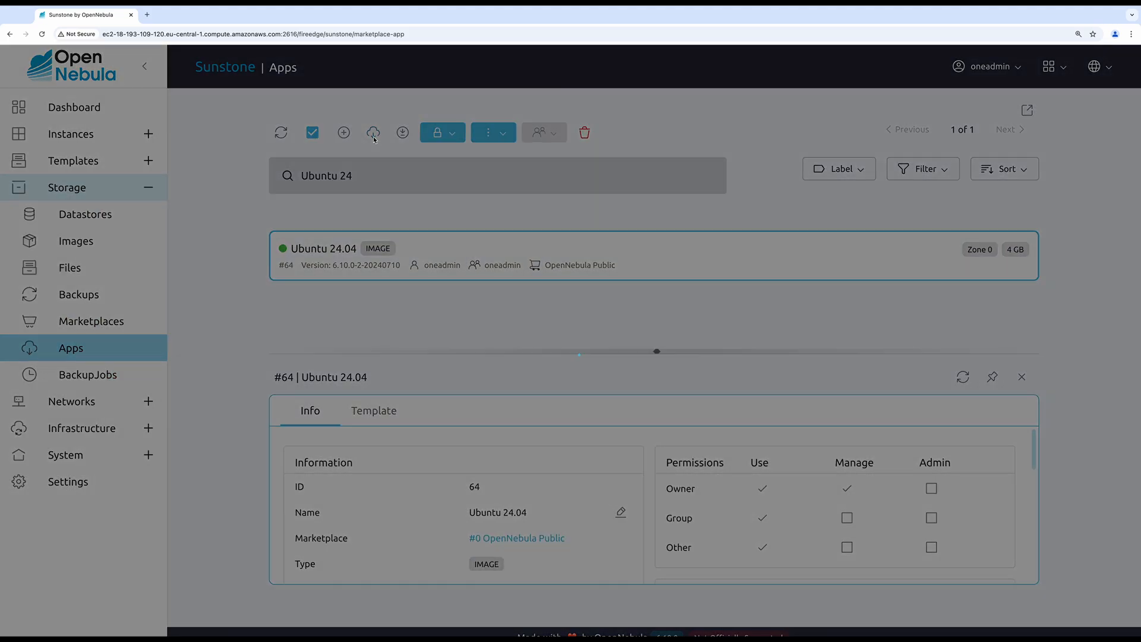
click(373, 133)
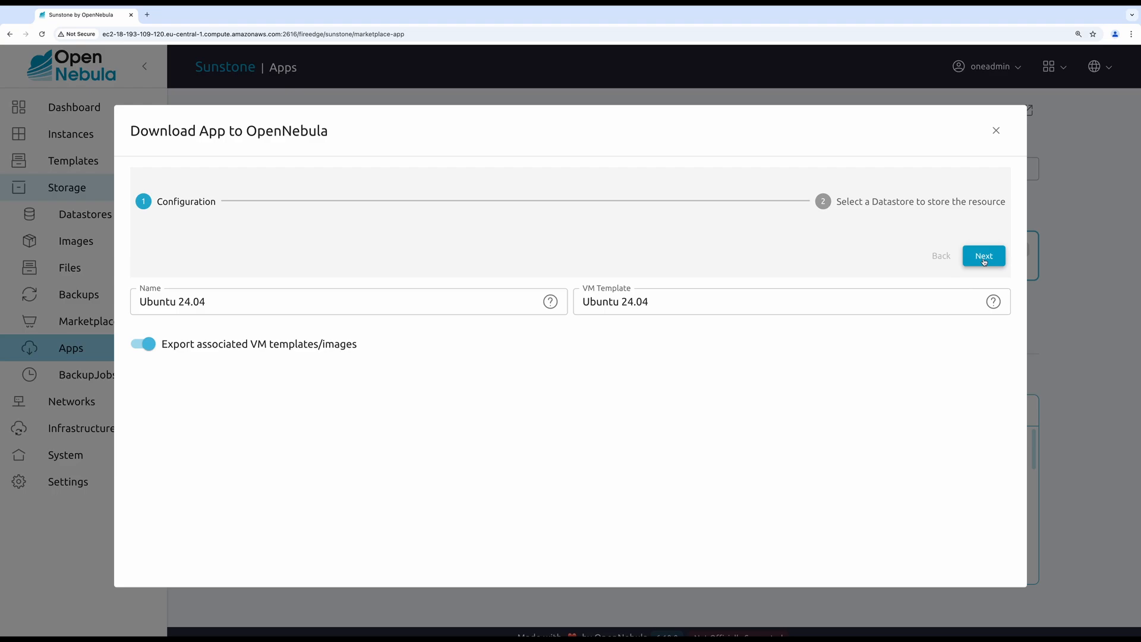
click(982, 256)
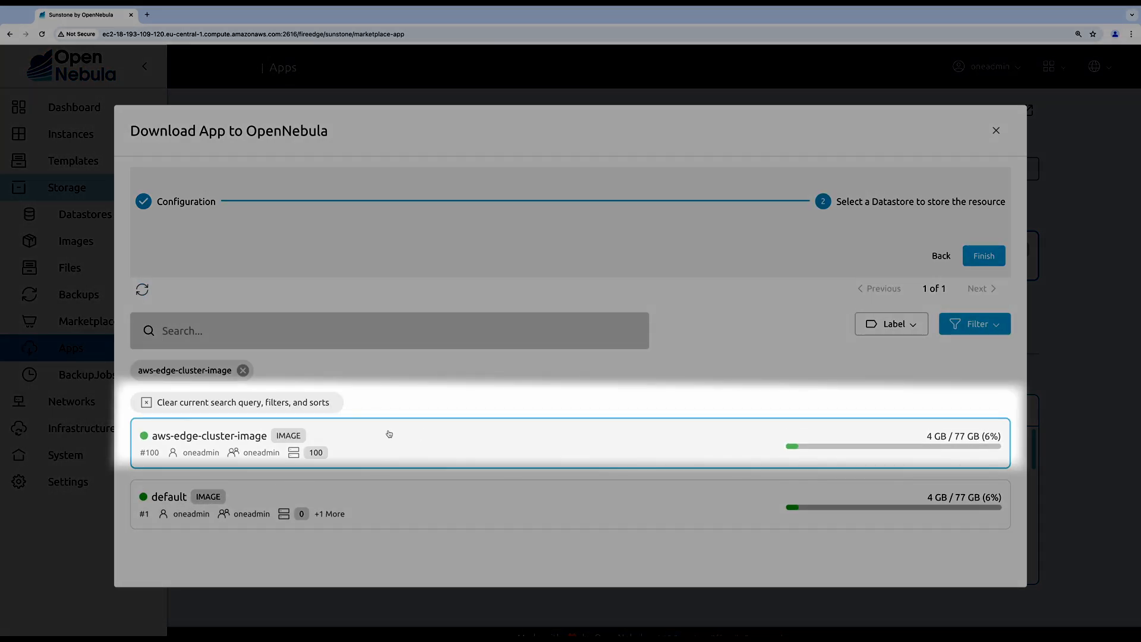
click(983, 255)
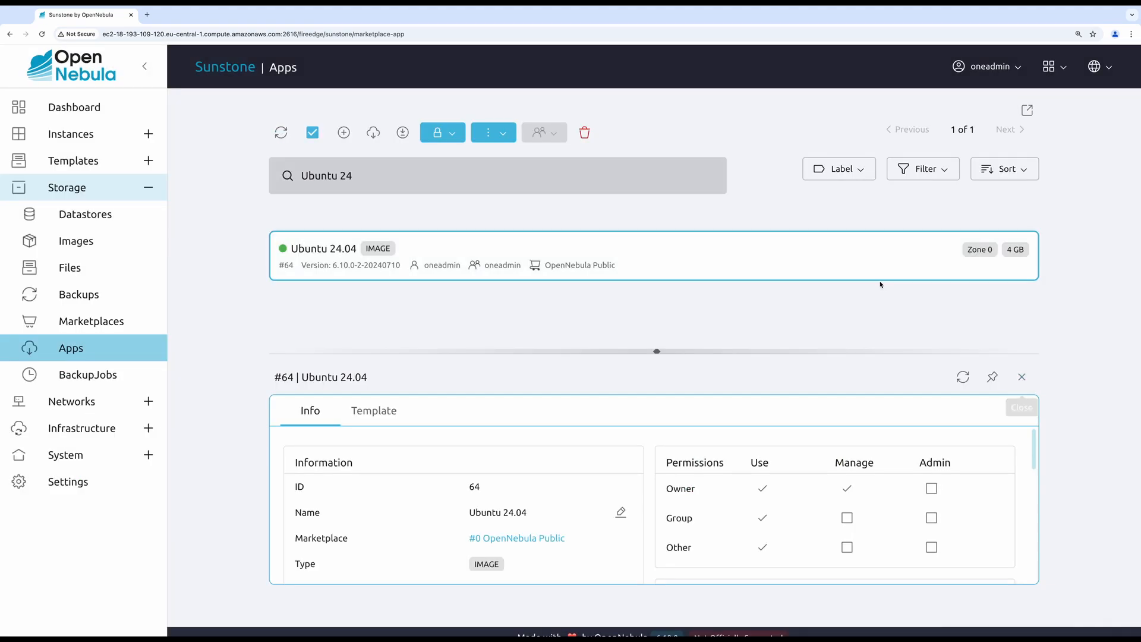
click(75, 241)
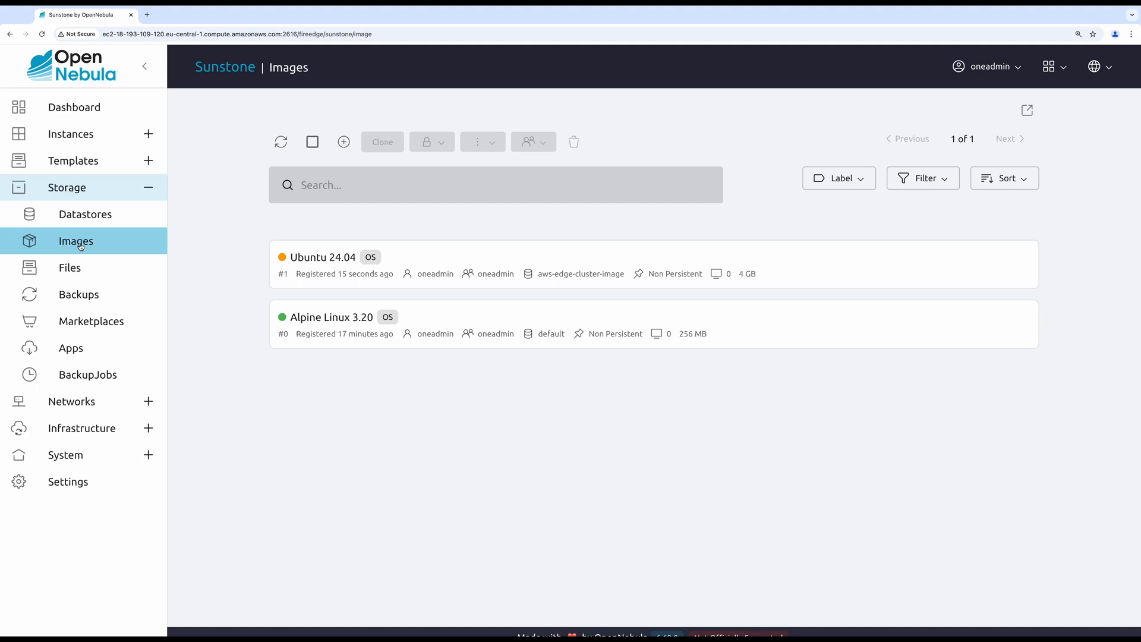
mouse_move(150, 161)
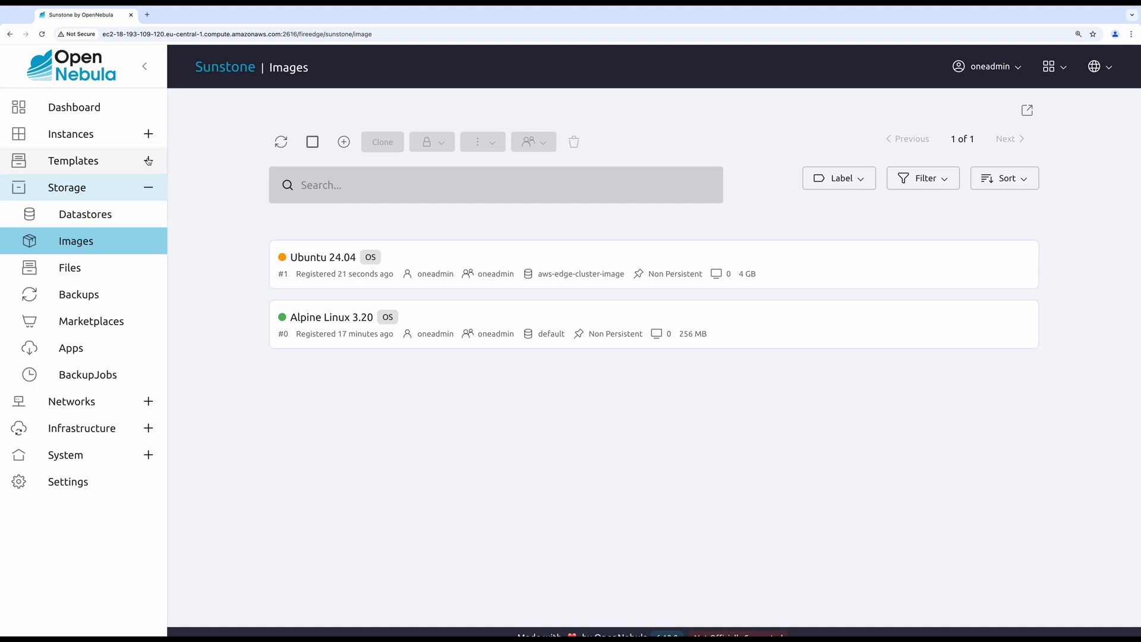
Open the Ubuntu 24.04 VM template for updating.
click(73, 159)
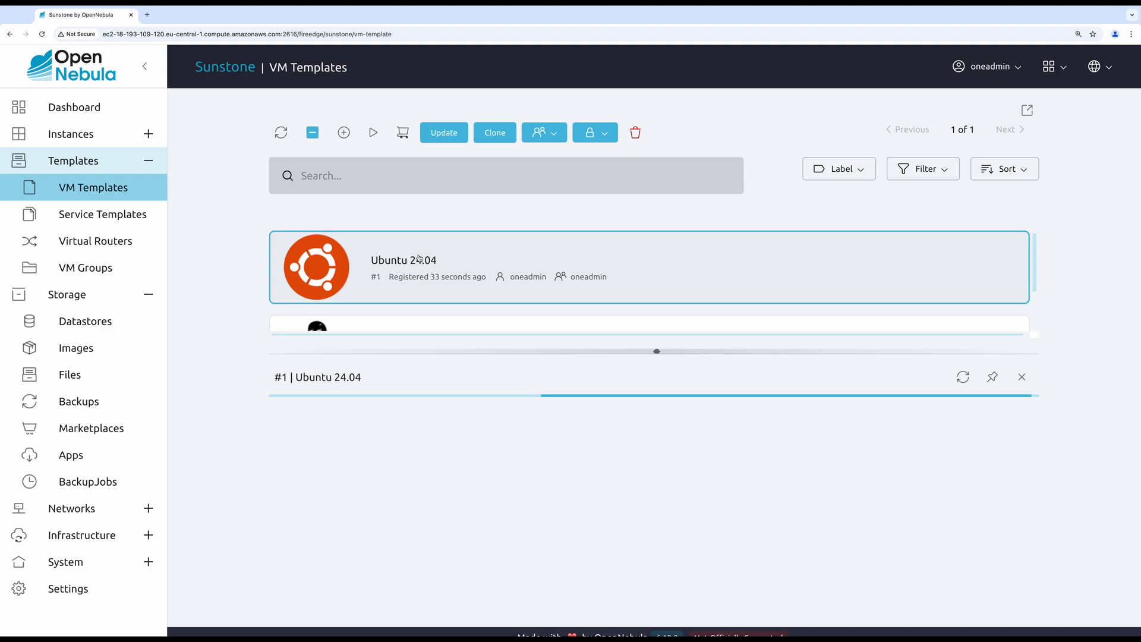
click(444, 132)
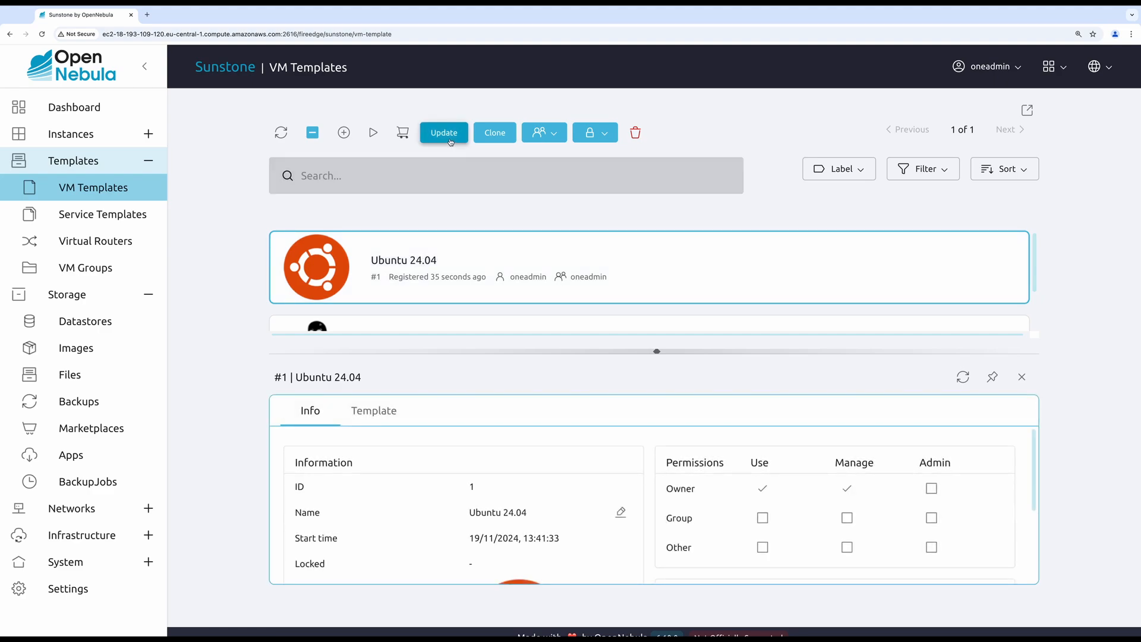
click(444, 132)
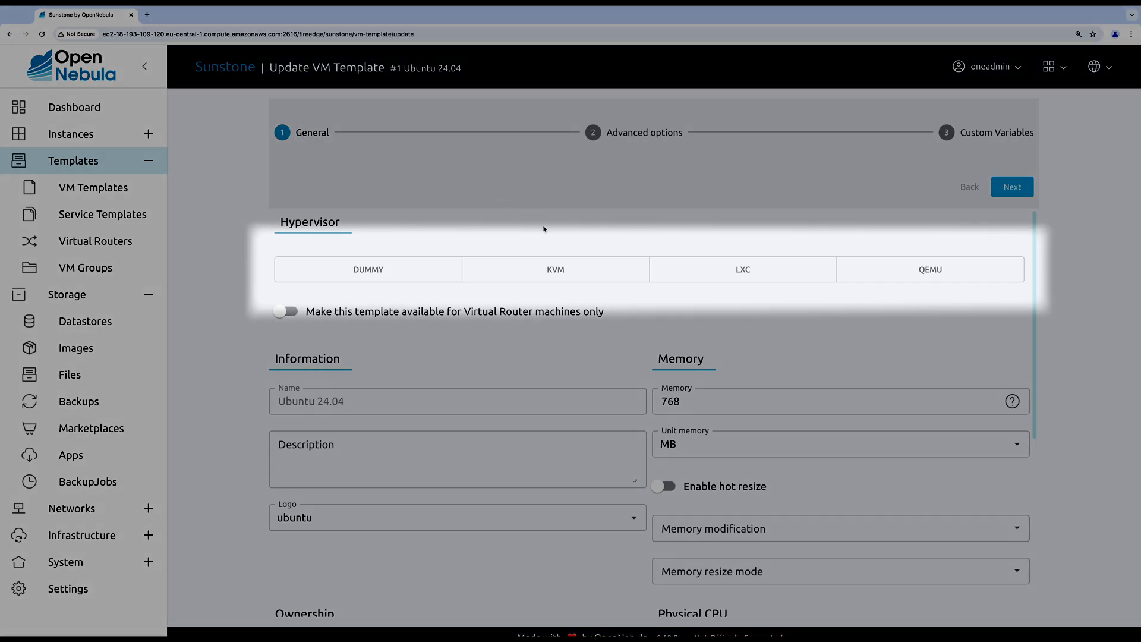
Set hypervisor to KVM, memory to 32 GB and physical CPU to 12.
click(555, 269)
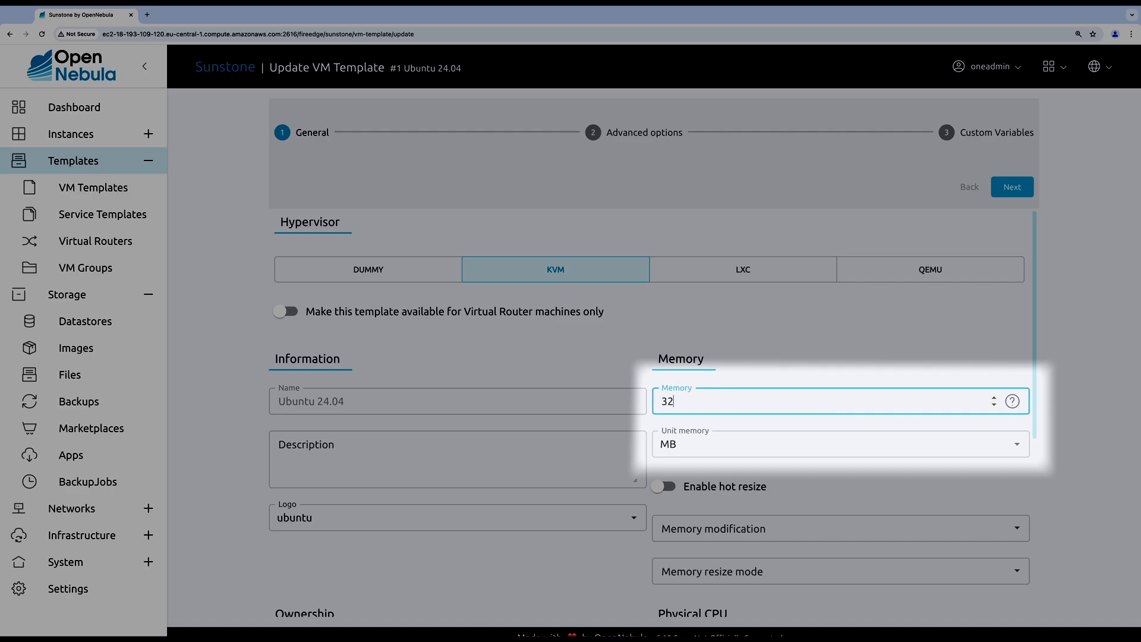
click(837, 444)
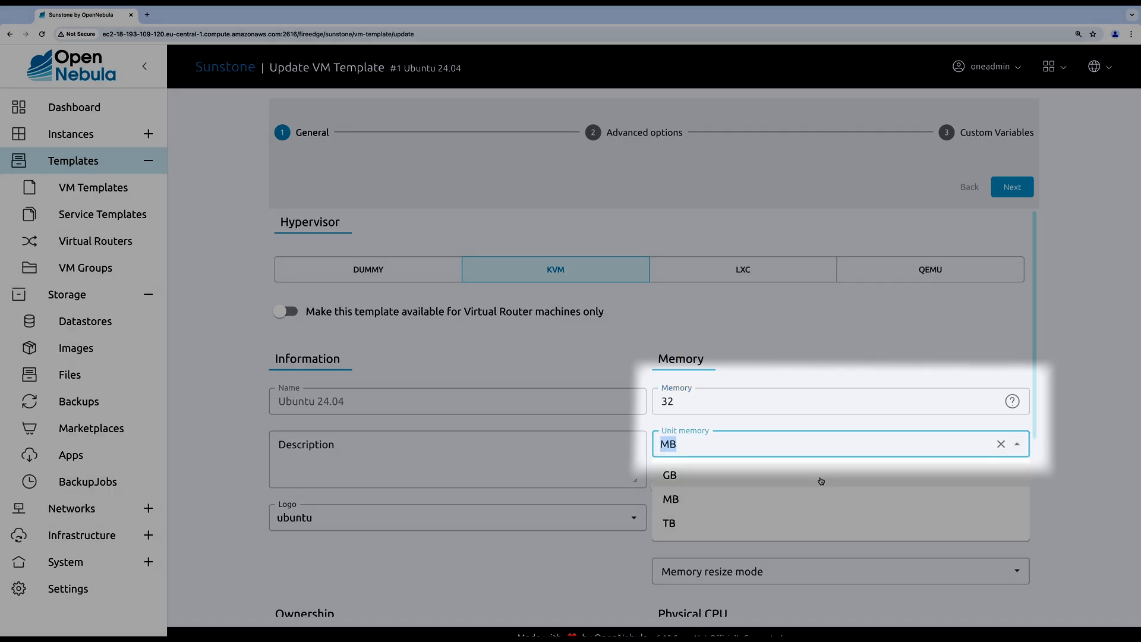
click(669, 475)
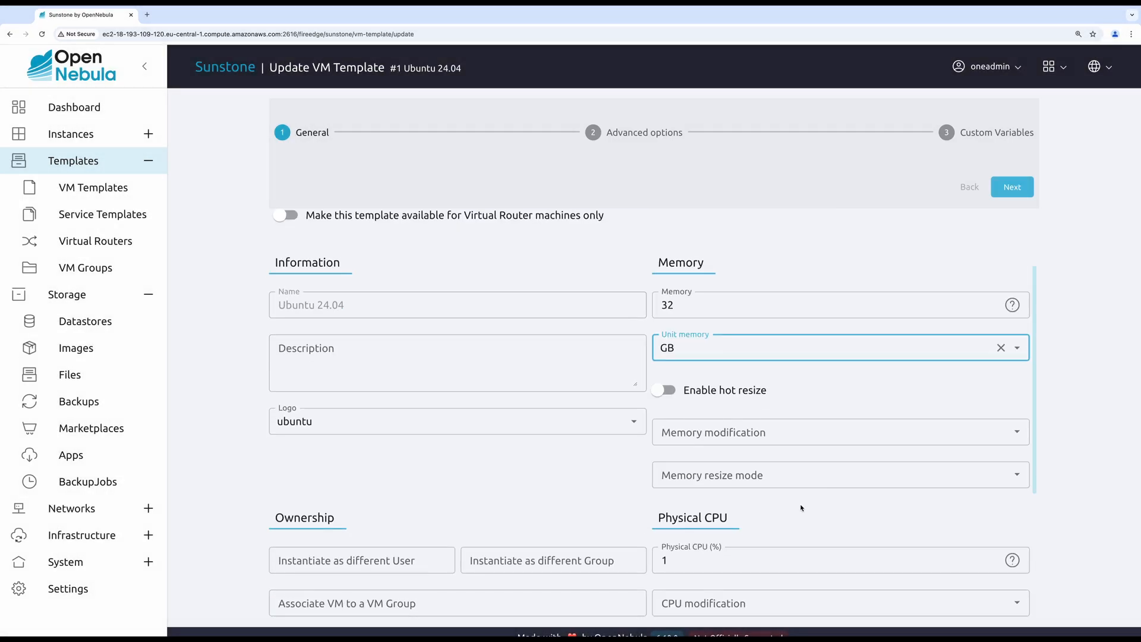
click(800, 560)
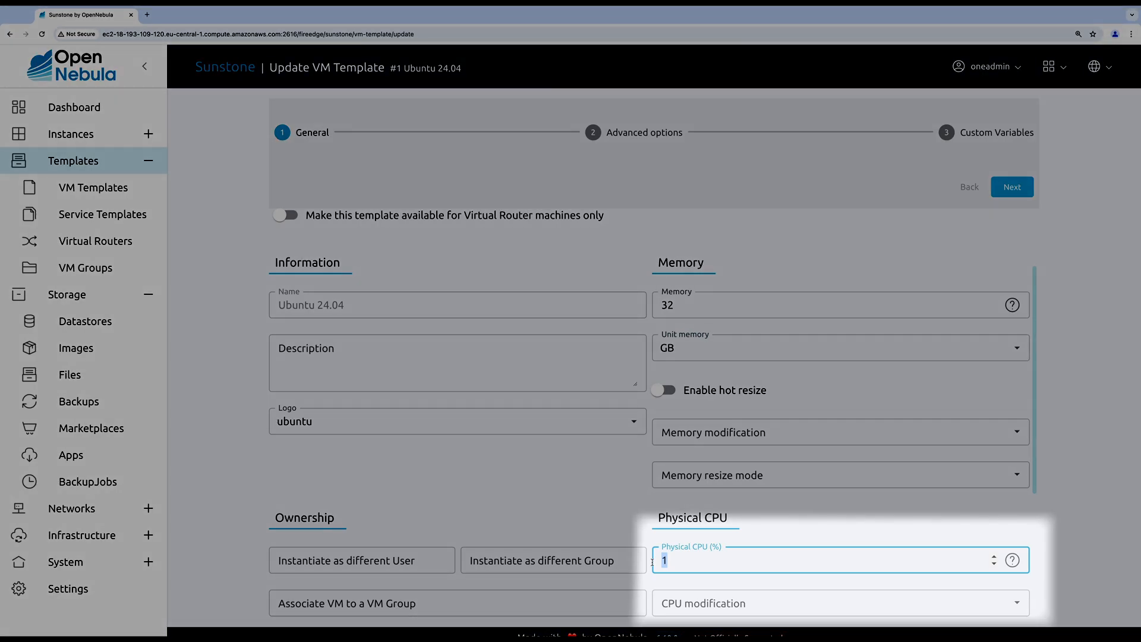
text(12)
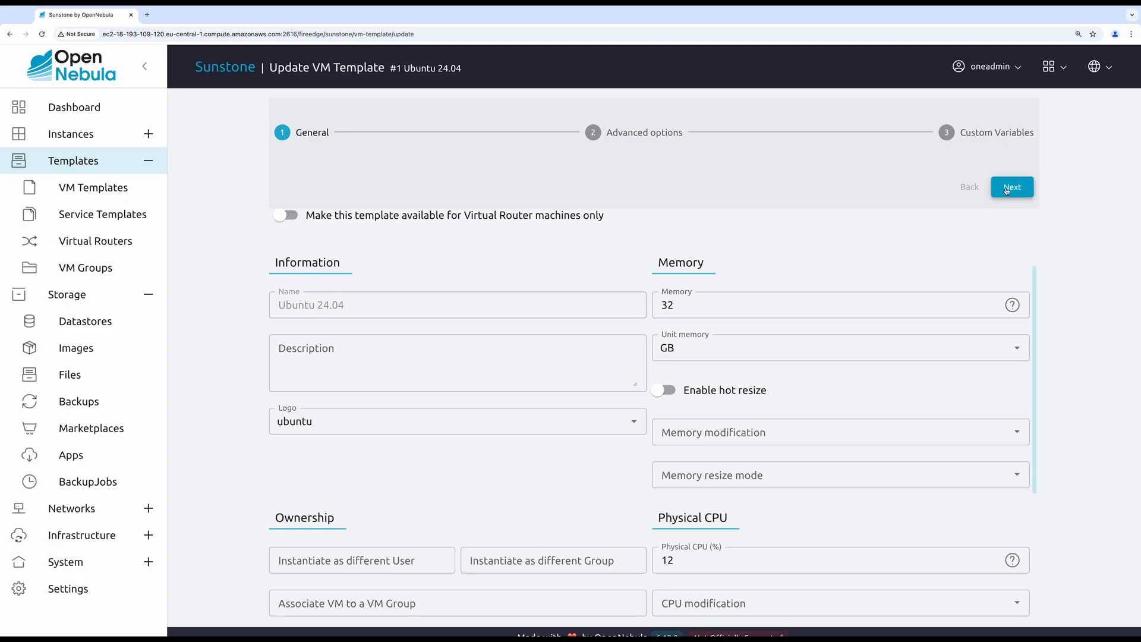
click(1011, 186)
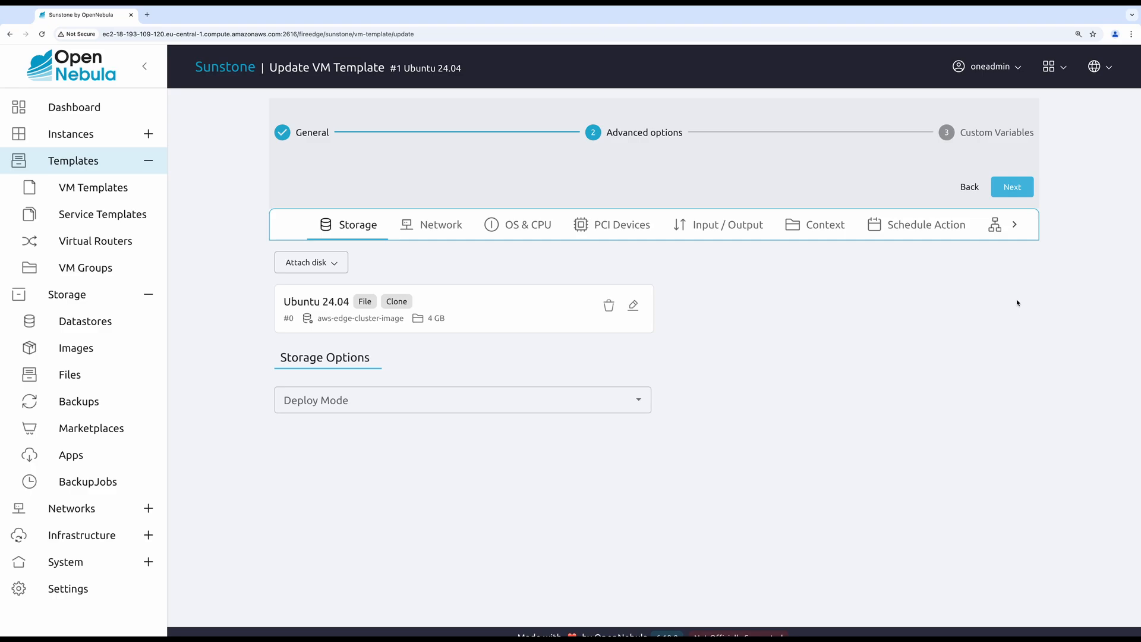
mouse_move(920, 299)
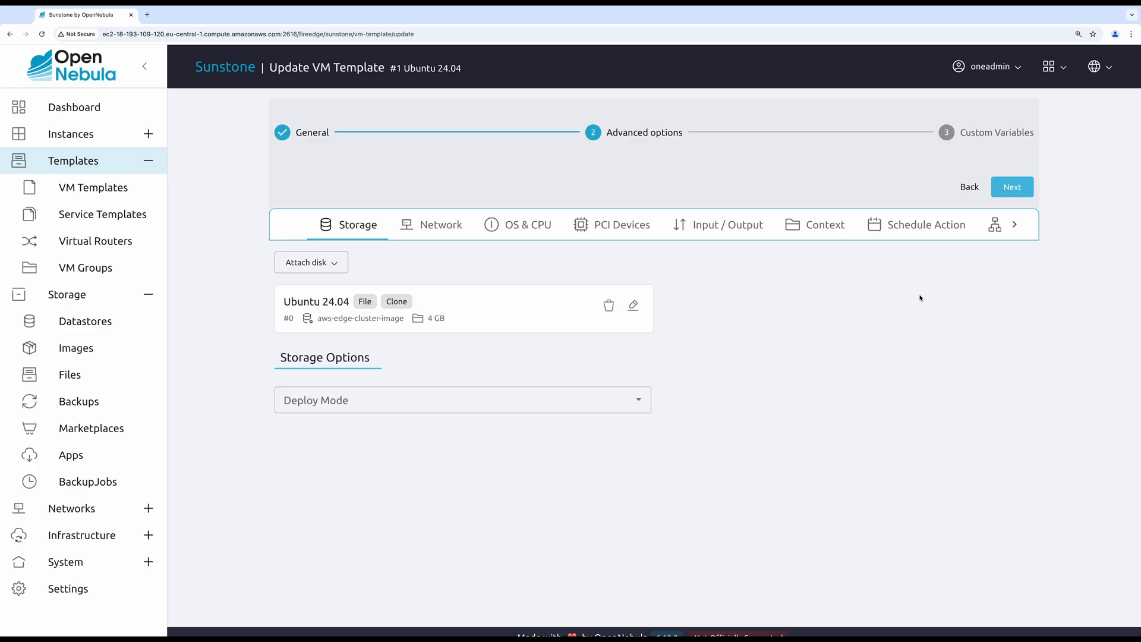
mouse_move(632, 305)
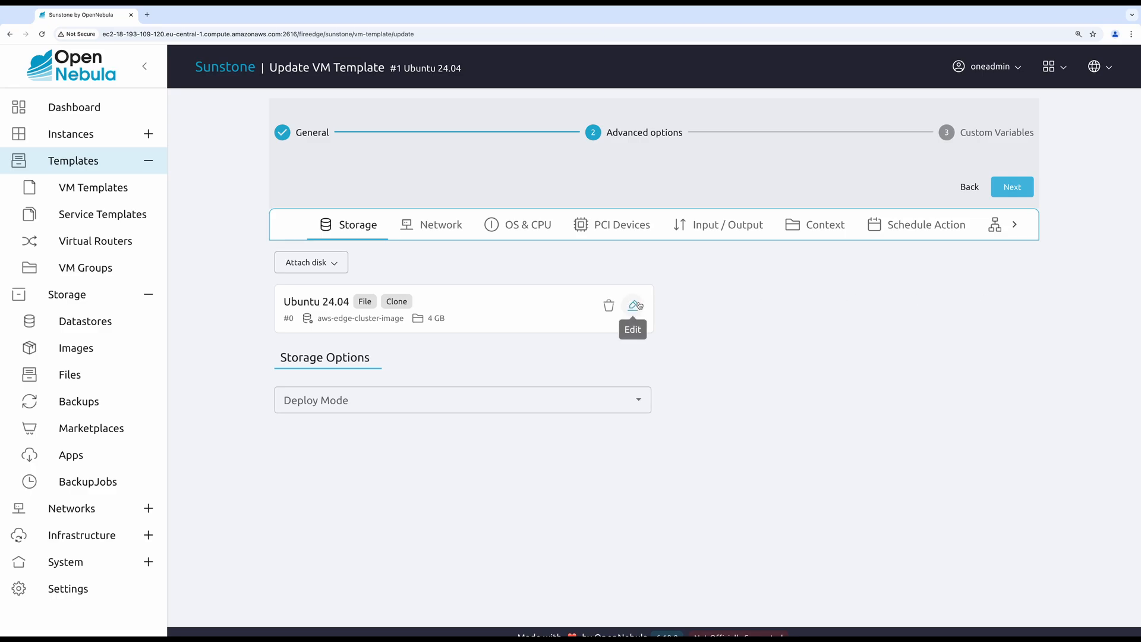
Set the Ubuntu 24.04 disk's size on instantiate to 50000, shown as 49 GB.
click(634, 305)
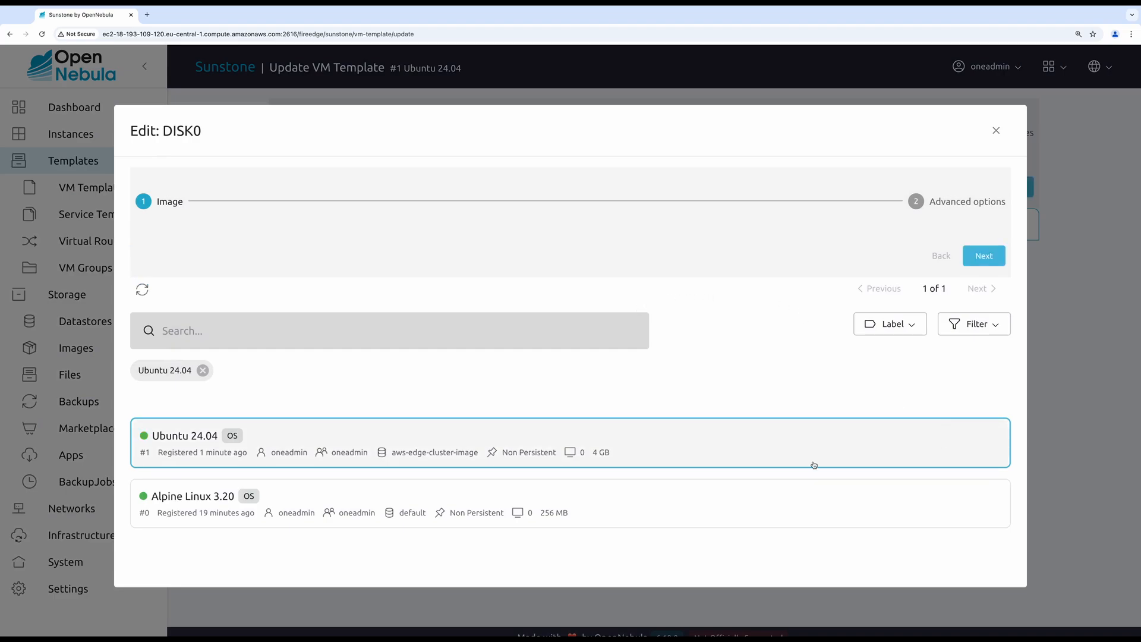
click(983, 255)
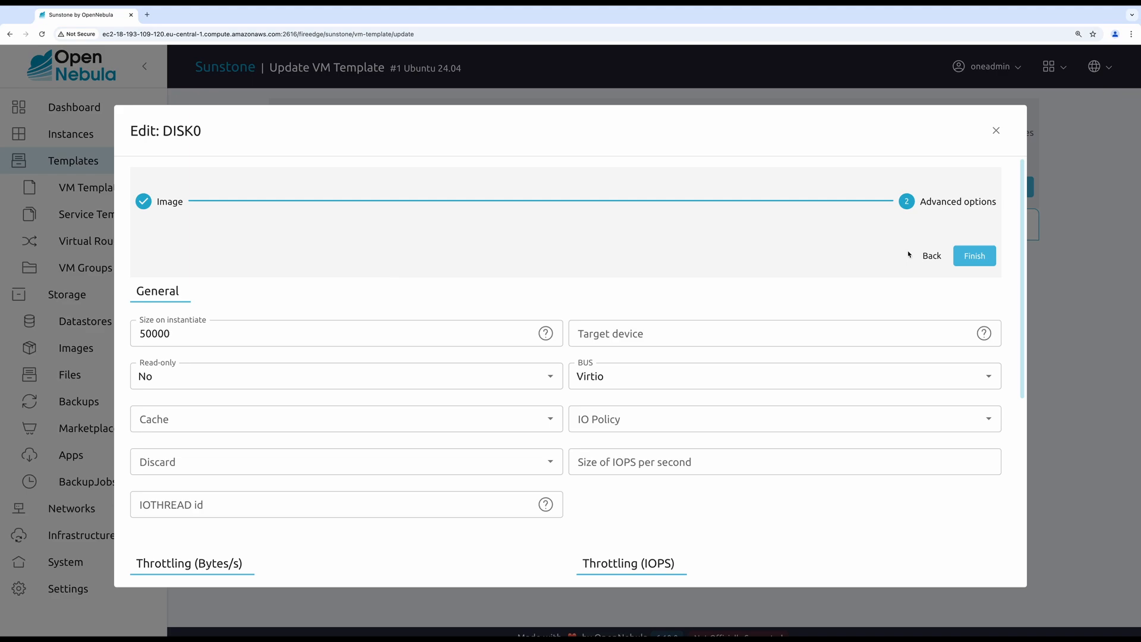
click(973, 256)
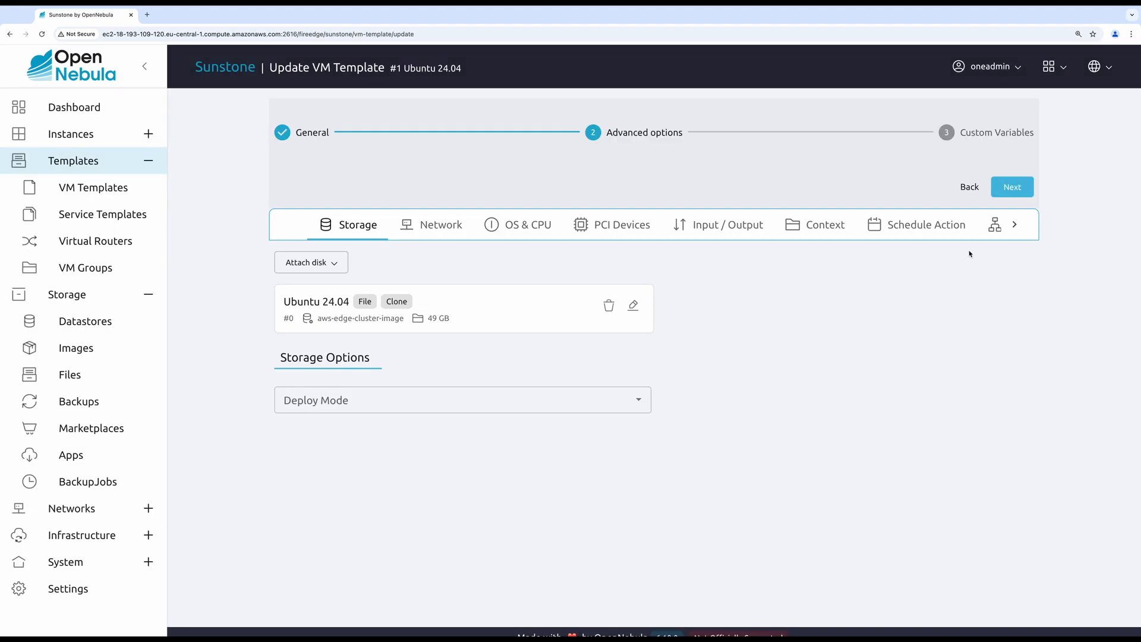
mouse_move(825, 224)
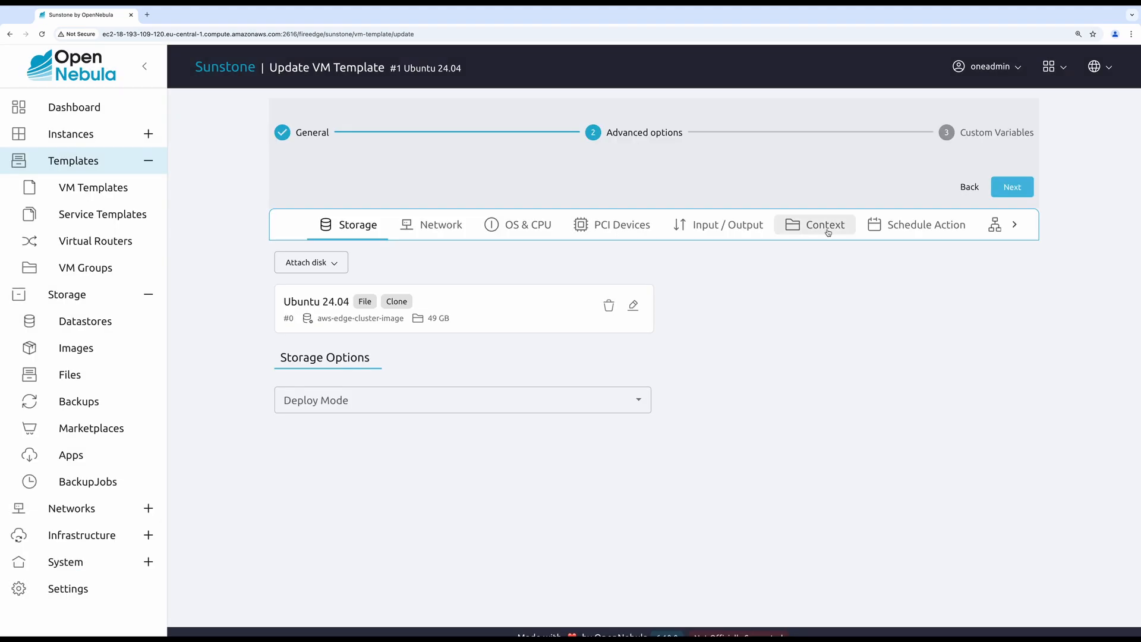
Add Freeciv-web clone and docker compose lines to the start script, Base64-encoded.
click(826, 224)
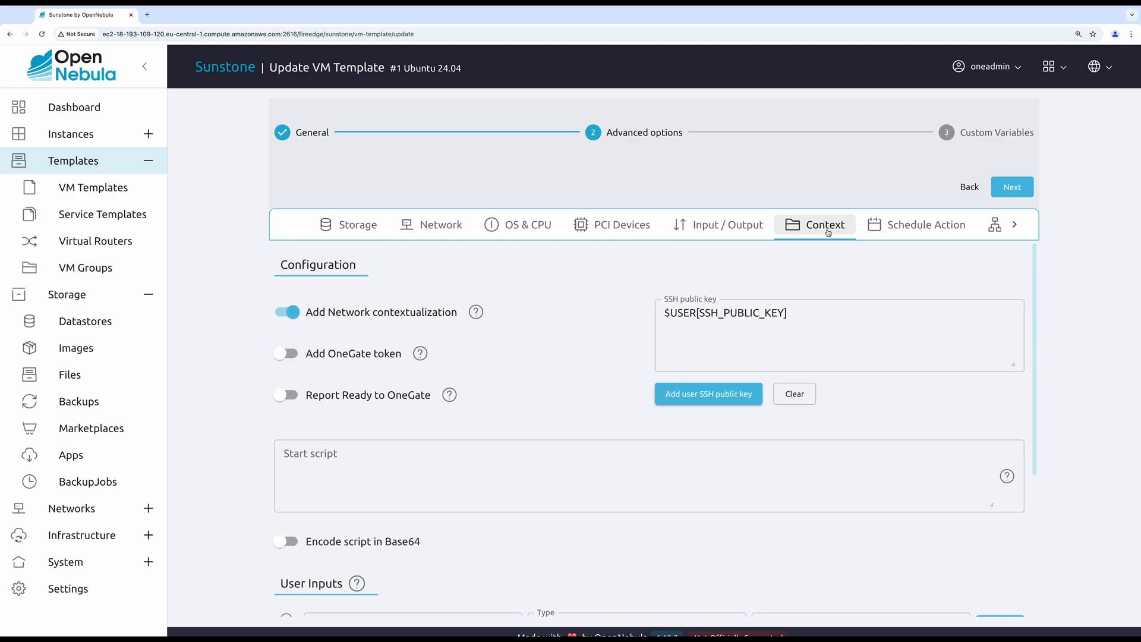
mouse_move(555, 365)
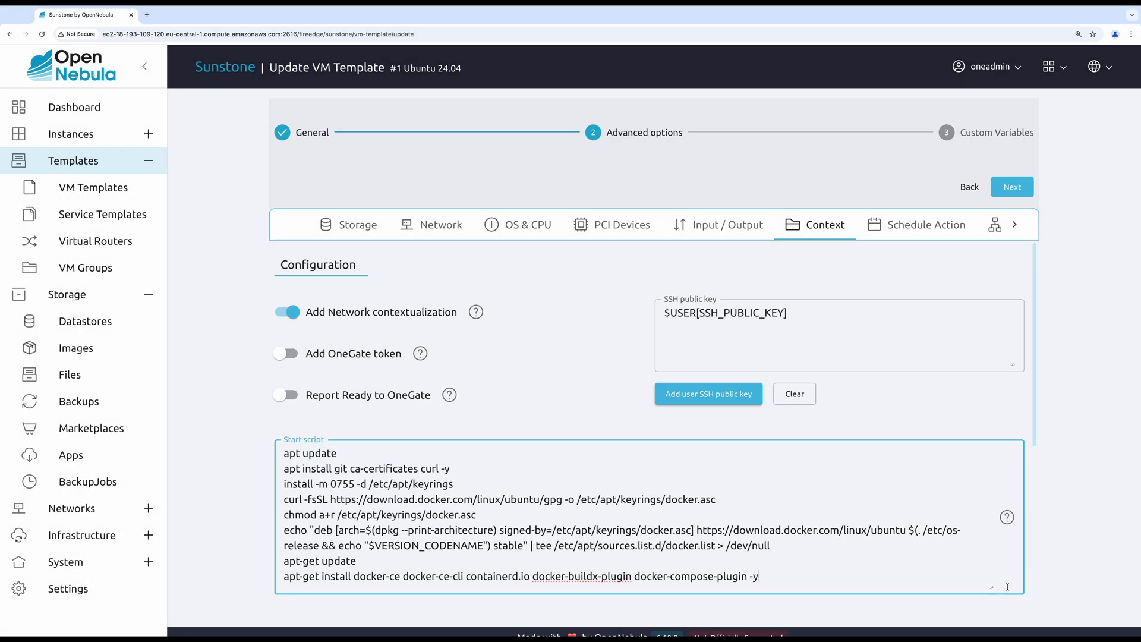
scroll(down, 3)
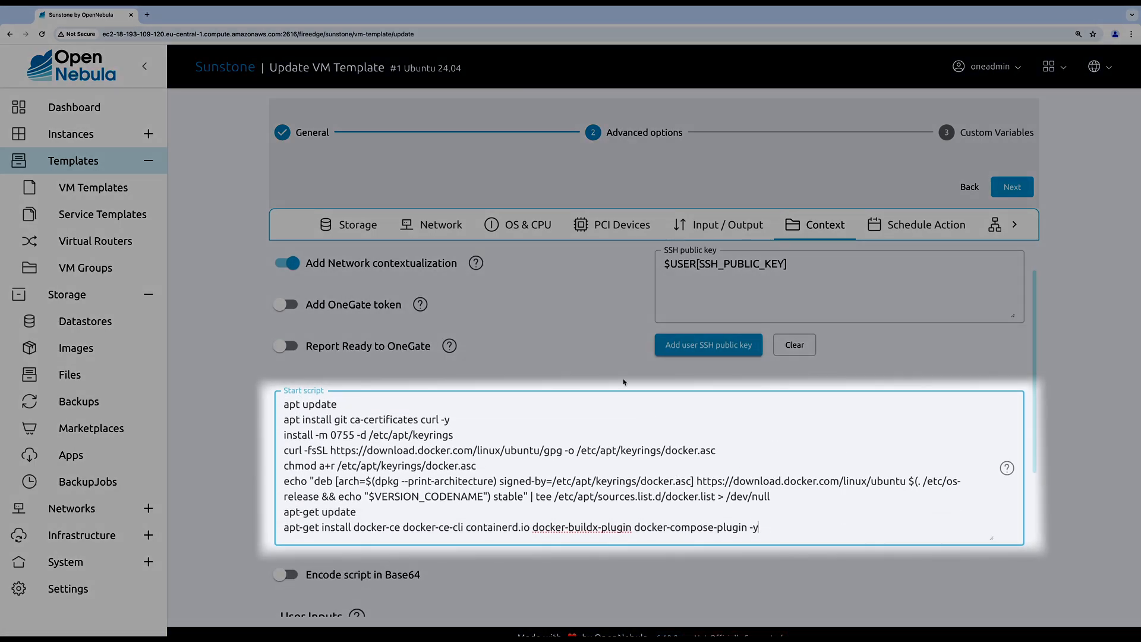
mouse_move(588, 340)
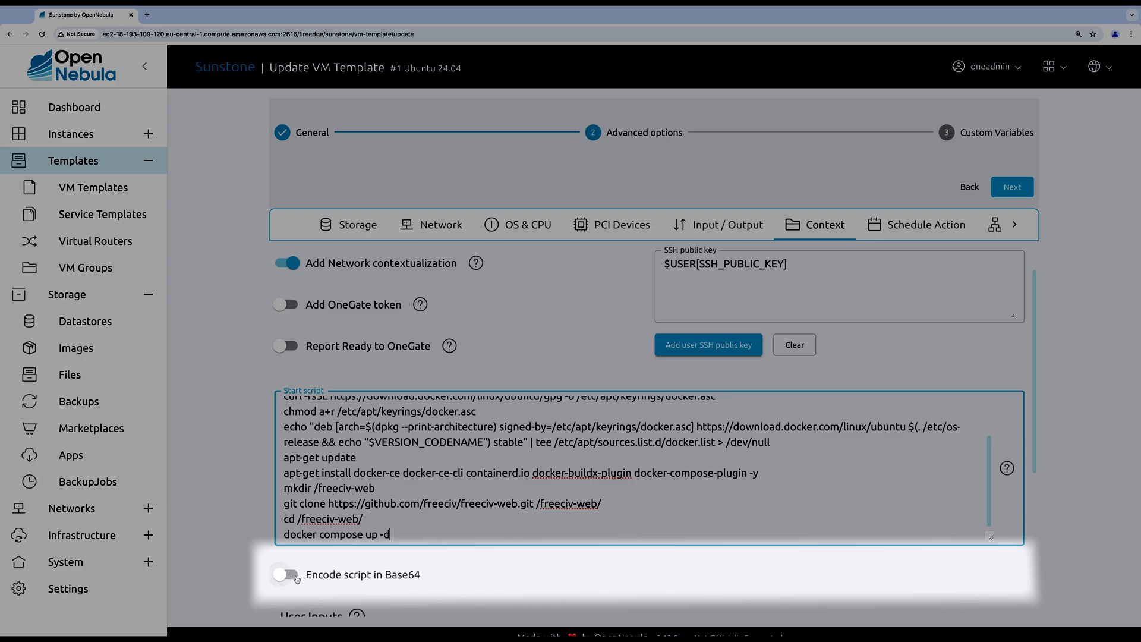
click(285, 574)
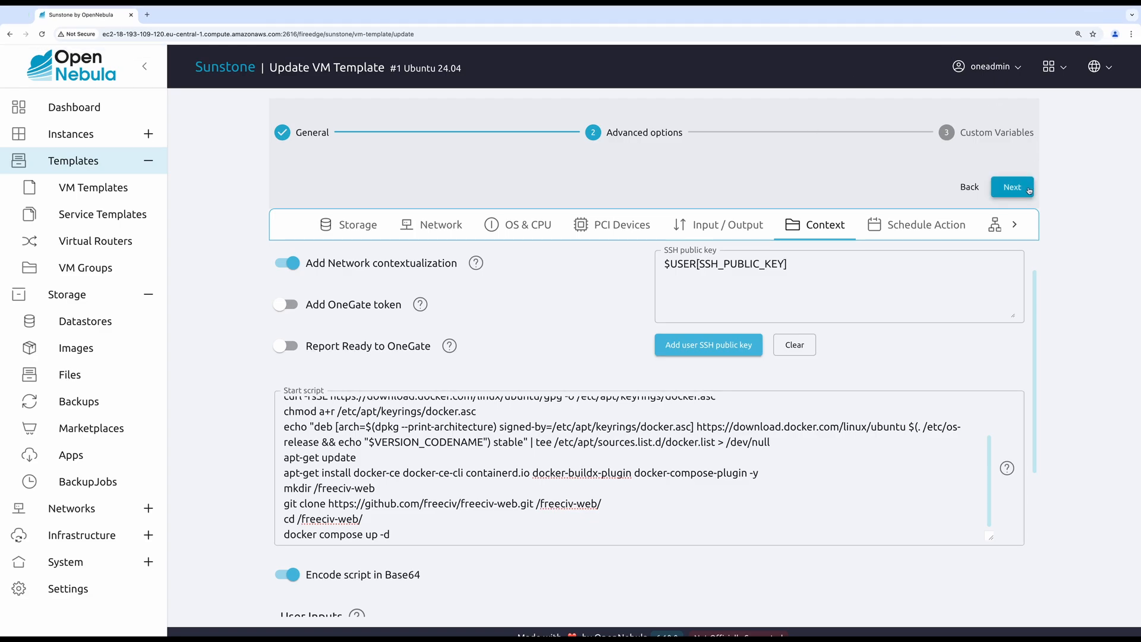
Save the updated Ubuntu 24.04 template.
click(1011, 186)
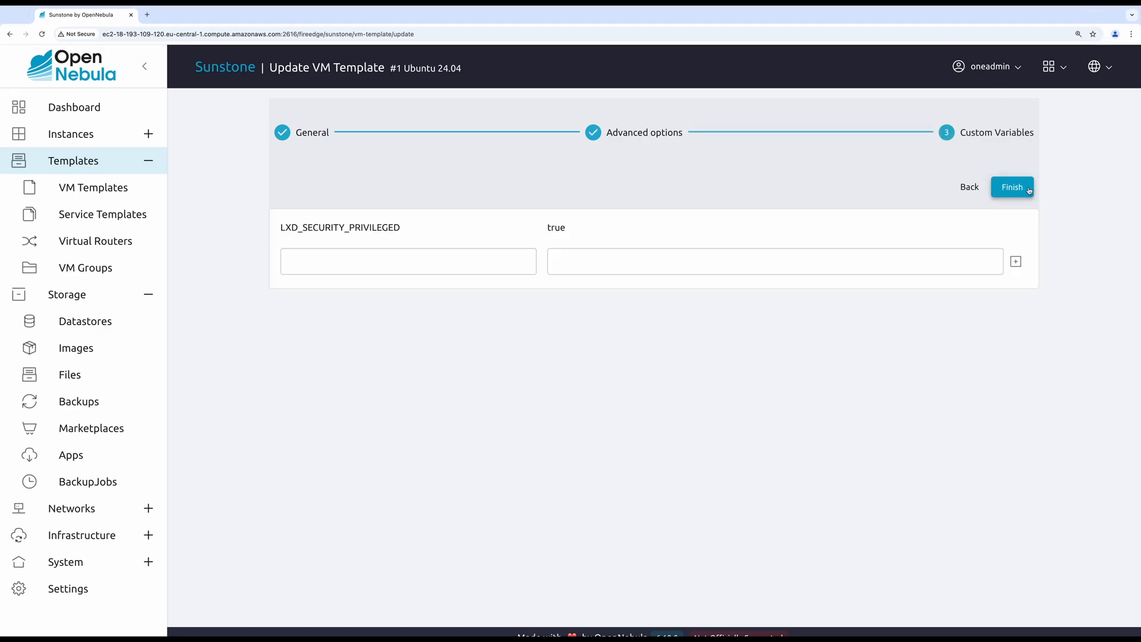
click(1012, 187)
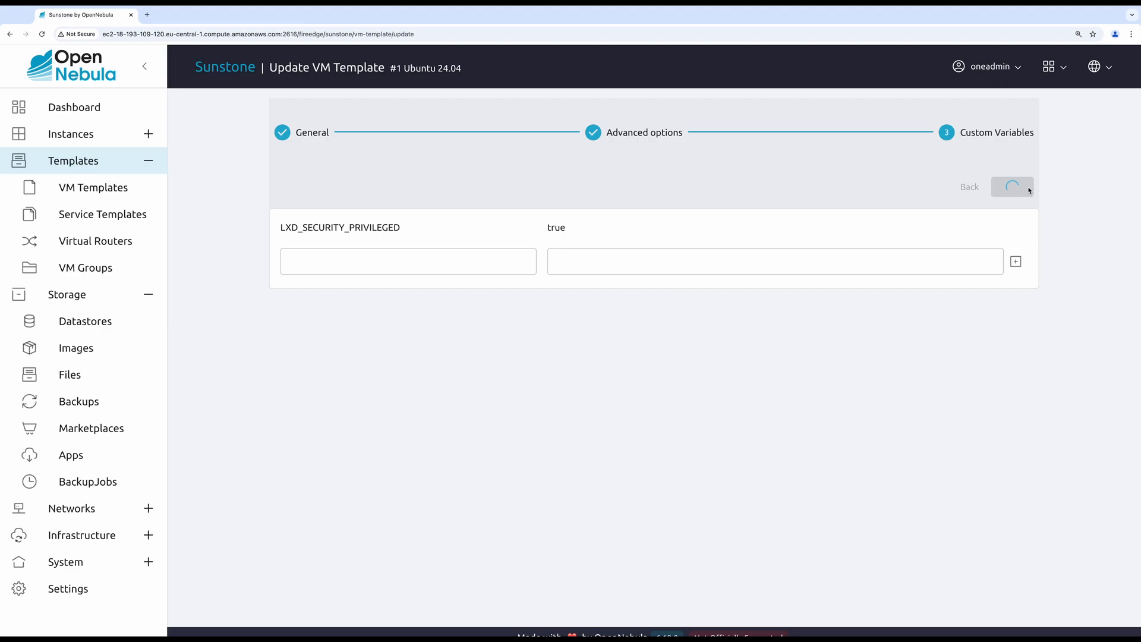
click(1011, 186)
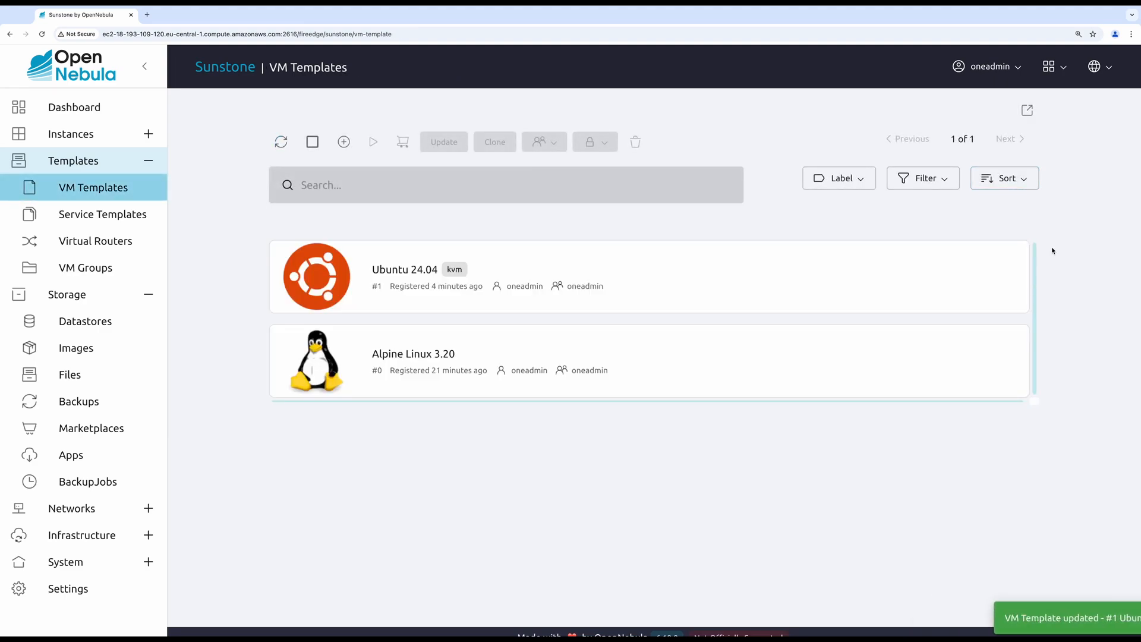
Instantiate Ubuntu 24.04 with a NIC attached to aws-edge-cluster-public.
click(648, 275)
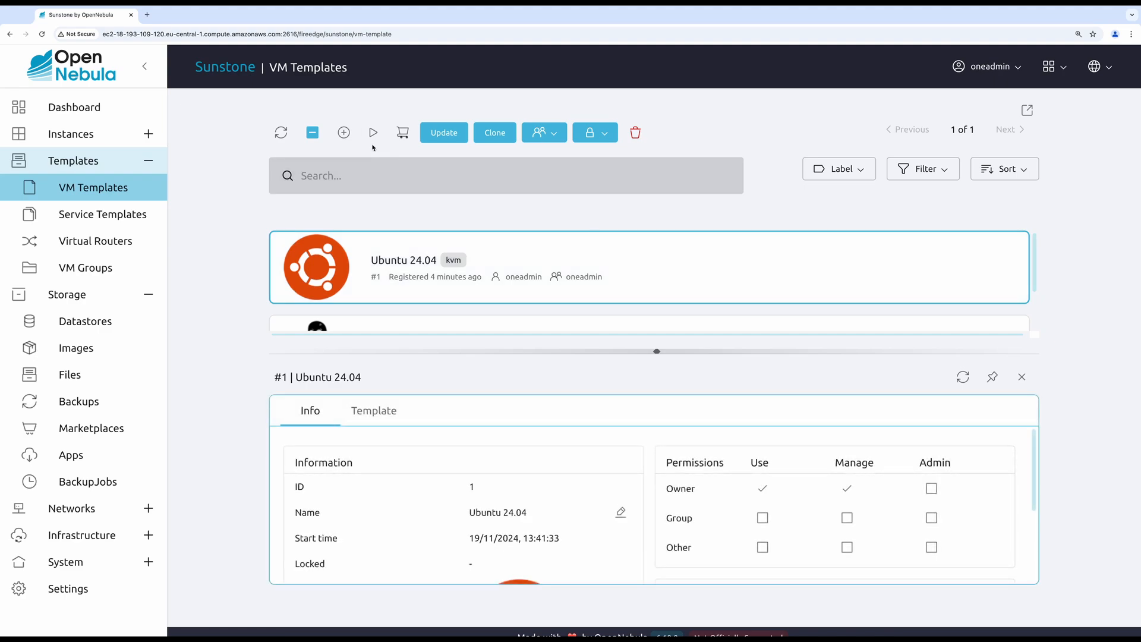
click(372, 132)
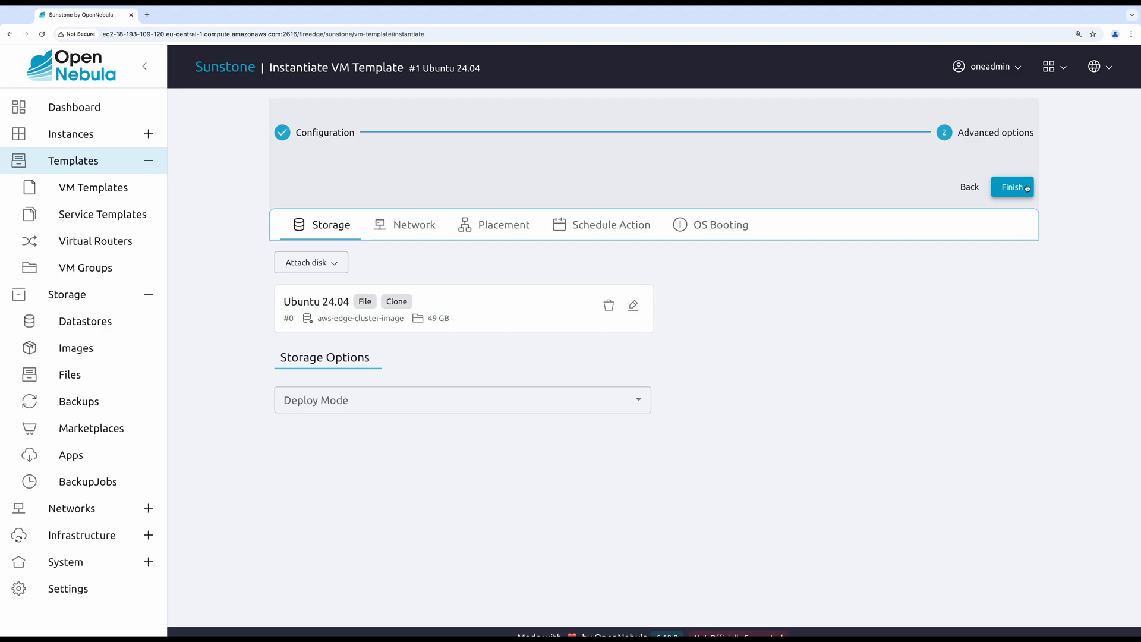
mouse_move(384, 272)
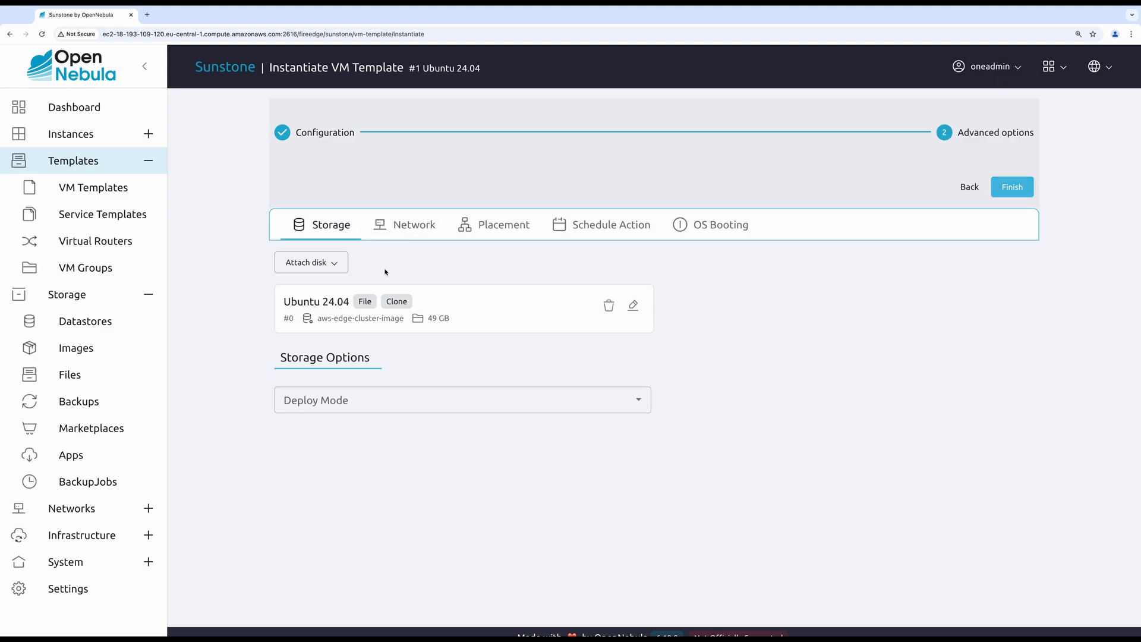
mouse_move(398, 237)
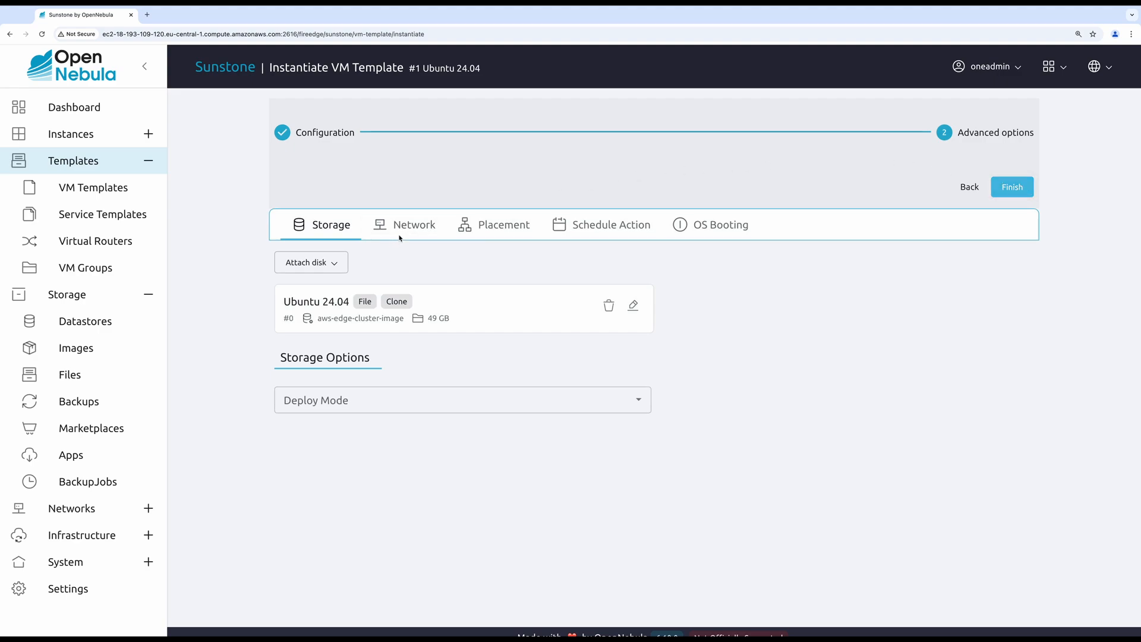
click(413, 224)
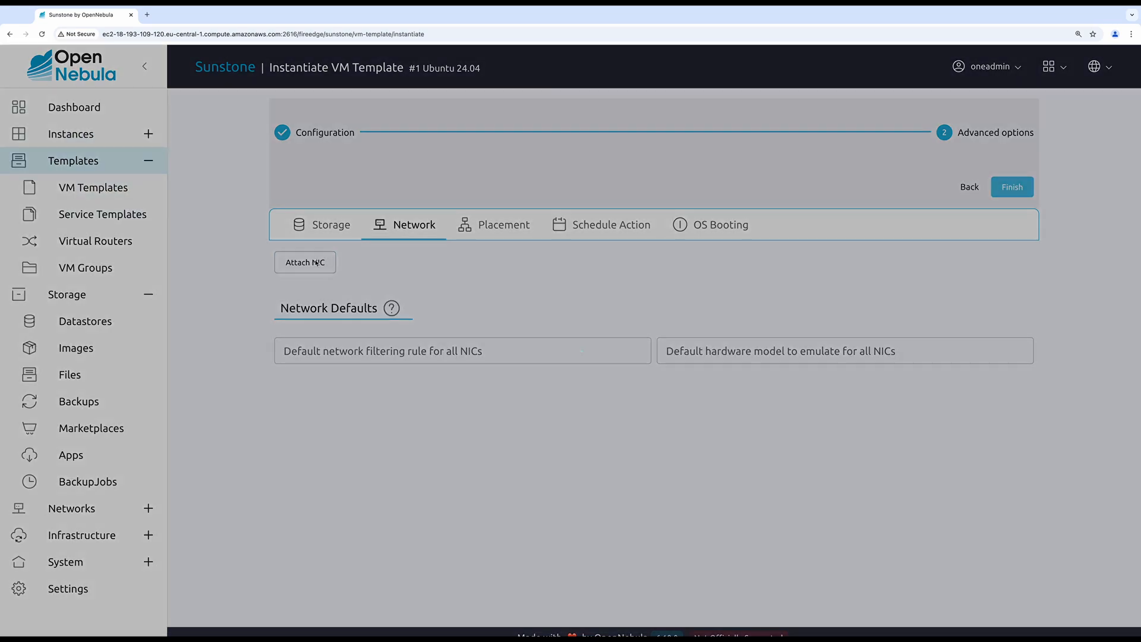
click(305, 262)
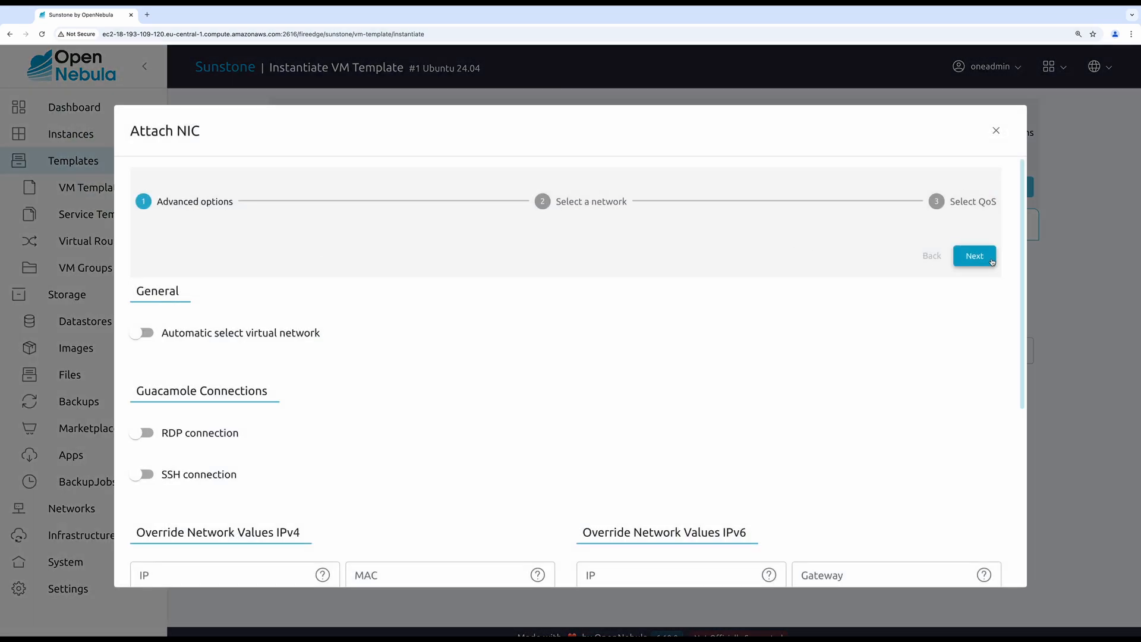
click(973, 256)
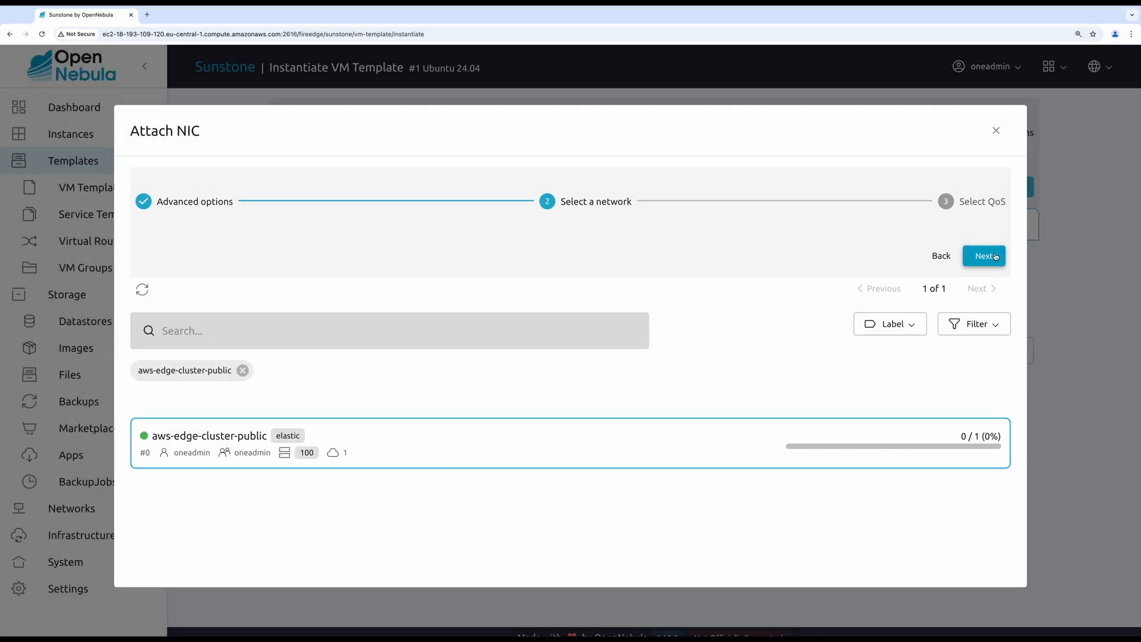
click(983, 255)
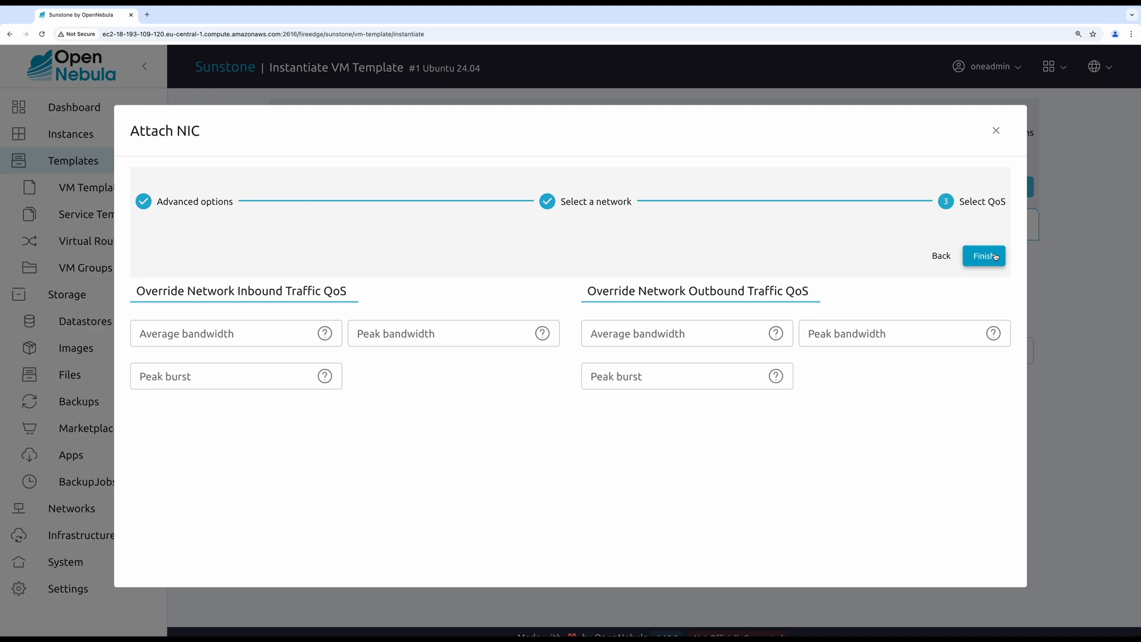
click(983, 256)
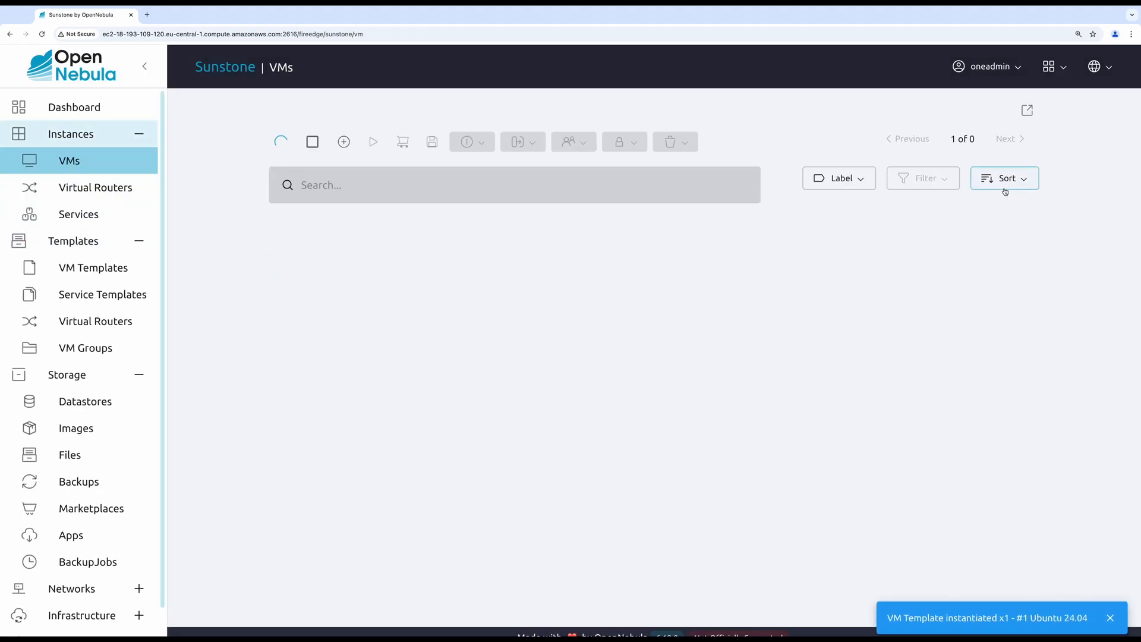
Refresh the VMs list to see Ubuntu 24.04-0 running at 34.226.57.68.
click(280, 142)
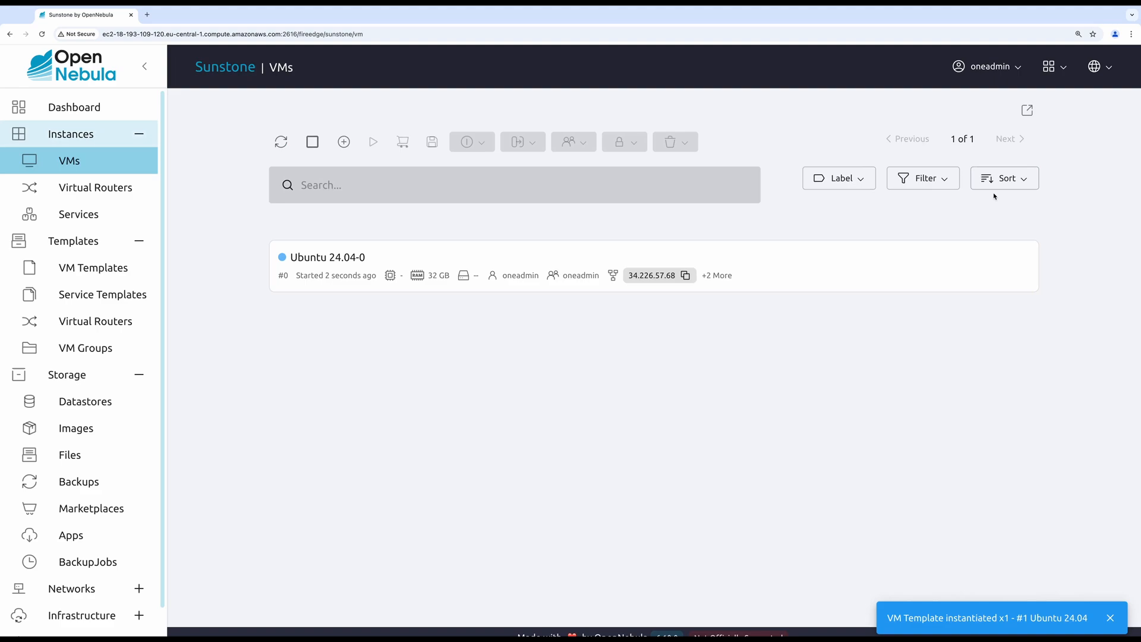
mouse_move(1020, 452)
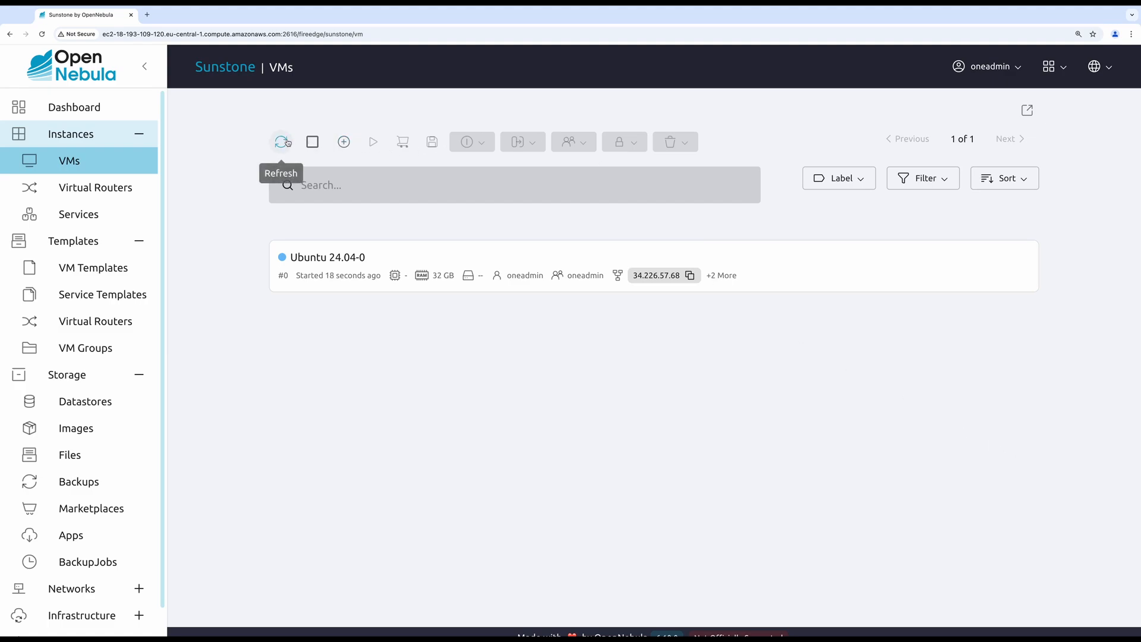
click(281, 142)
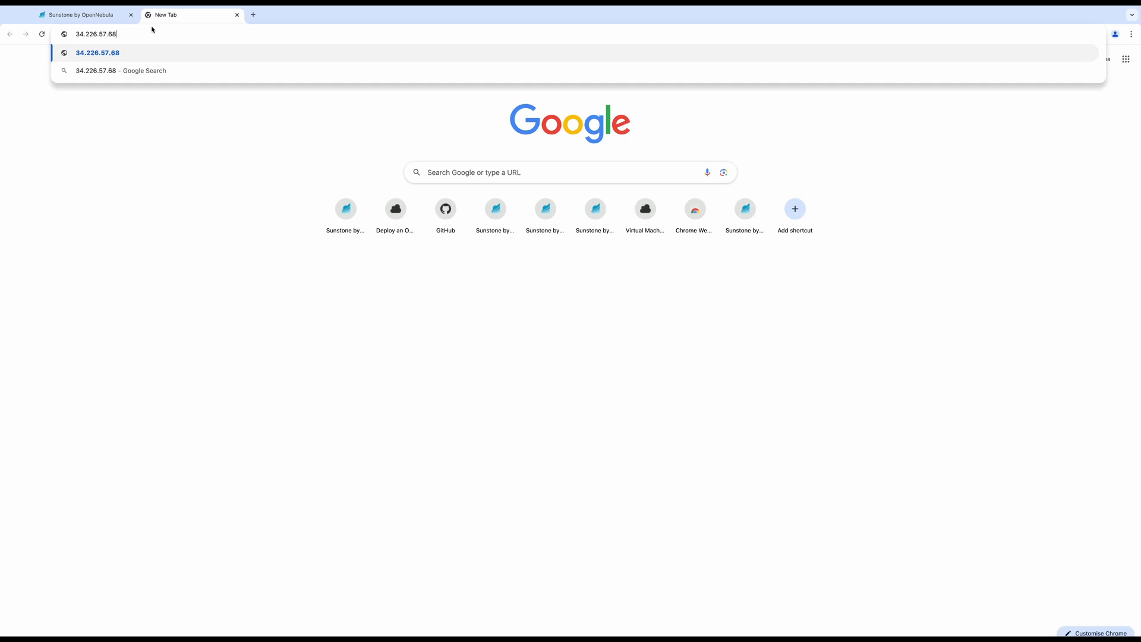
Load 34.226.57.68:8080 in the new browser tab.
text(:80)
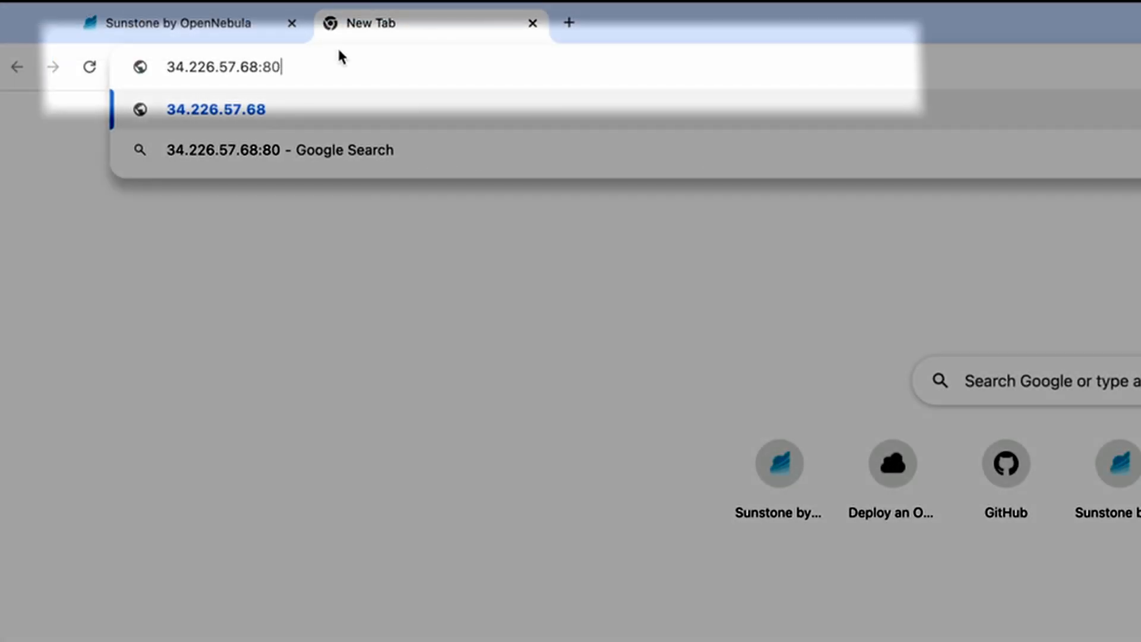
text(8)
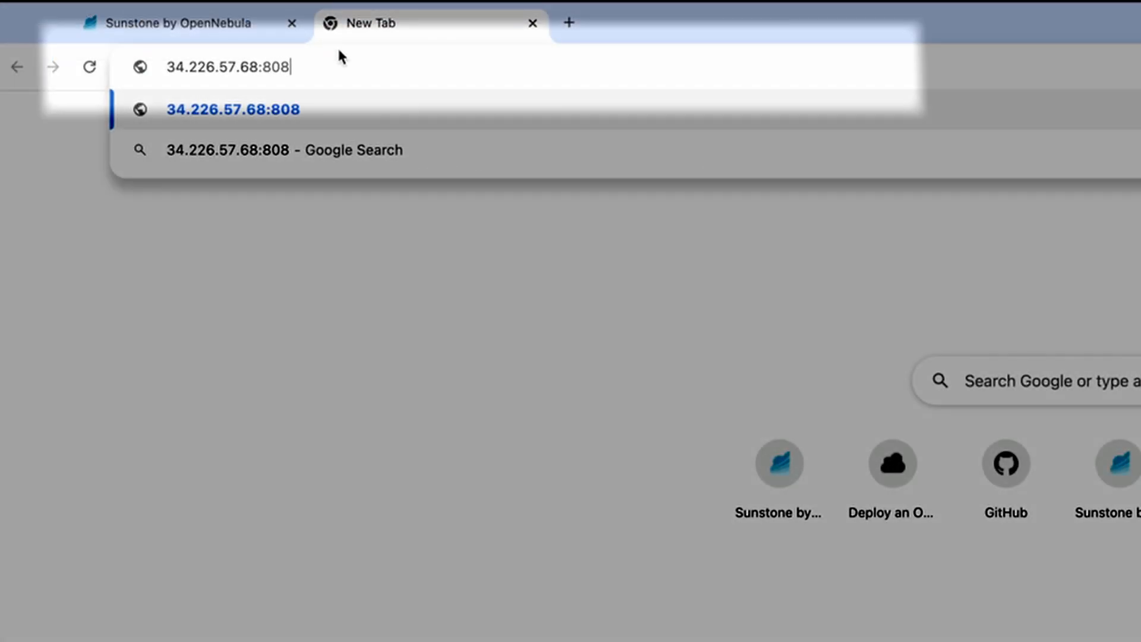
key(Return)
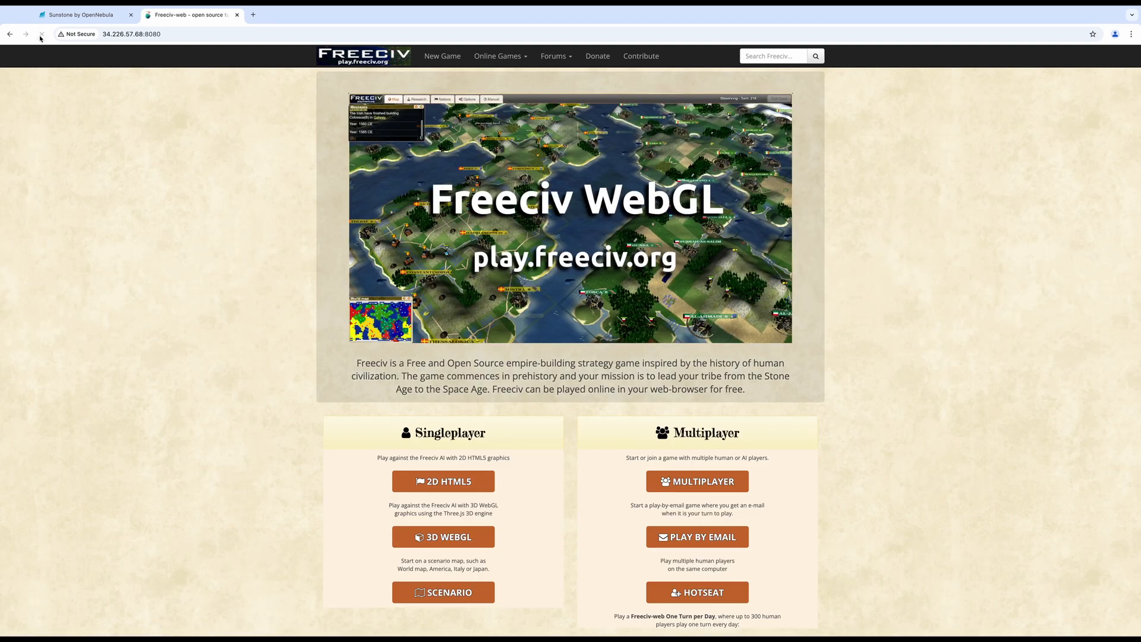
Start a 3D WebGL single-player game as oneadmin and found Al-Rayyan with the settlers.
click(42, 33)
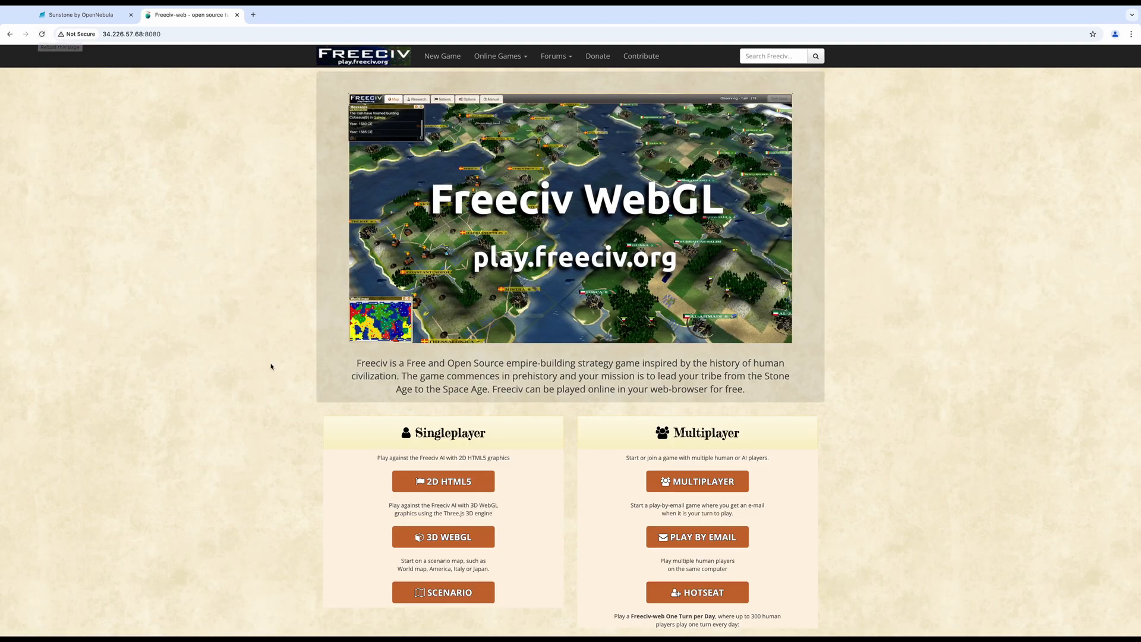
click(442, 538)
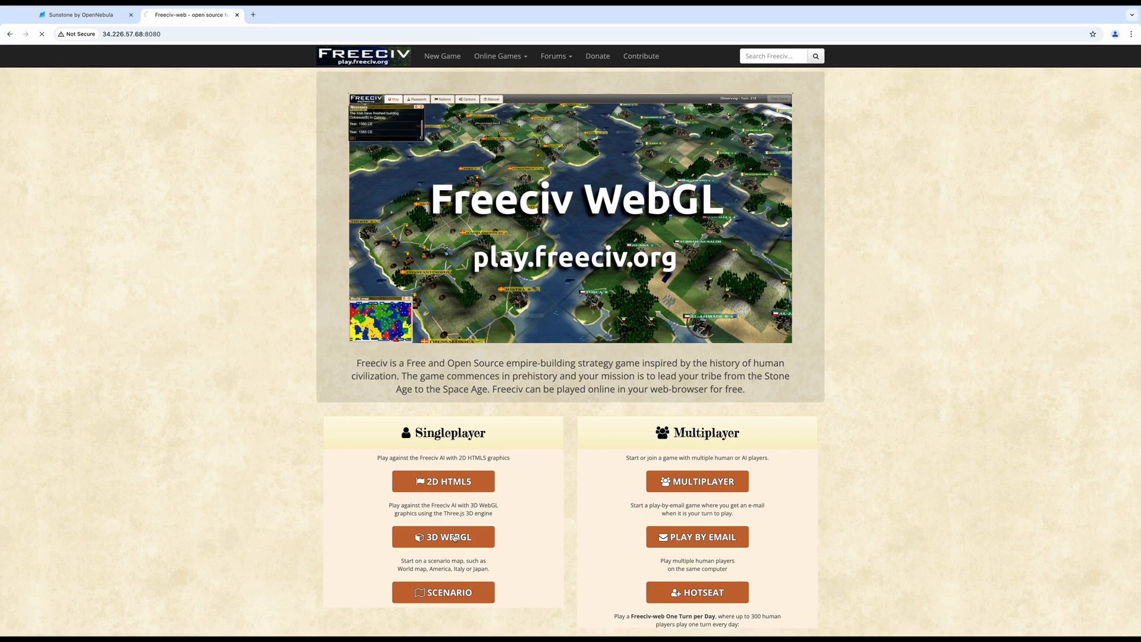
click(442, 537)
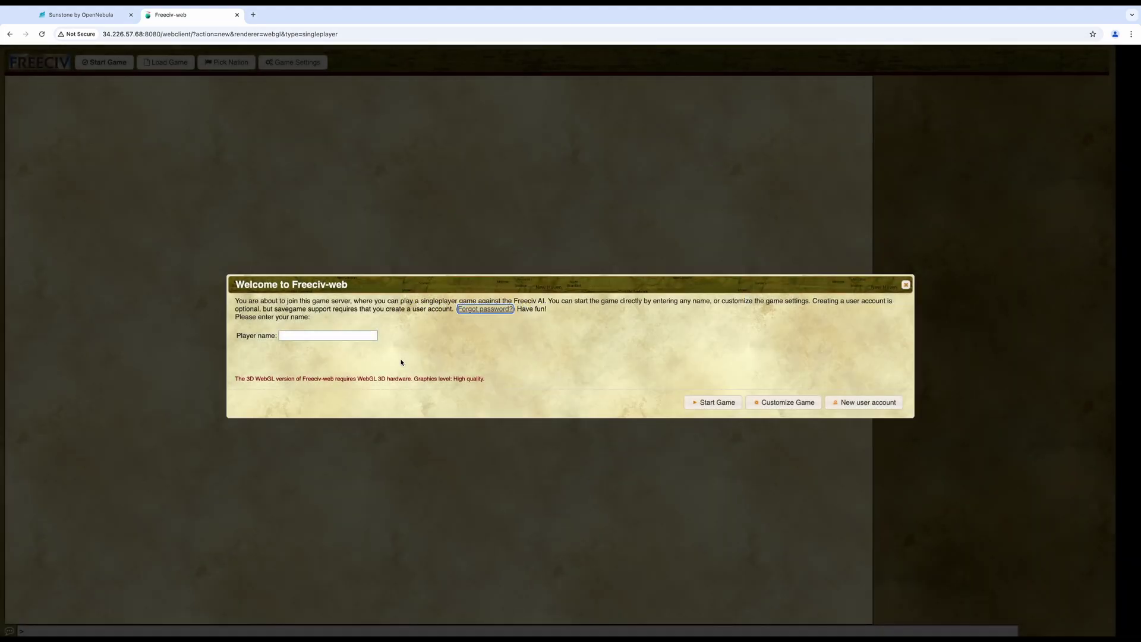
text(oneadmin)
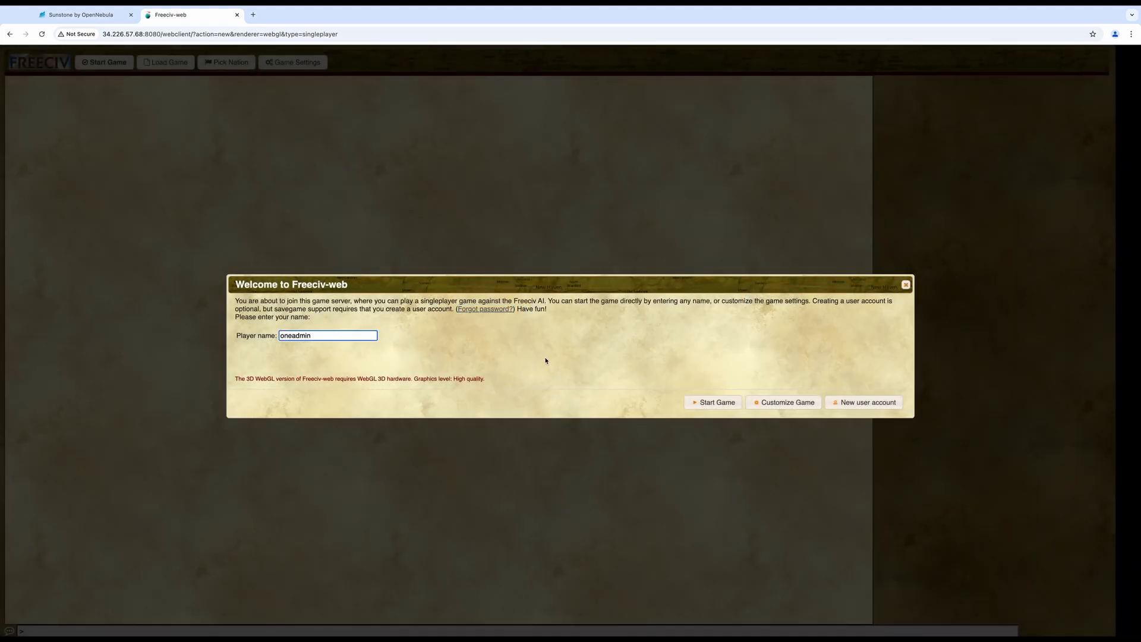
click(712, 402)
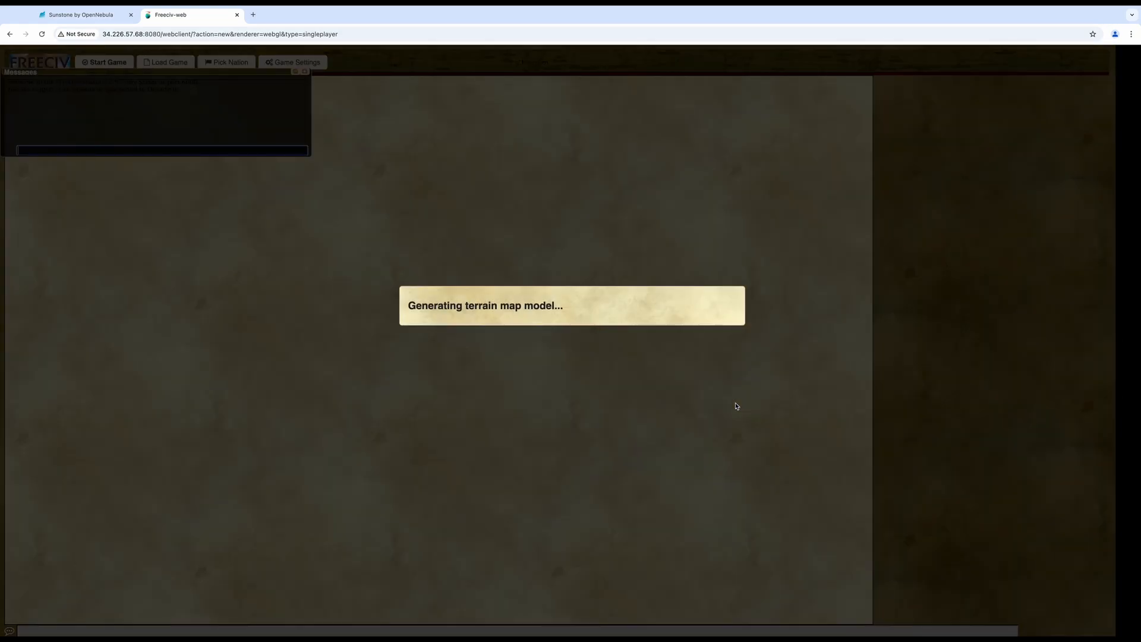
right_click(560, 280)
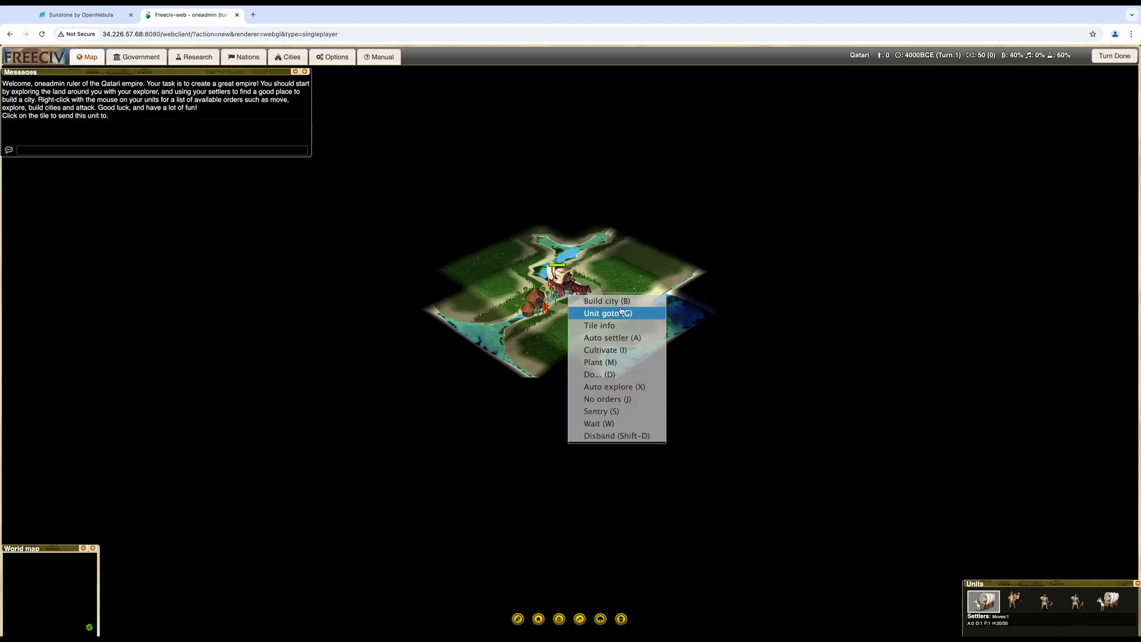
click(607, 301)
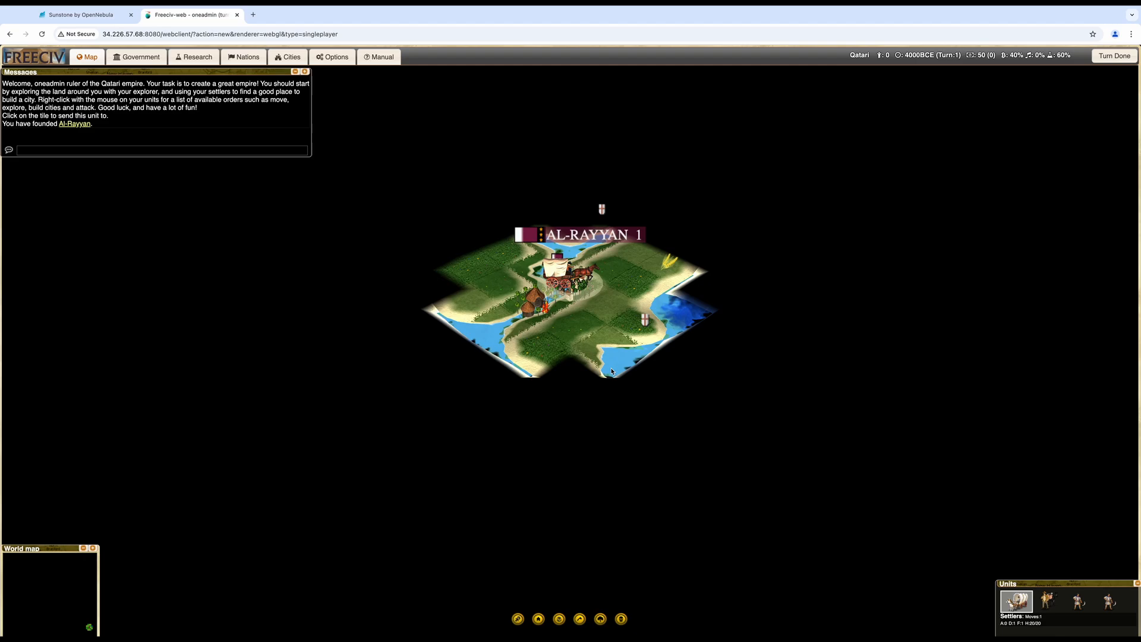